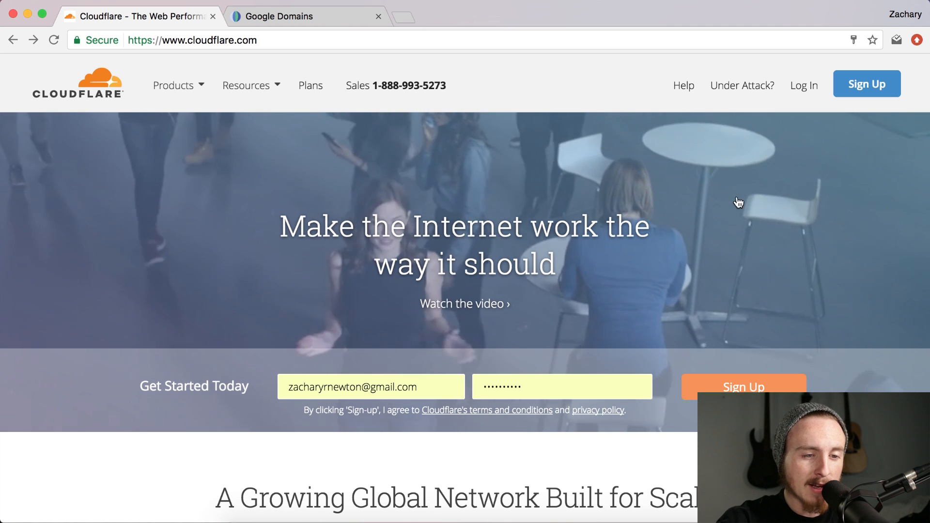
Step: Log in to Cloudflare, begin adding a site, and open the domain's Google Domains settings
click(803, 85)
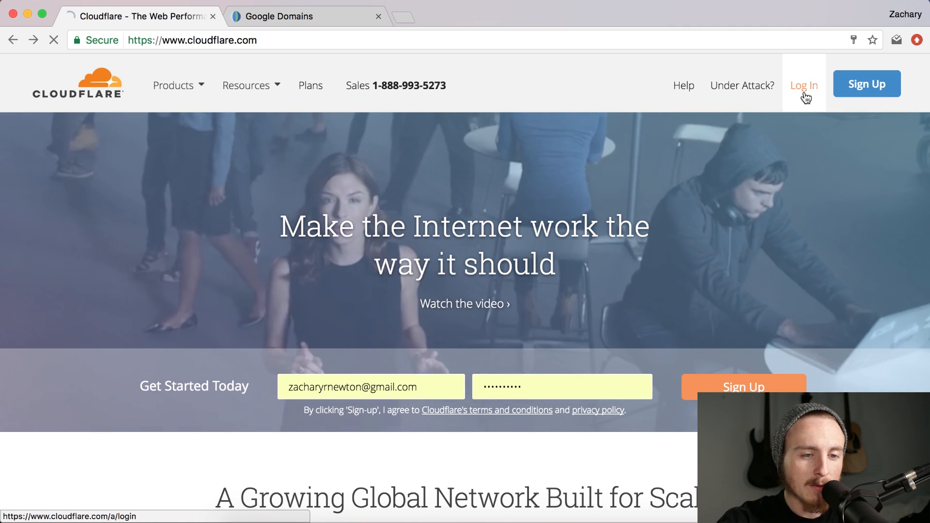
click(804, 84)
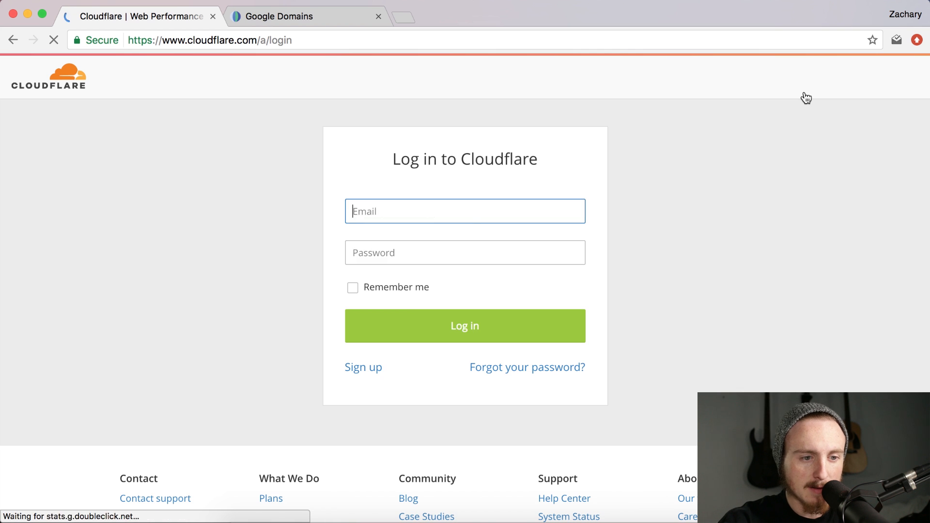
click(465, 326)
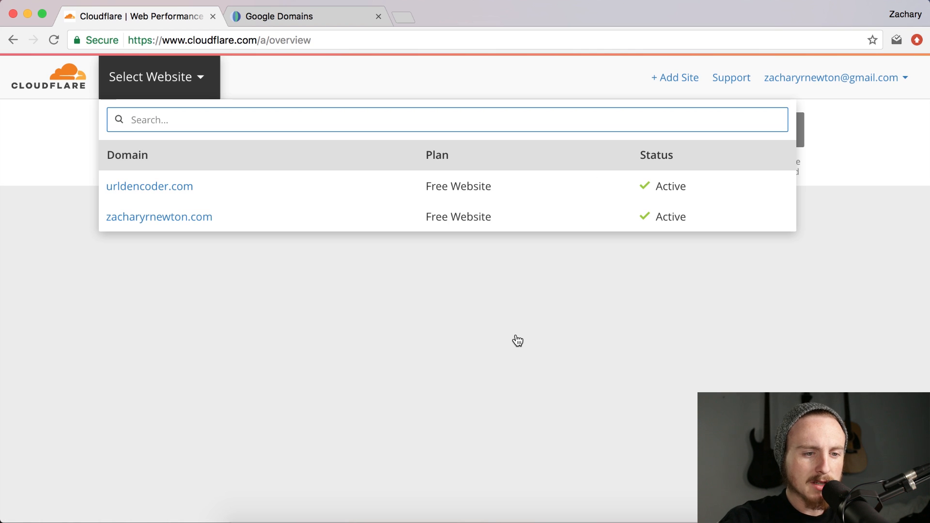
mouse_move(640, 100)
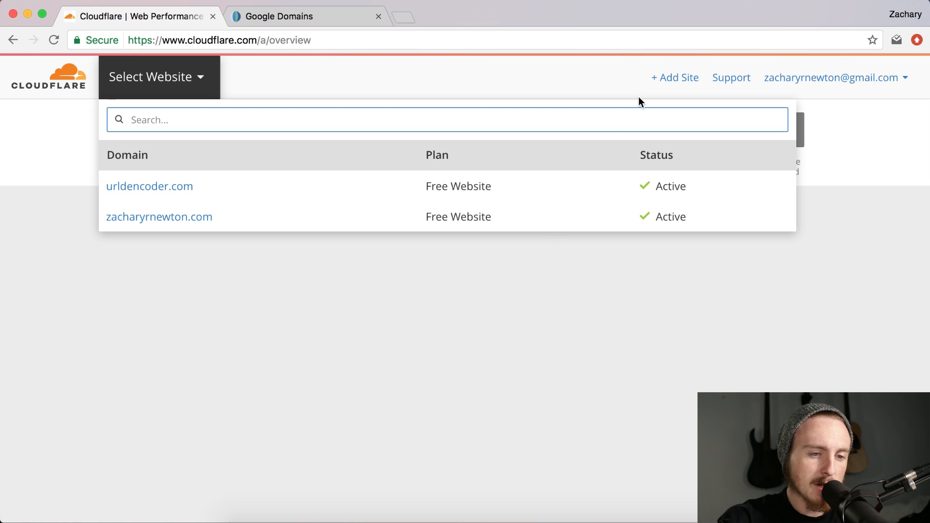
mouse_move(675, 77)
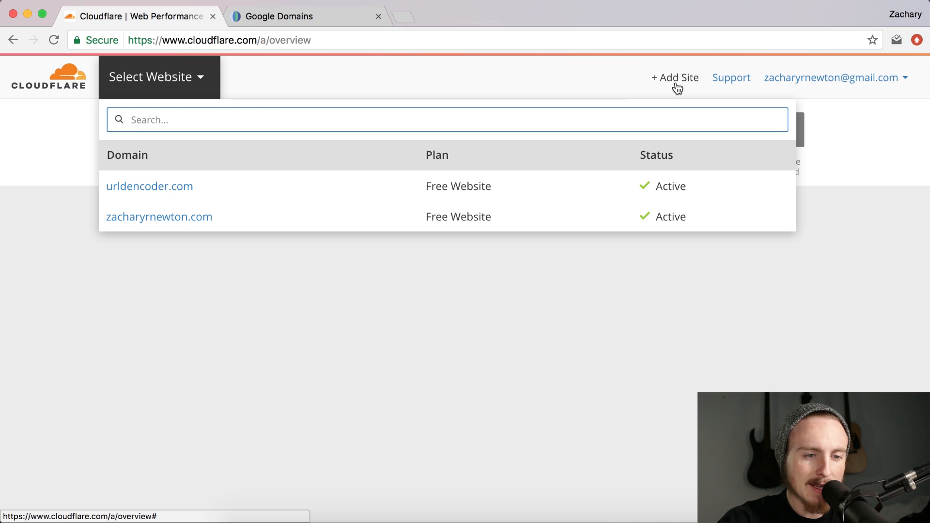
click(675, 78)
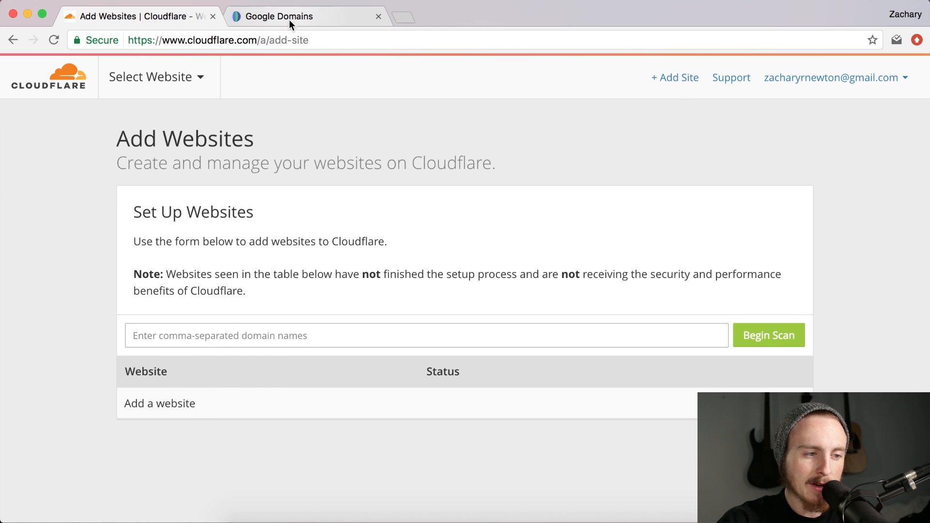
click(280, 16)
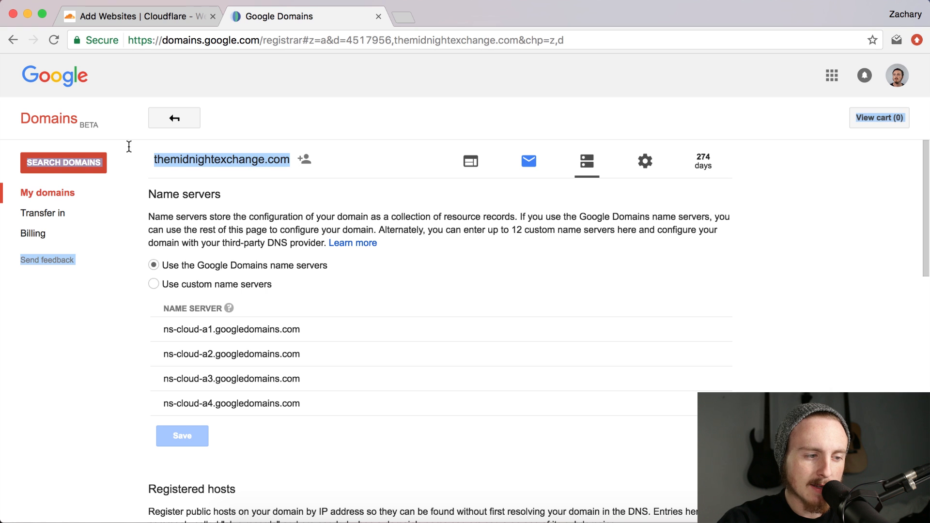
click(645, 161)
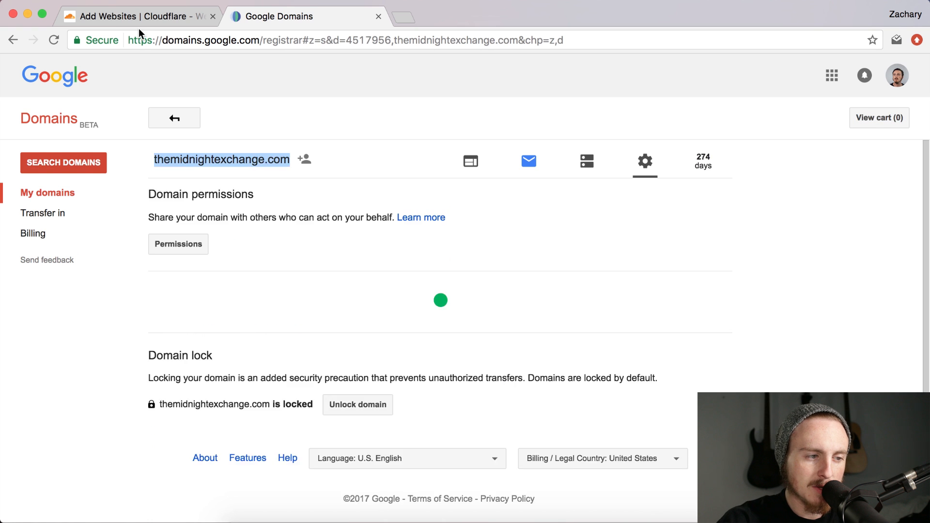
Step: Enter themidnightexchange.com as the new Cloudflare site and run the DNS scan
click(137, 16)
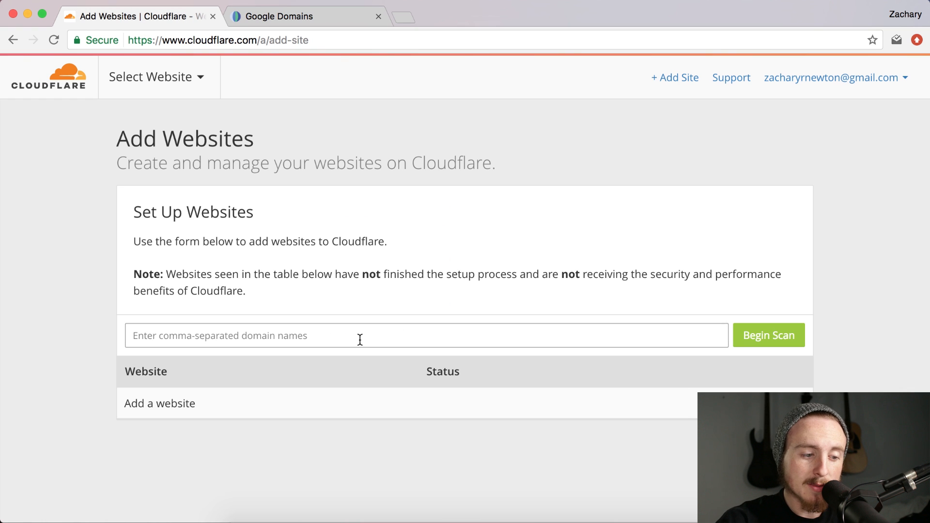
text(themidnightexchange.com)
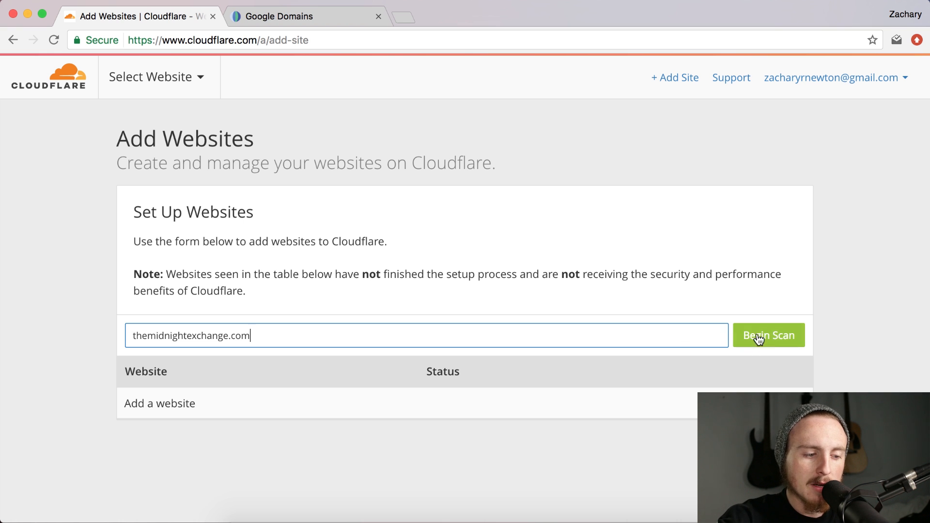
click(769, 336)
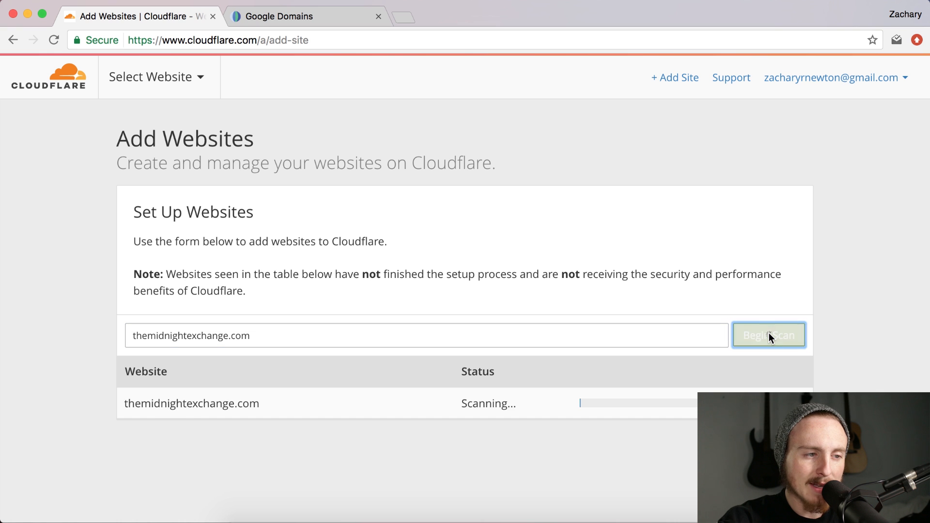
click(769, 335)
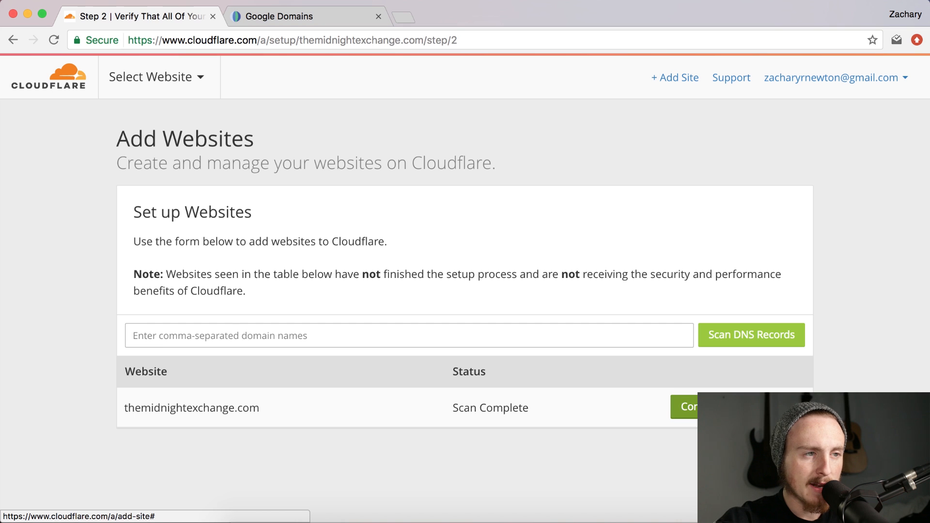
Step: Verify the two A records and www CNAME match Google Domains, then continue
click(688, 407)
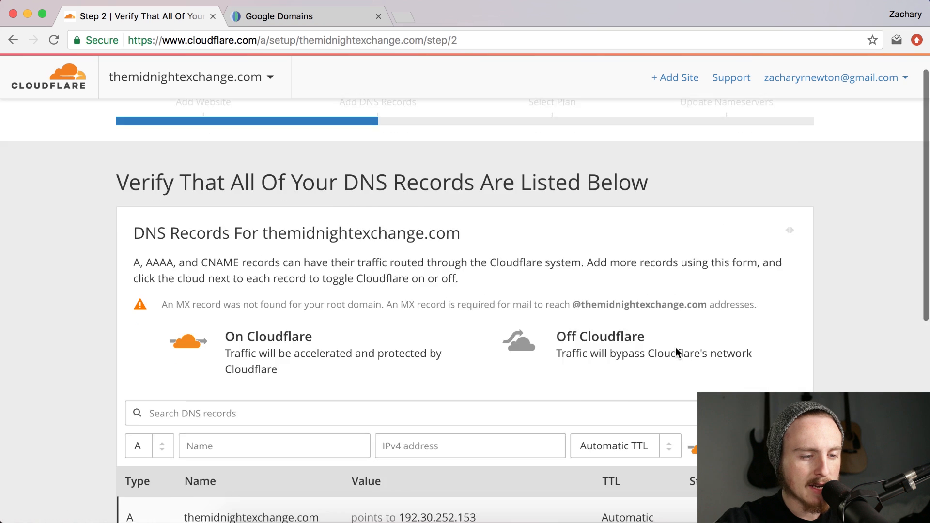
scroll(down, 3)
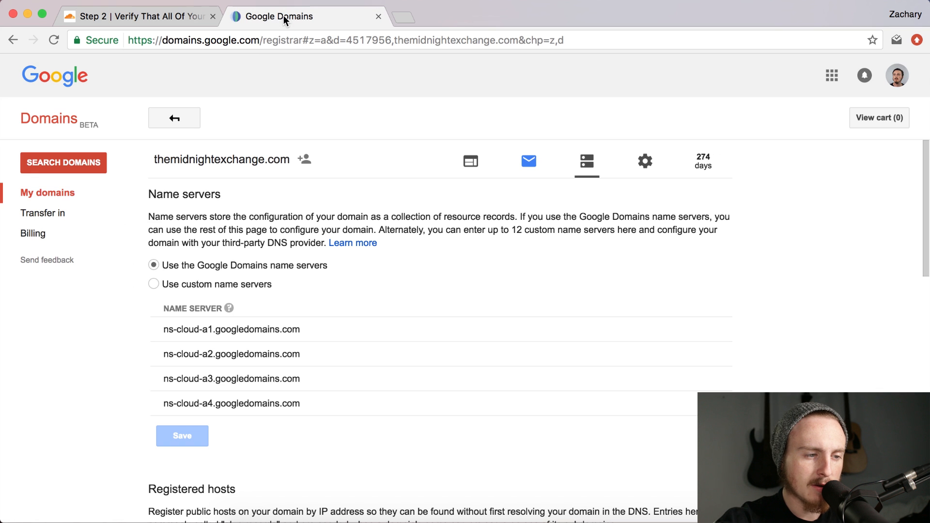
scroll(down, 3)
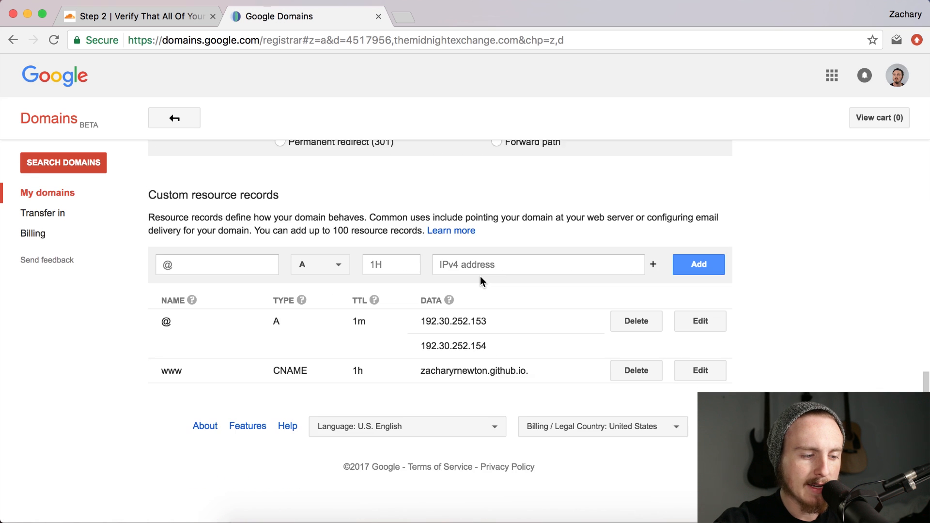
scroll(down, 3)
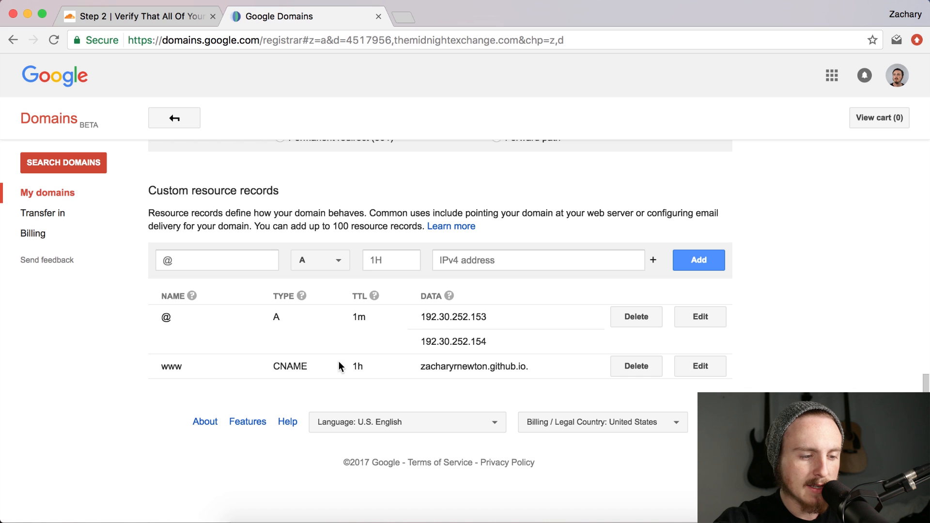
mouse_move(481, 332)
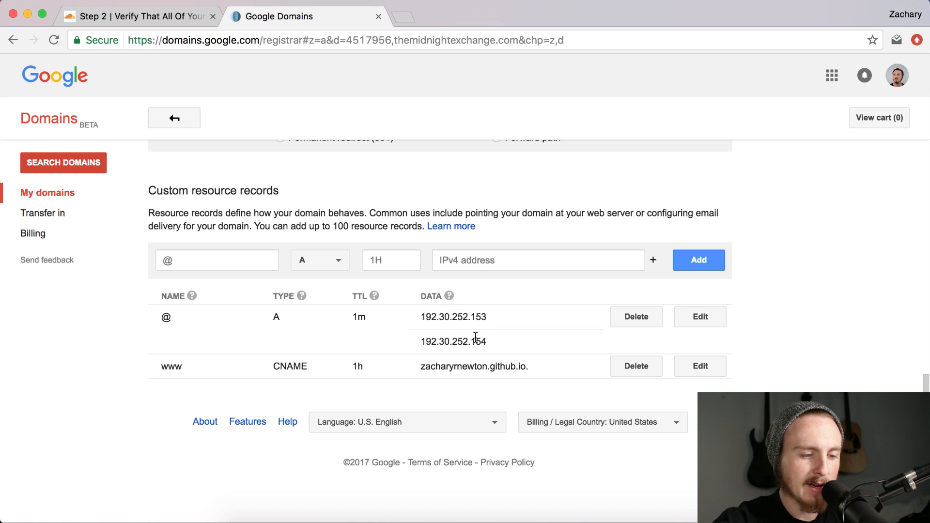
click(136, 16)
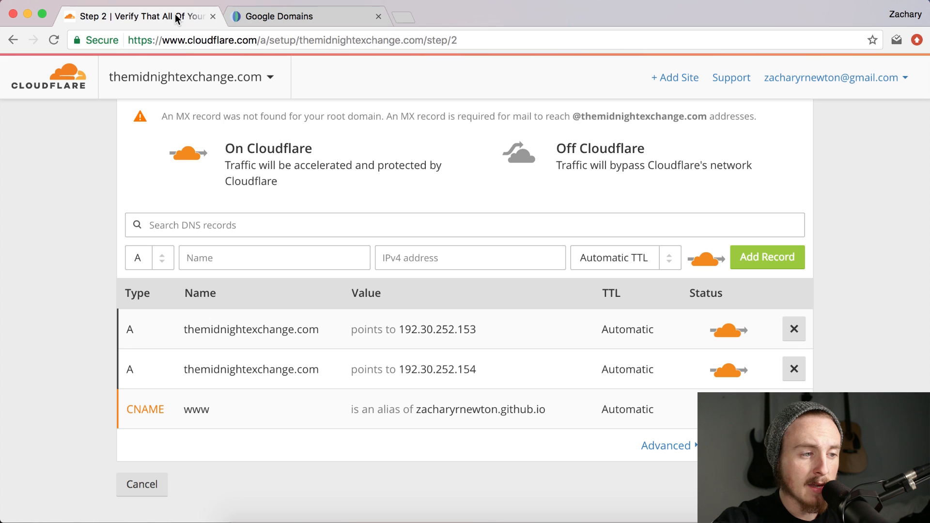
click(468, 409)
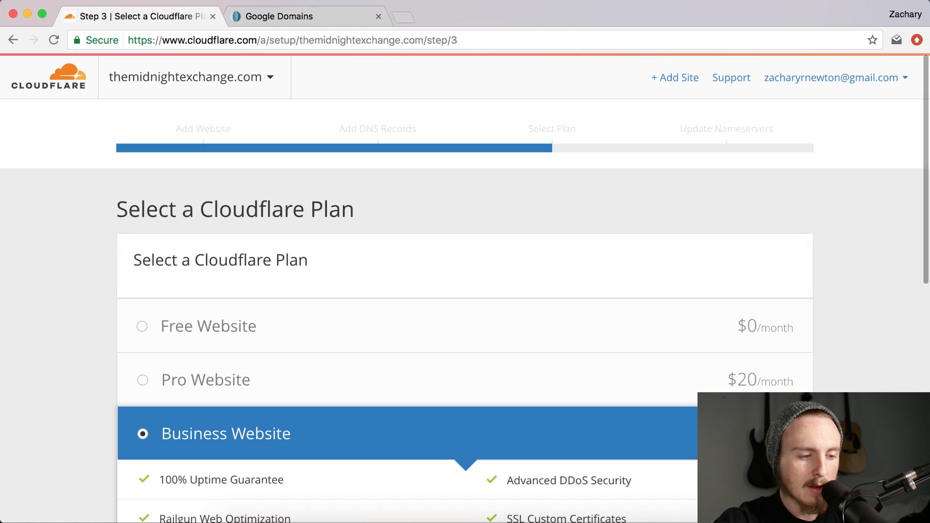
Step: Choose the Free Website plan and view Cloudflare's two replacement nameservers
scroll(down, 3)
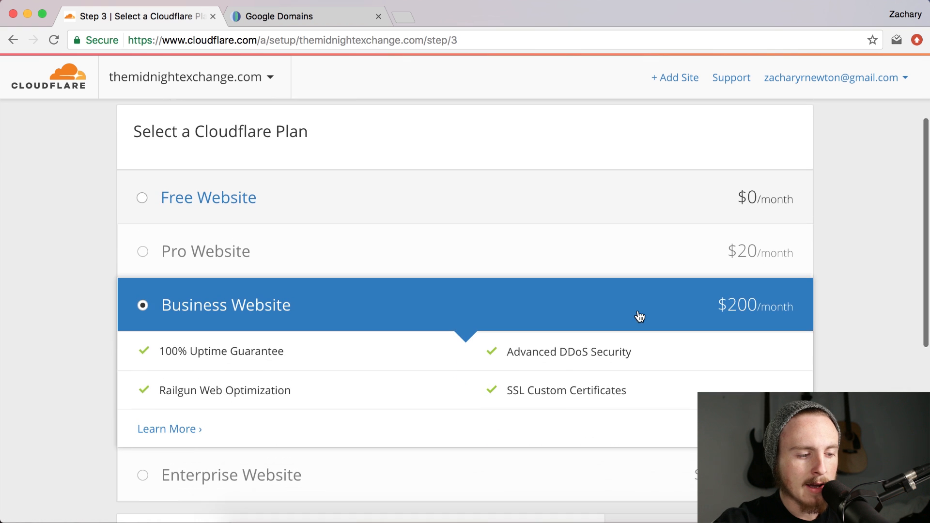
scroll(down, 3)
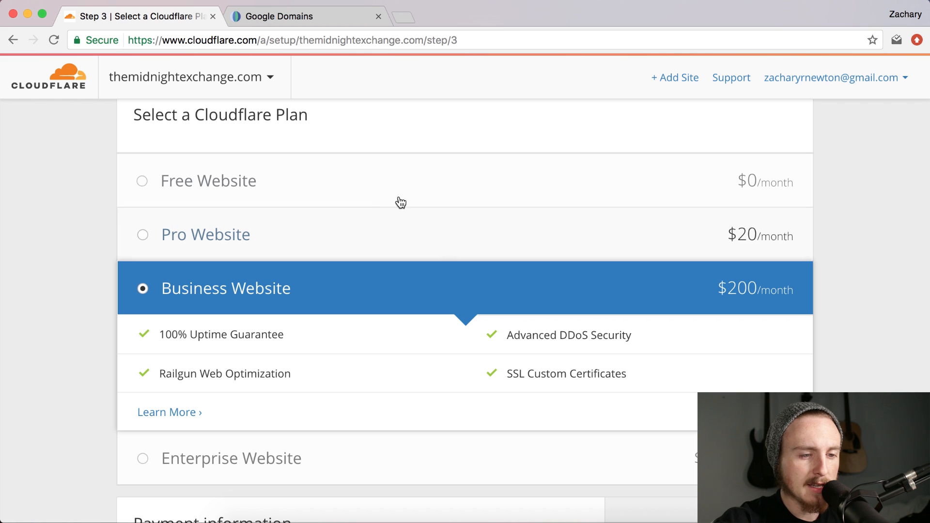
click(142, 181)
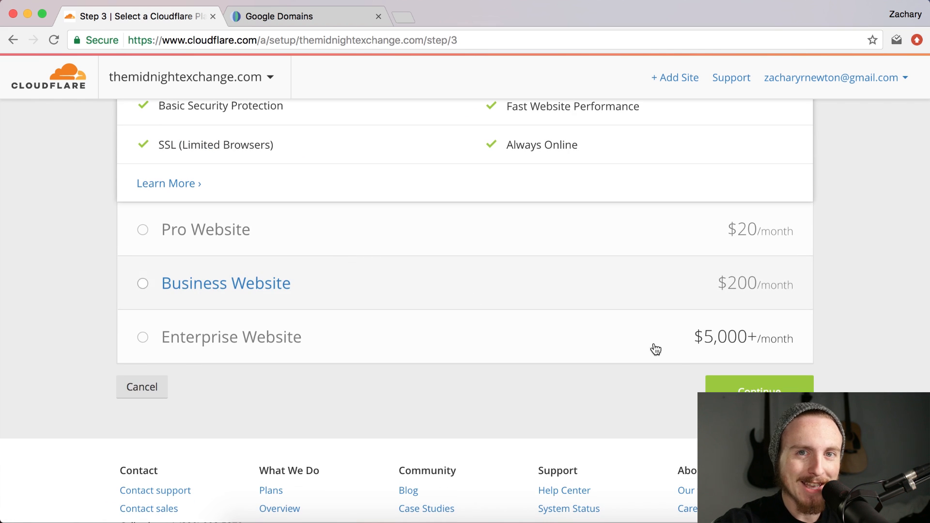
click(758, 390)
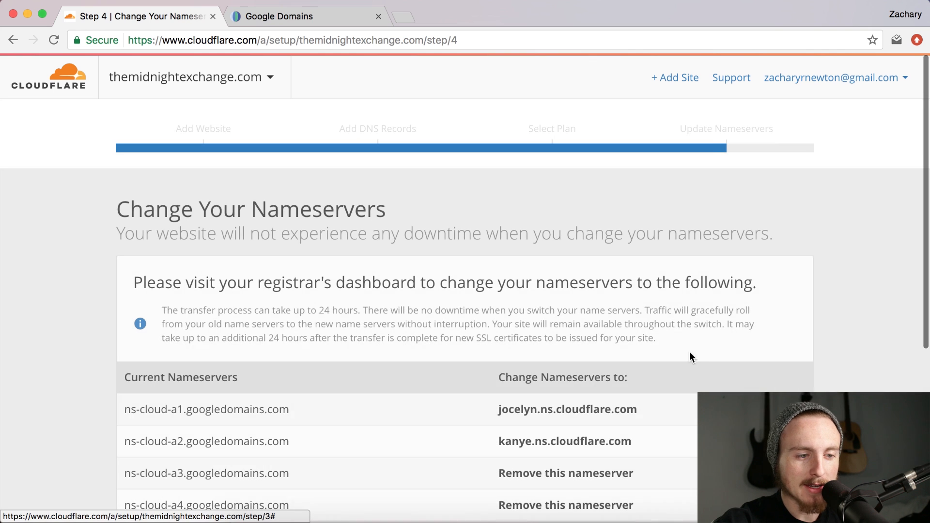
scroll(down, 3)
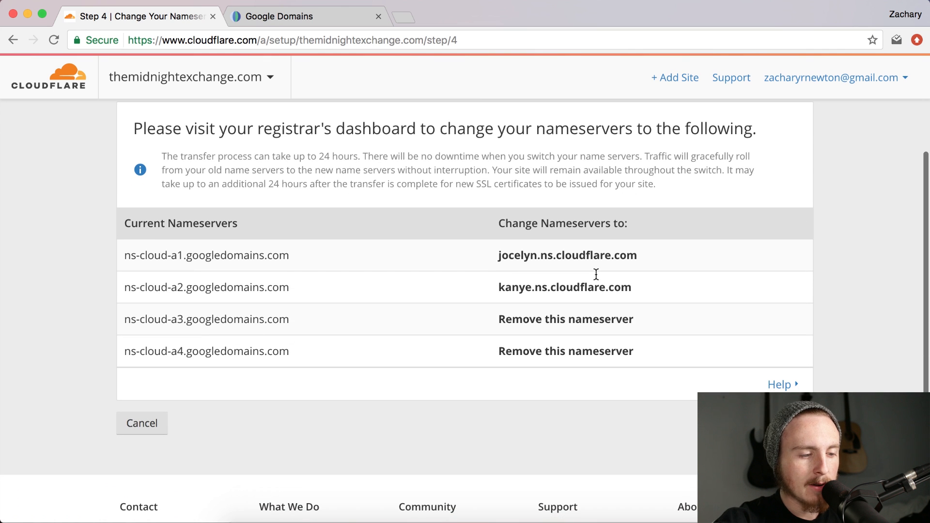
mouse_move(217, 241)
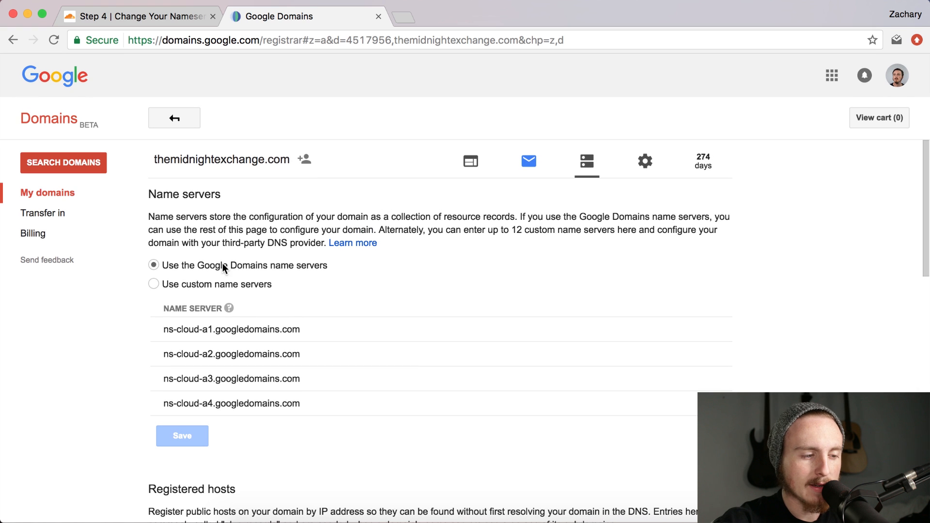
Step: Set Google Domains to custom name servers jocelyn.ns.cloudflare.com and kanye.ns.cloudflare.com, and save
click(154, 283)
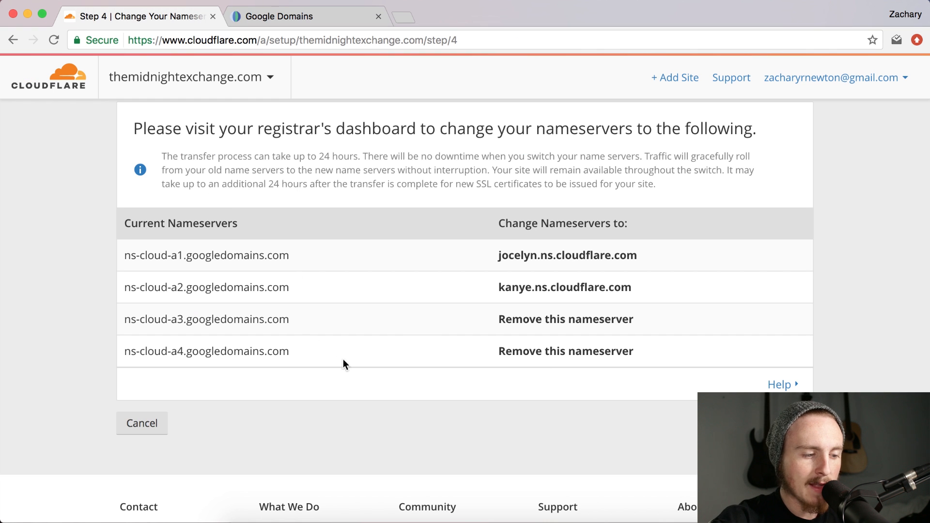
double_click(507, 255)
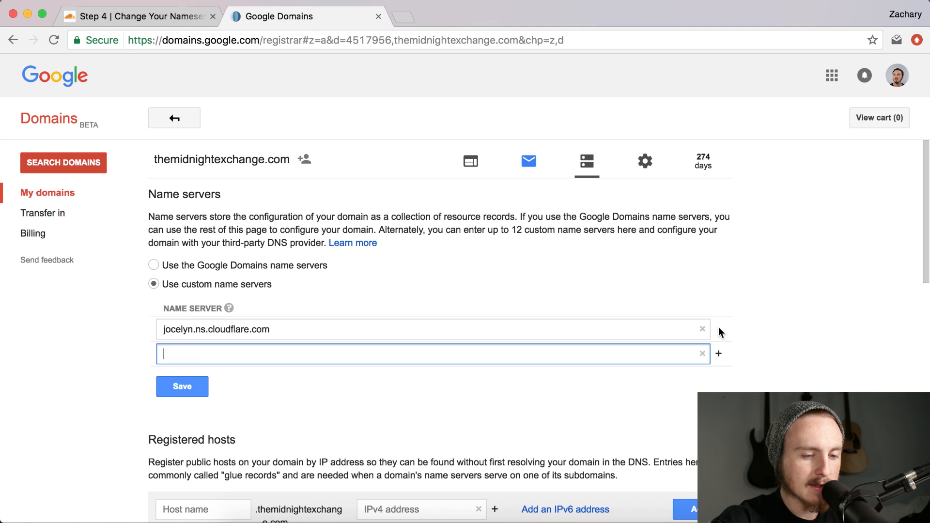
click(140, 16)
text(kanye.ns.cloudflare.com)
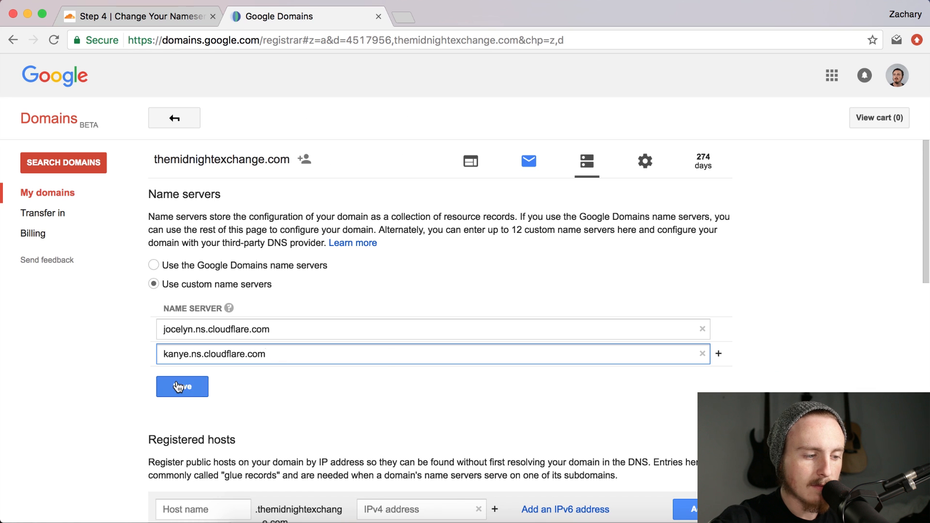
click(181, 386)
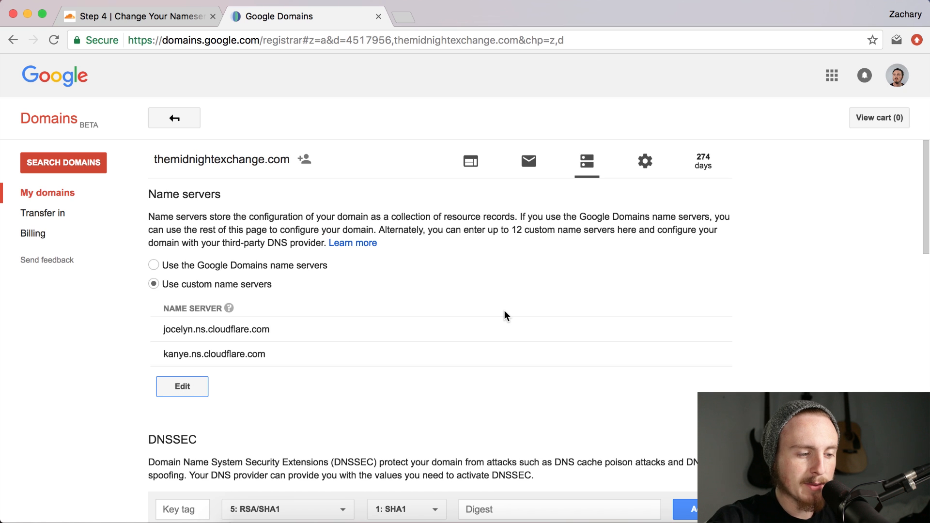
mouse_move(224, 19)
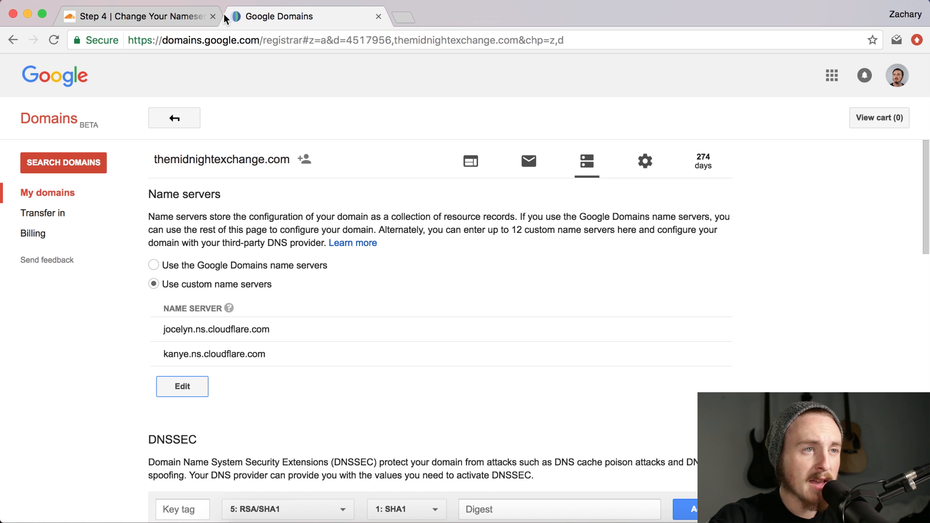
mouse_move(279, 16)
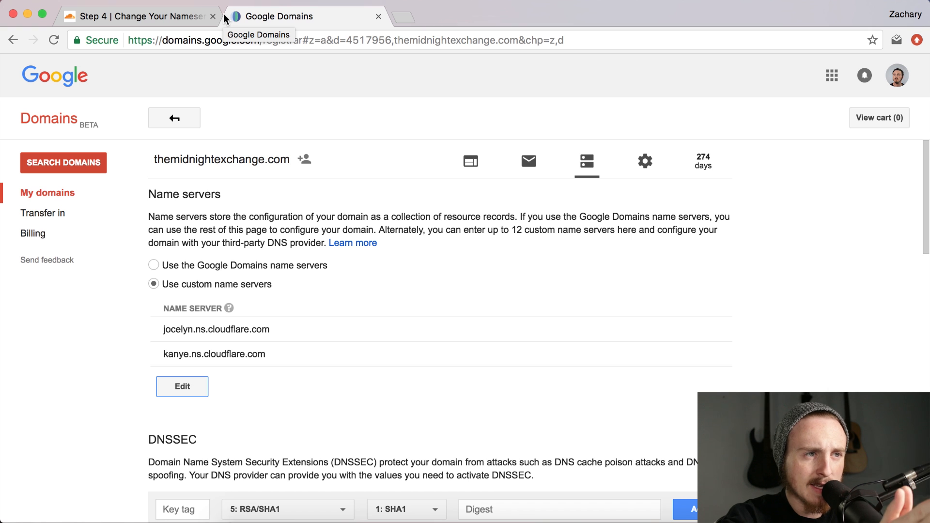
Step: Return to Cloudflare's site overview and scroll down to the Domain Summary
click(136, 16)
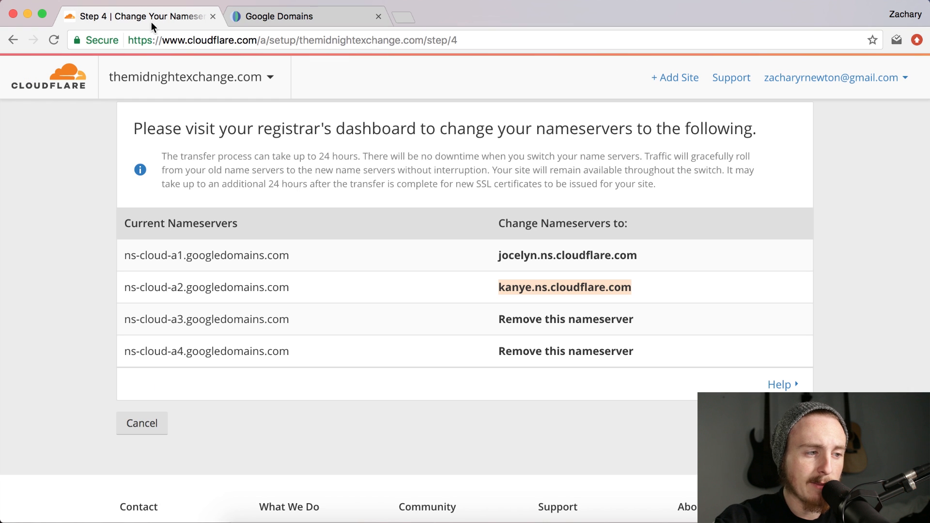
mouse_move(714, 359)
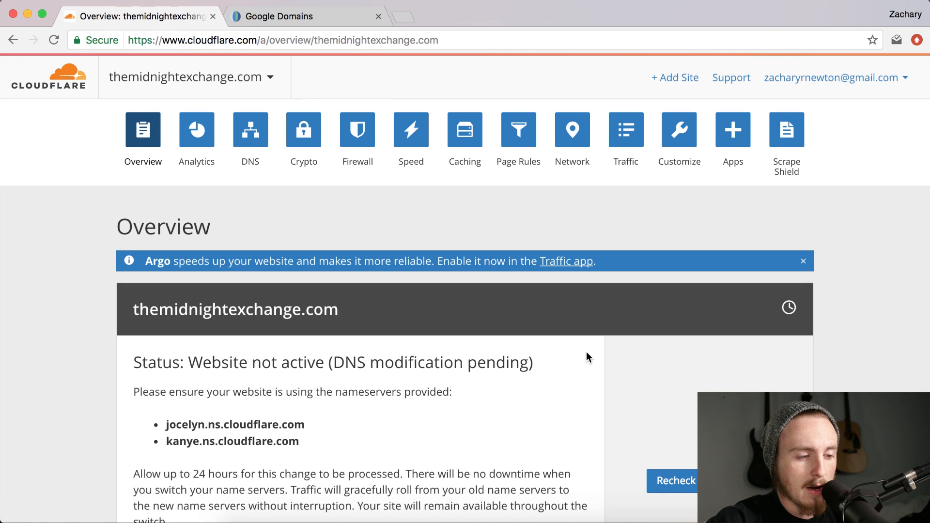
mouse_move(512, 385)
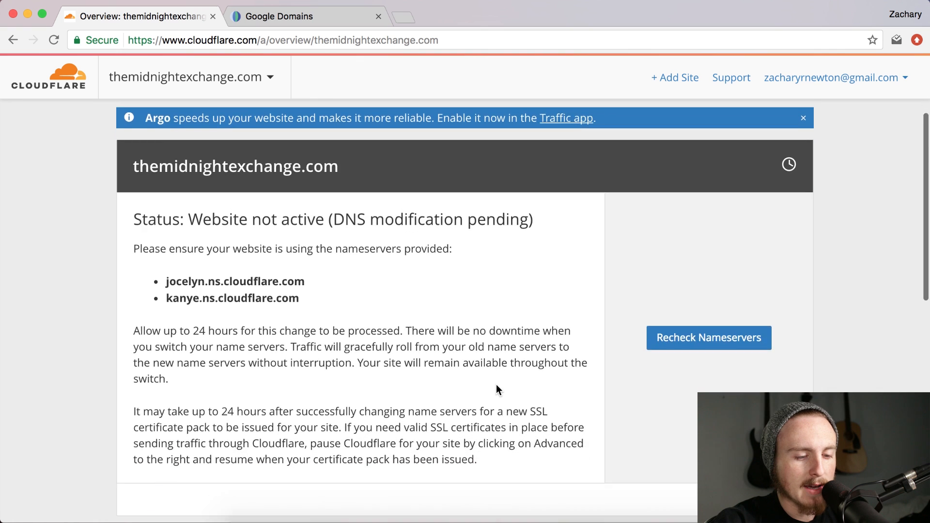
scroll(down, 3)
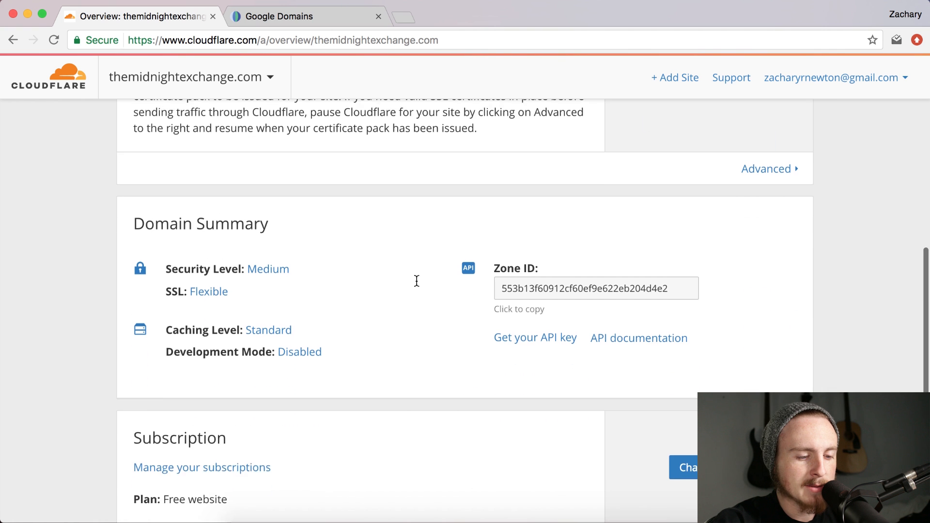
scroll(down, 3)
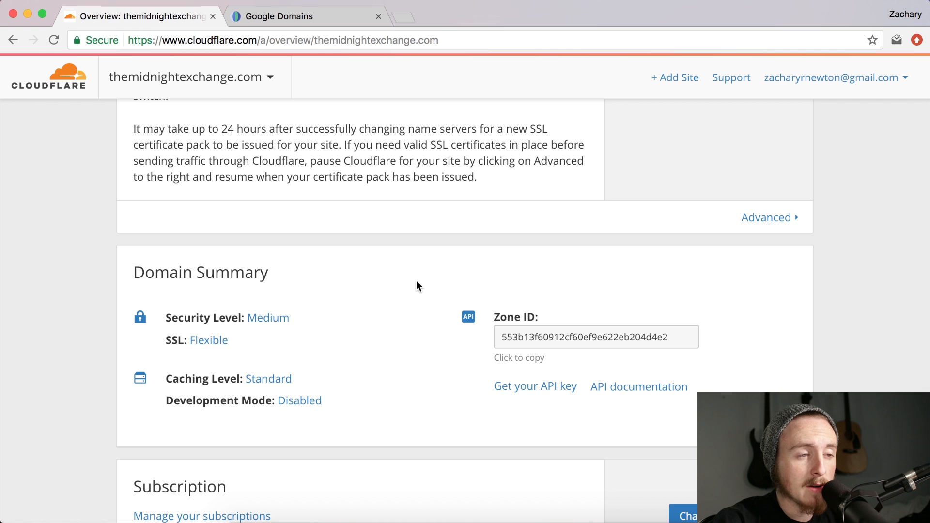
mouse_move(209, 340)
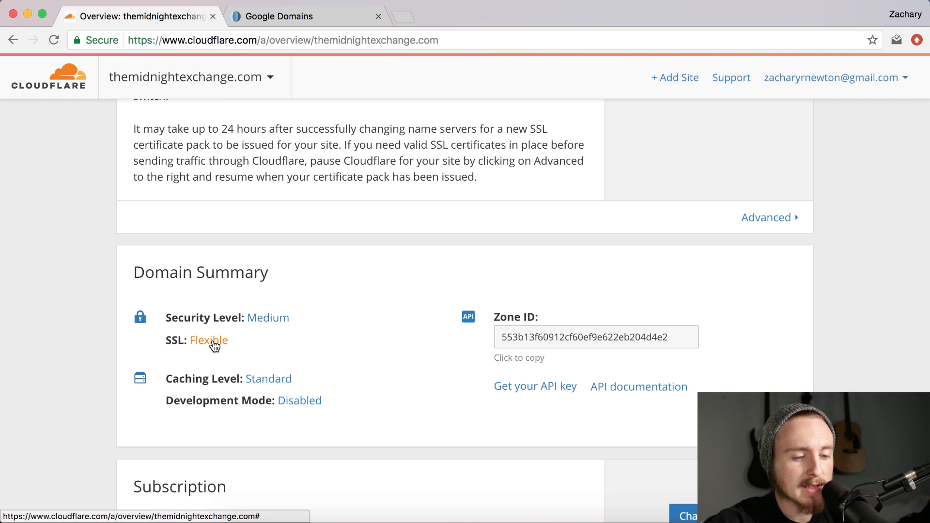
Step: Open the Crypto page from the SSL: Flexible link and list the SSL modes, keeping Flexible
click(208, 340)
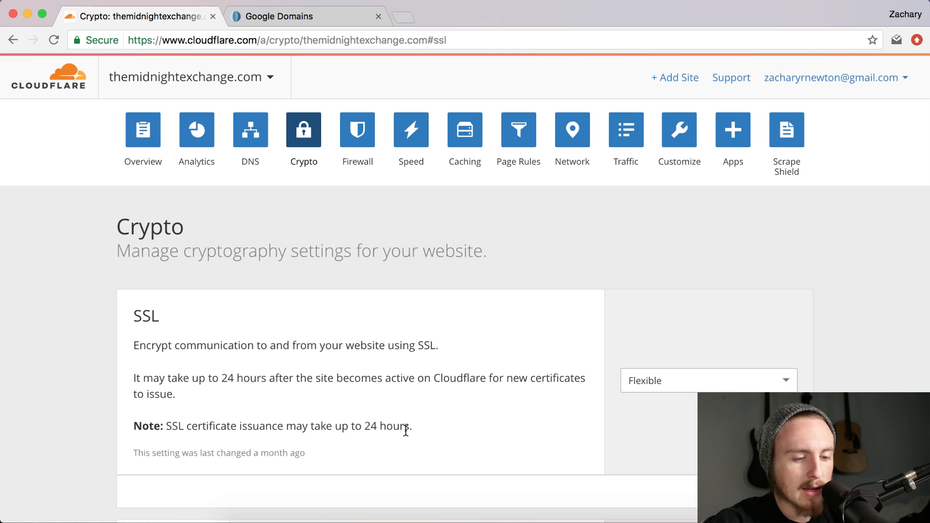
click(708, 381)
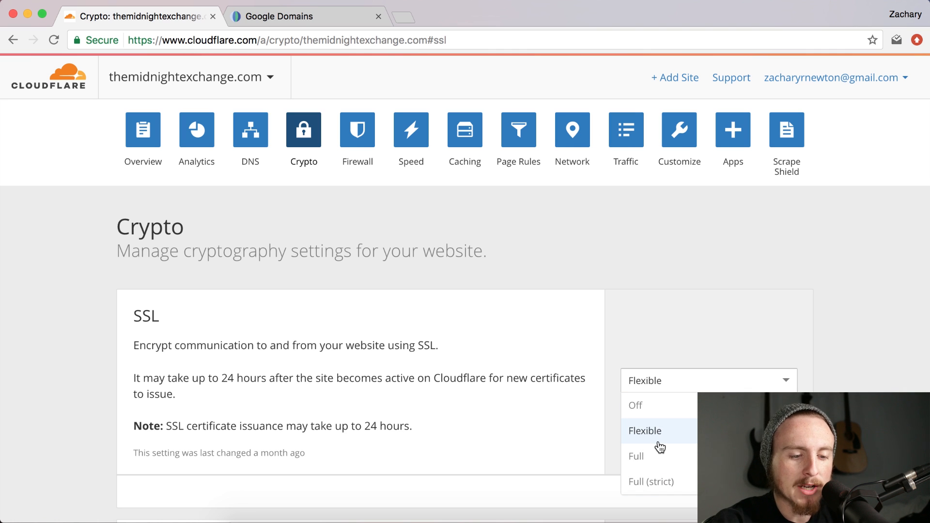
mouse_move(649, 465)
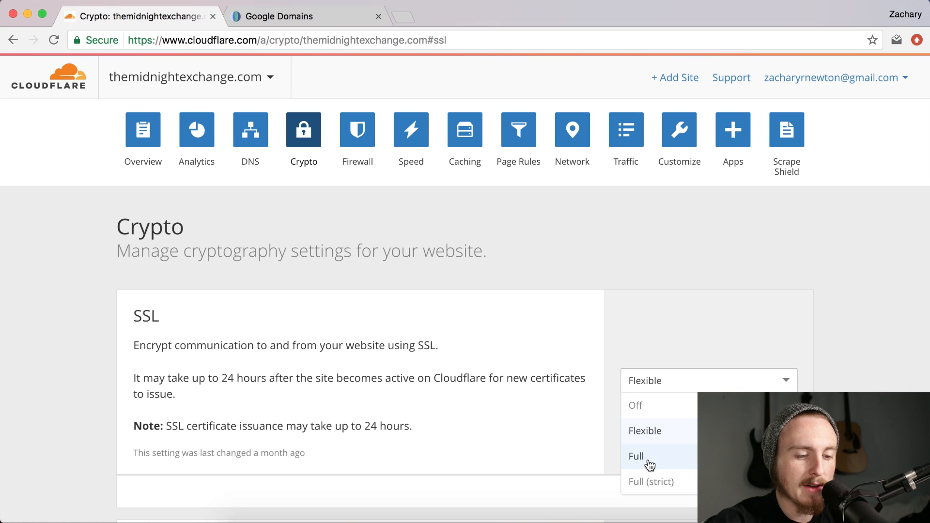
mouse_move(647, 431)
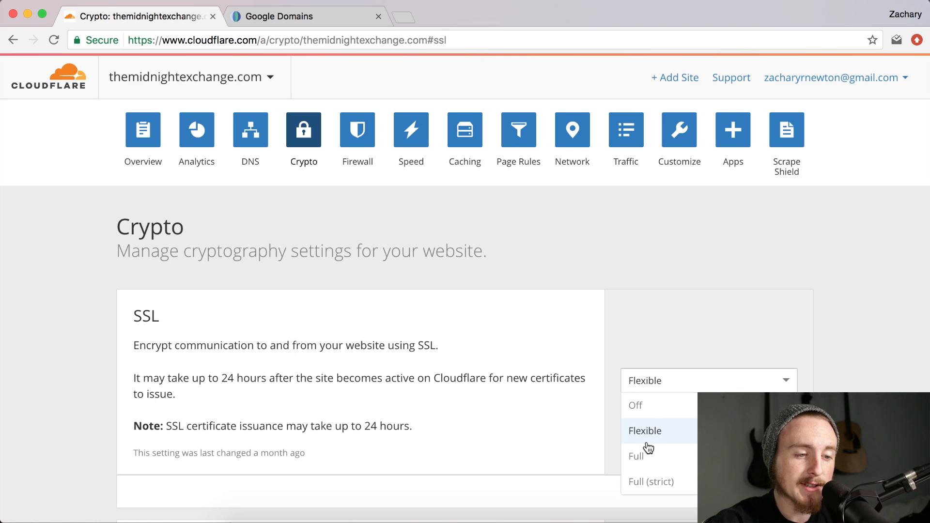
mouse_move(411, 16)
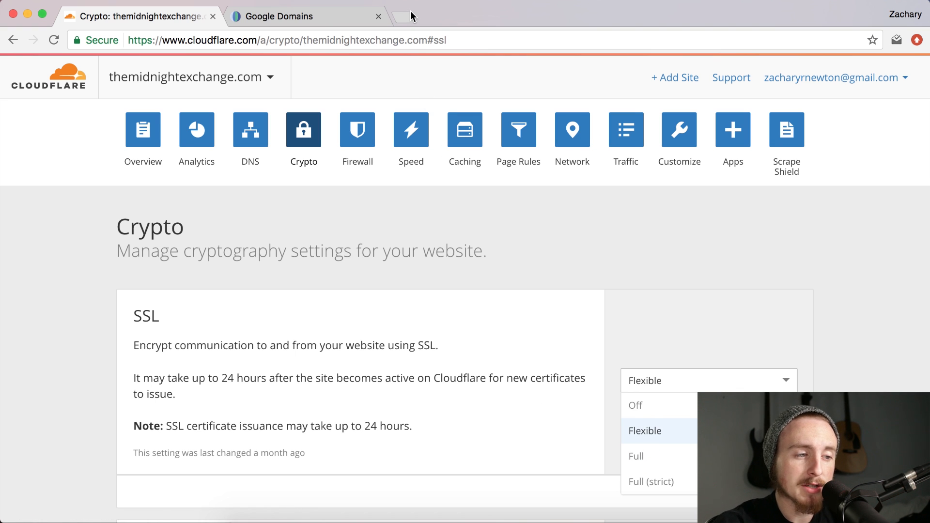
mouse_move(404, 16)
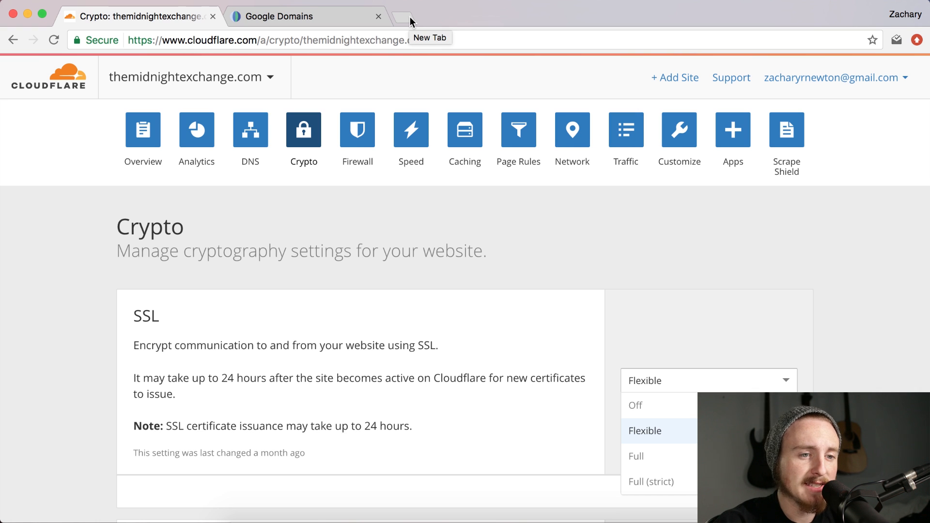
click(402, 16)
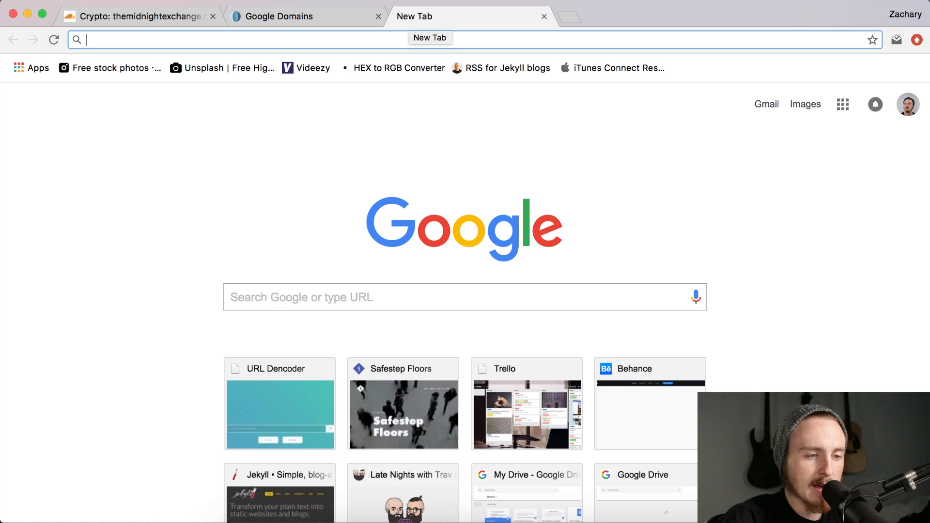
text(themidnightexchange.com)
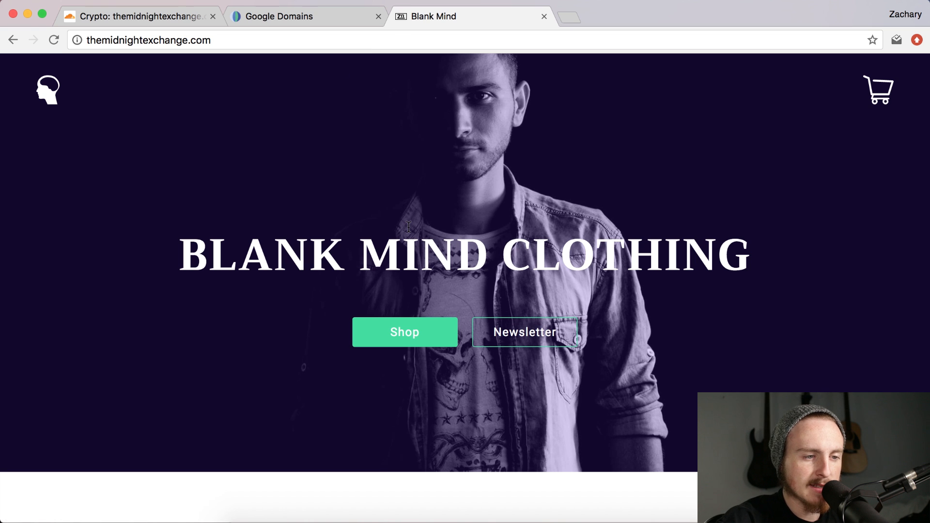
mouse_move(424, 57)
text(https:?)
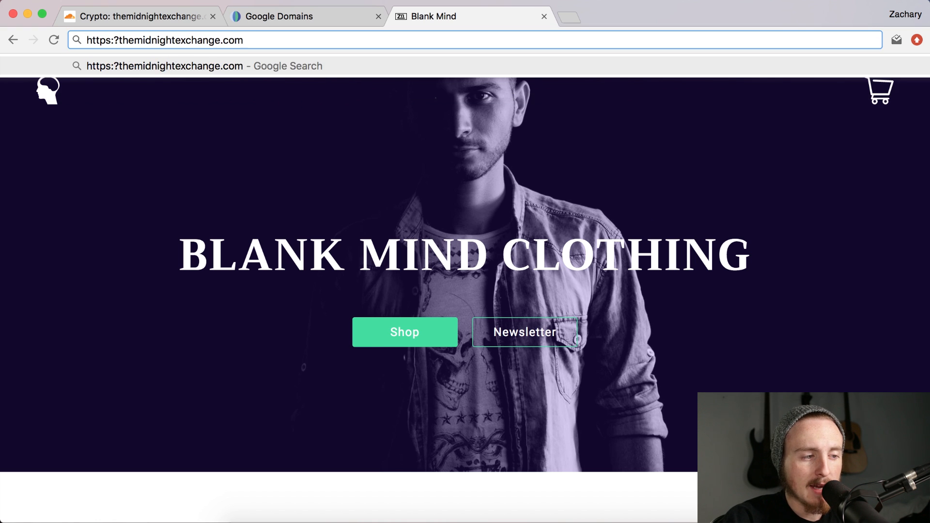
key(Return)
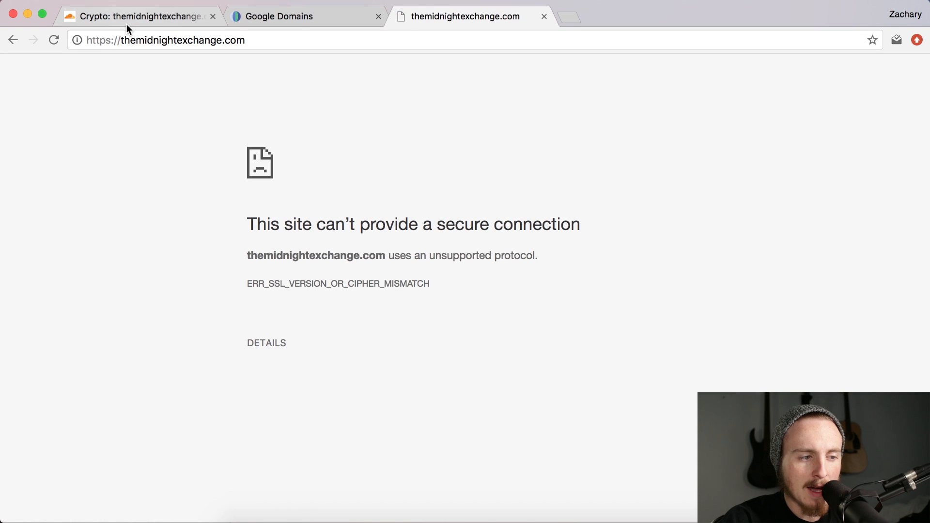
mouse_move(298, 21)
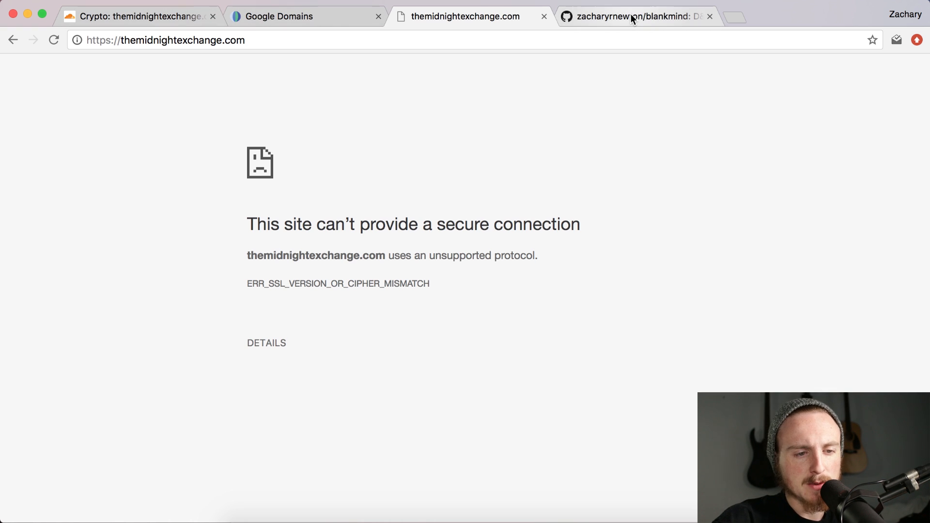
Step: Go to the blankmind repository and choose Create new file
click(635, 16)
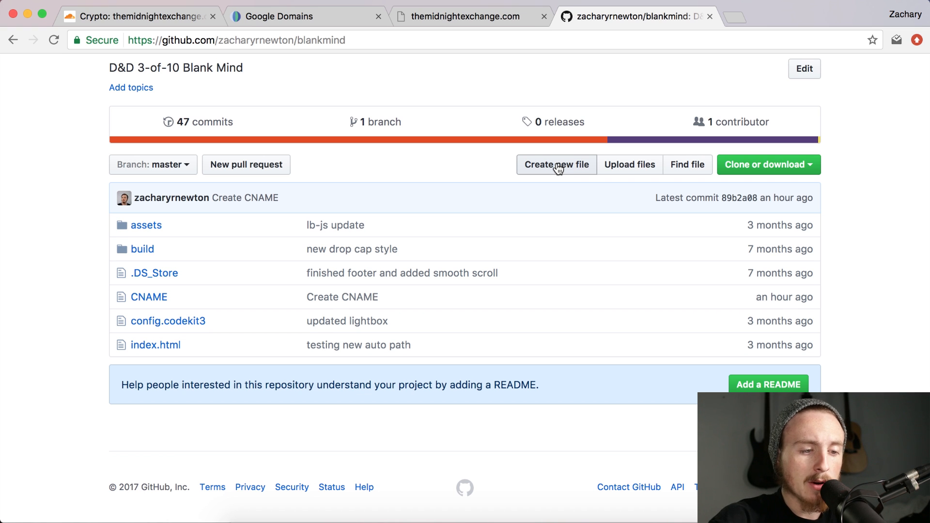
click(556, 164)
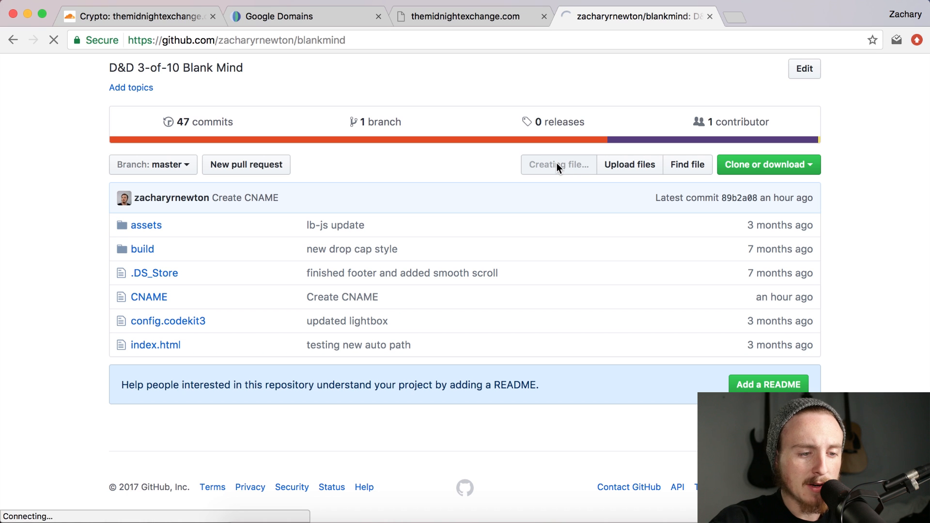
click(557, 164)
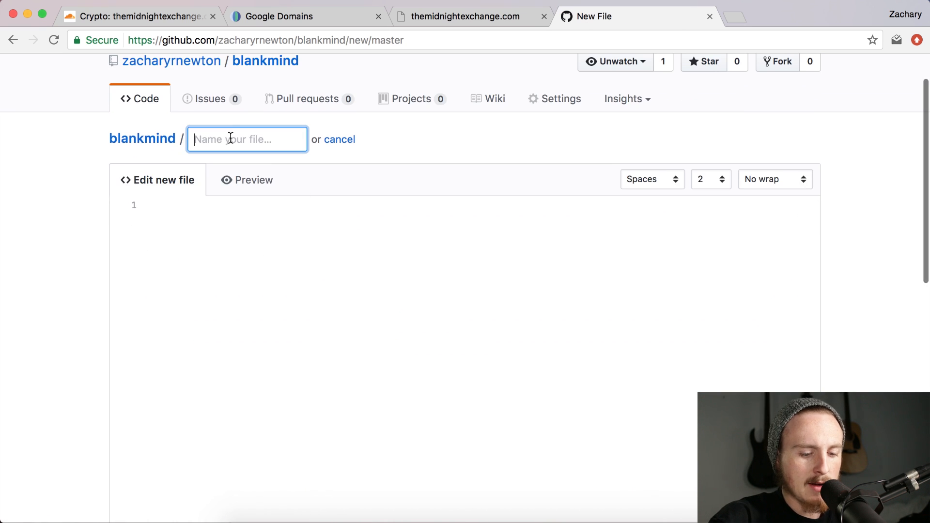
text(_config.yml)
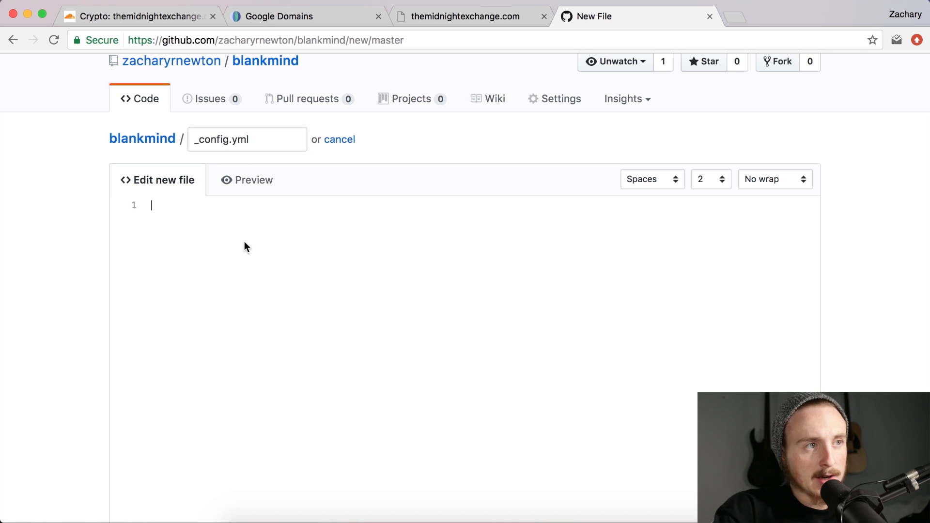
text(url)
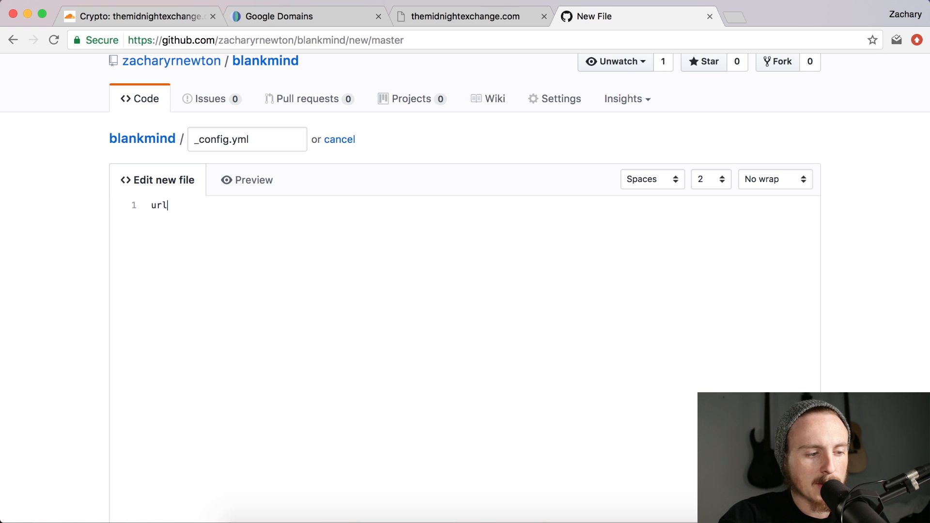
text(:)
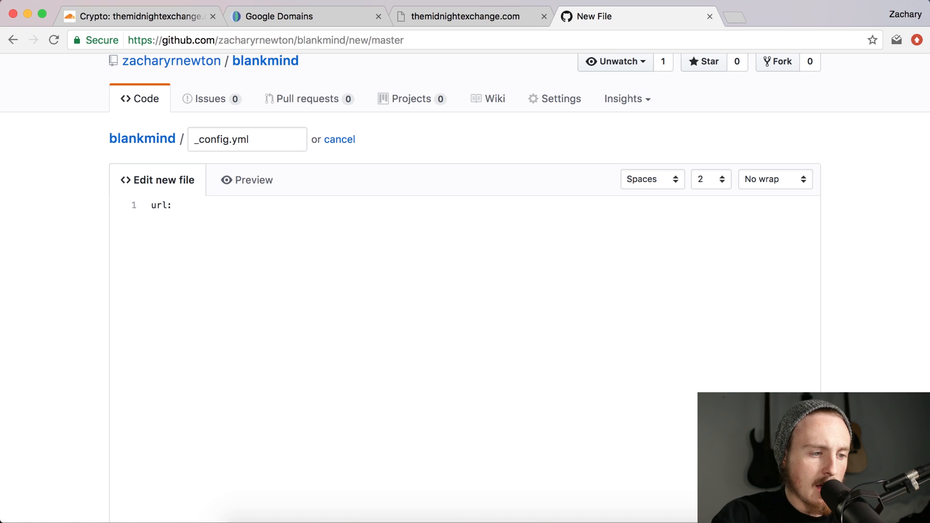
text(http)
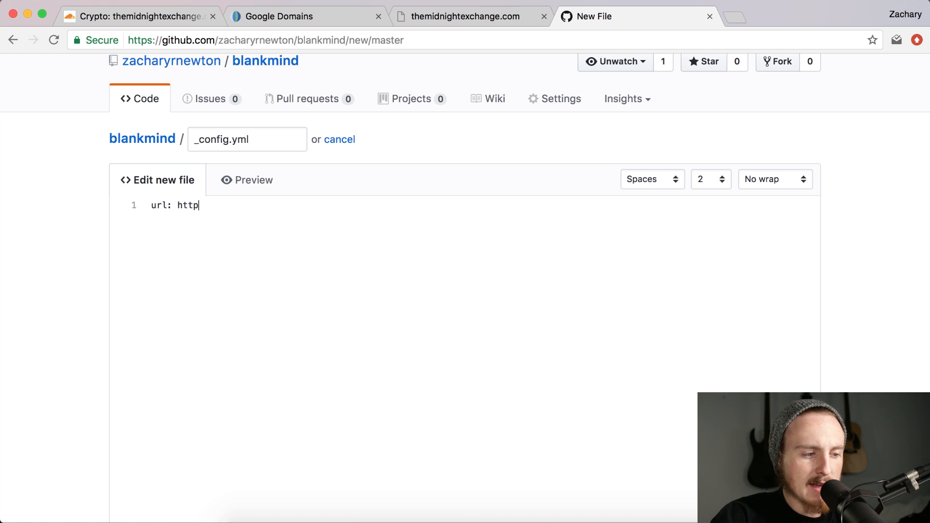
text(s:)
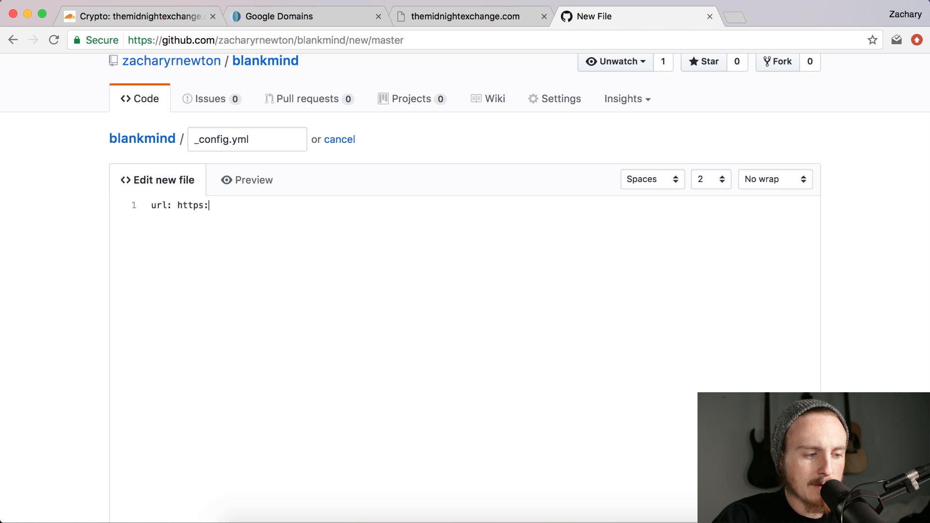
text(//)
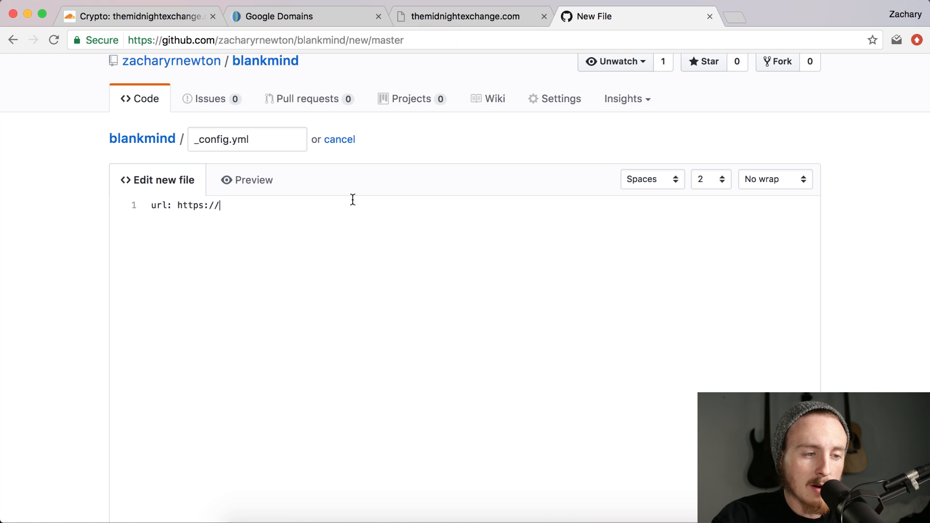
text(themidnightexchan)
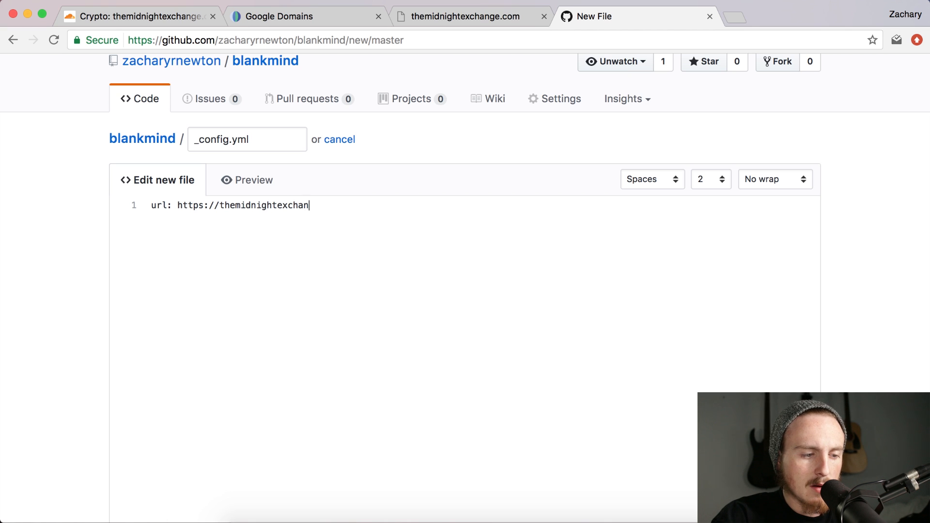
text(ge.com)
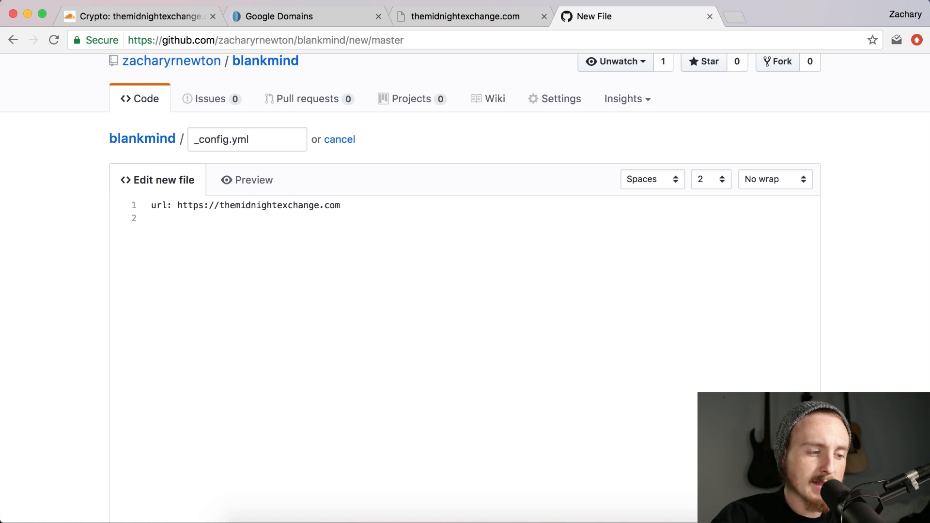
Step: Add enforce_ssl: themidnightexchange.com and scroll down to the commit form
text(enforce)
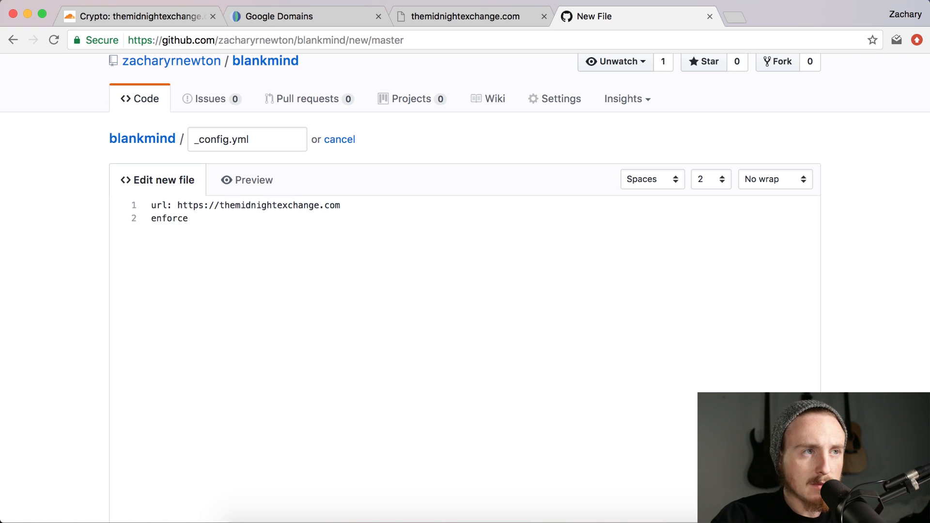
text(_ssl)
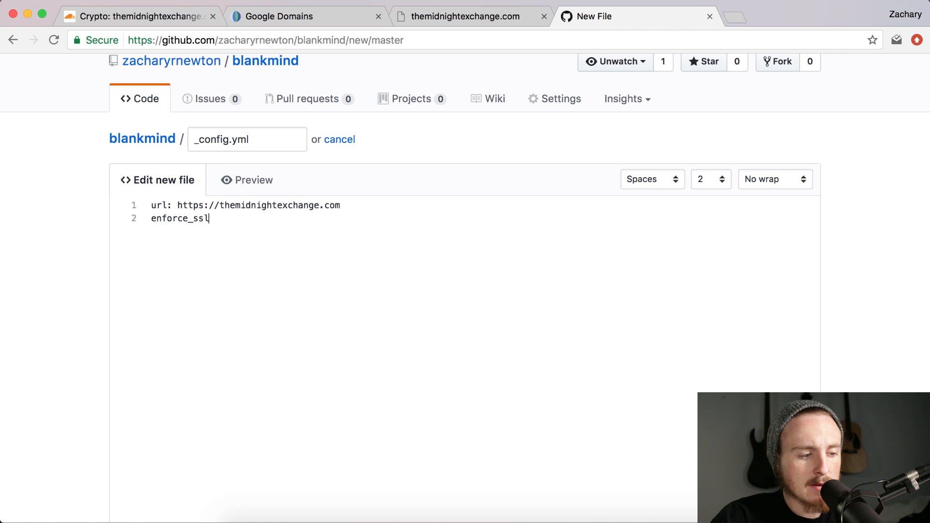
text(:)
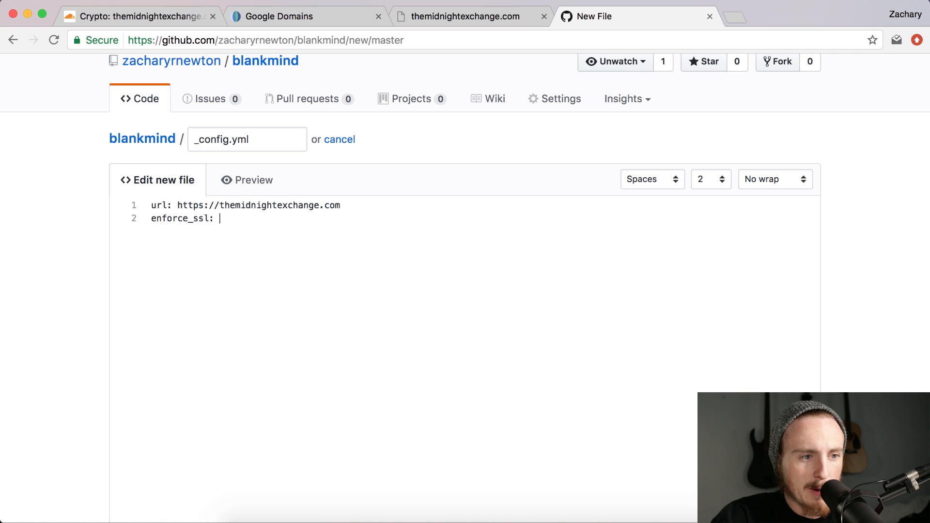
text(themidnighte)
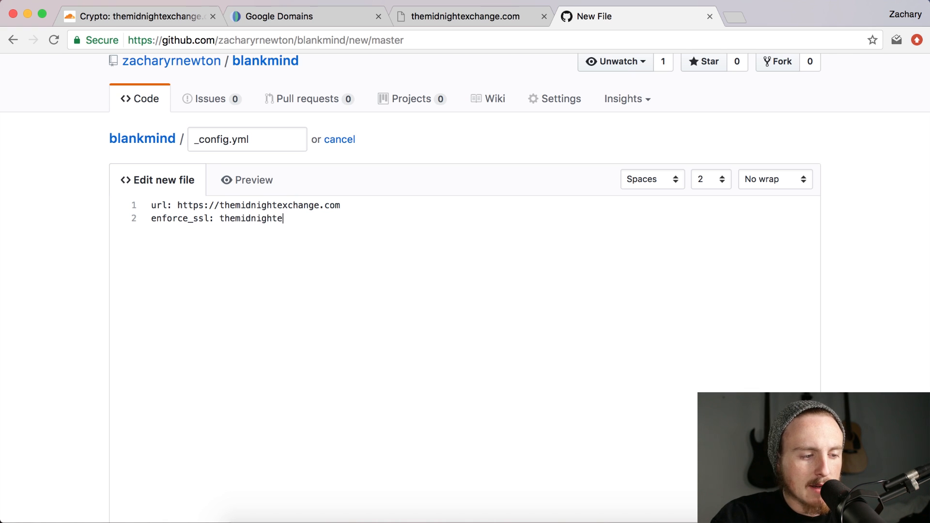
text(xchange.com)
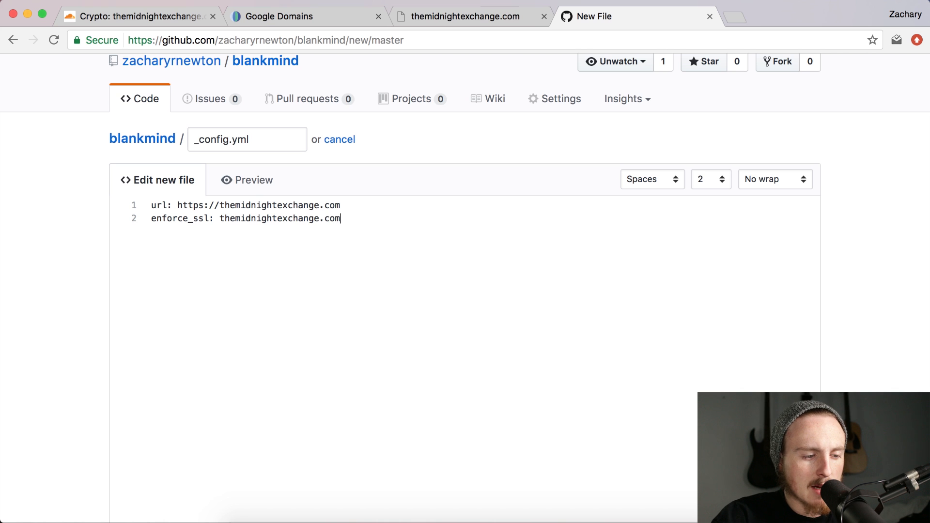
scroll(down, 3)
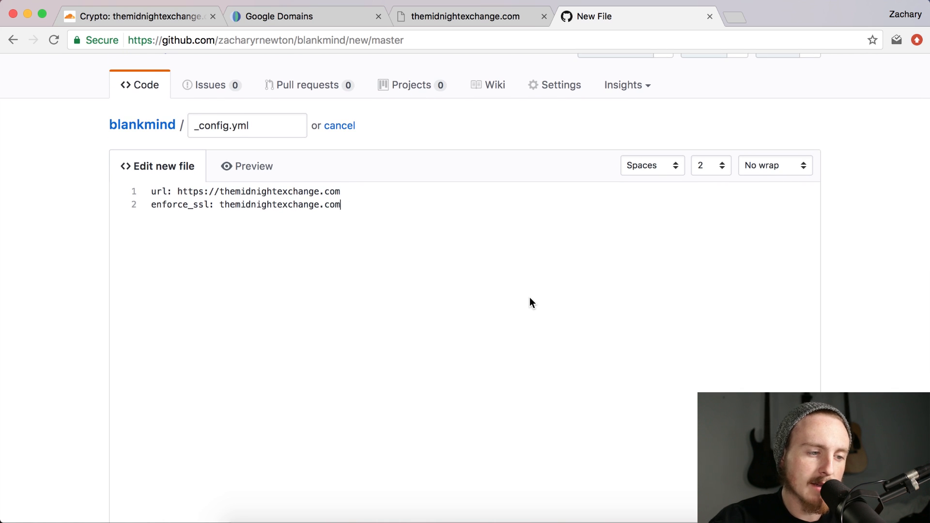
scroll(down, 3)
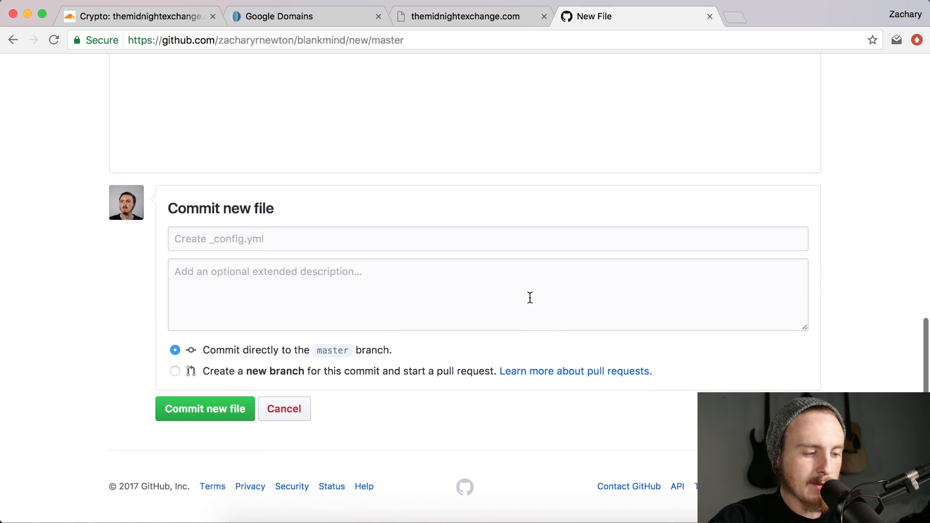
Step: Commit _config.yml to blankmind master, verify its two lines, and return to the file list
click(205, 409)
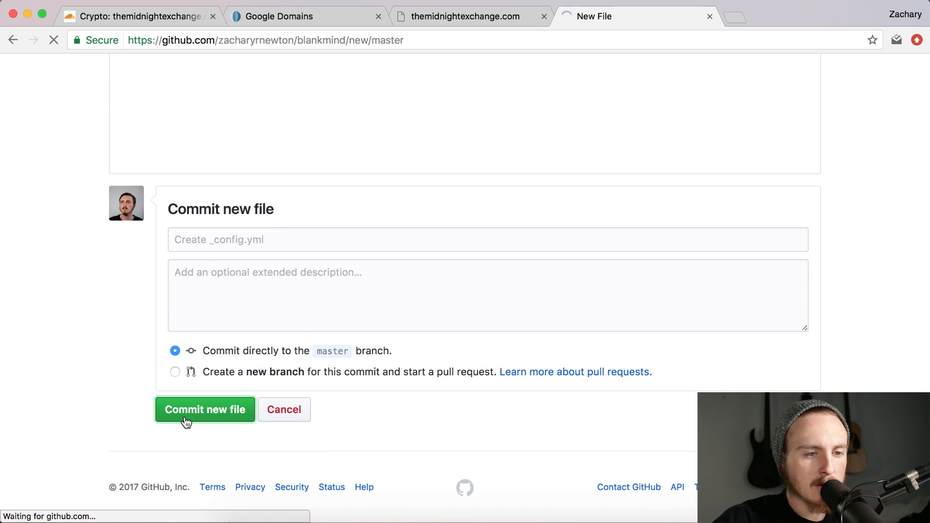
click(204, 410)
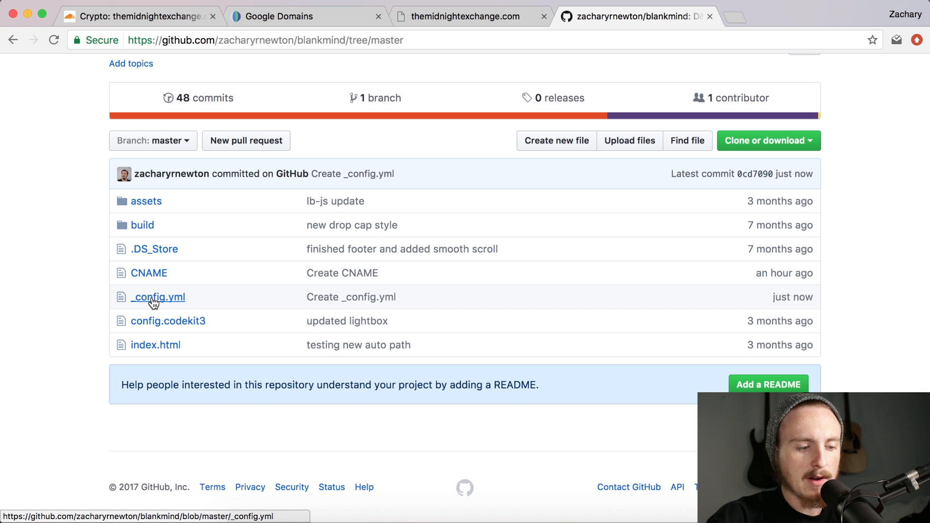
click(159, 296)
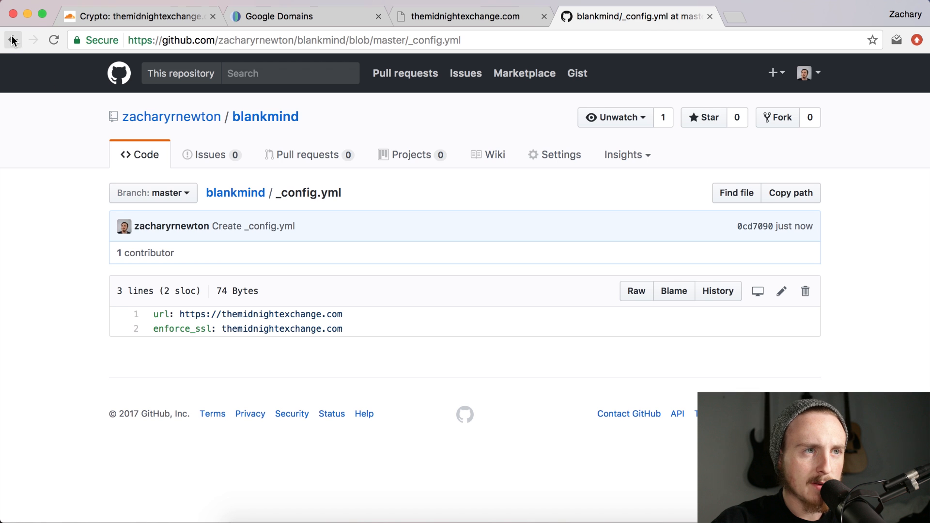
click(14, 39)
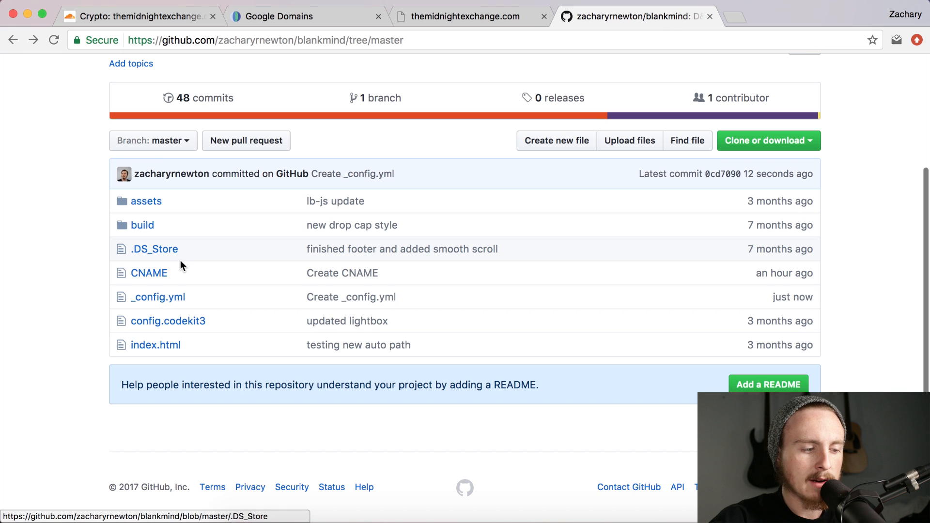
Step: Open blankmind's 136-line index.html and start editing it
click(155, 344)
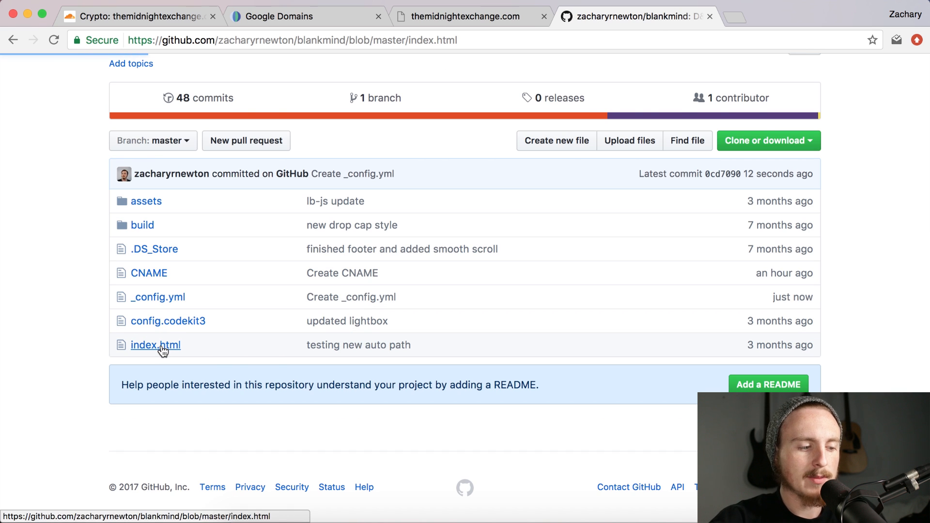
click(155, 344)
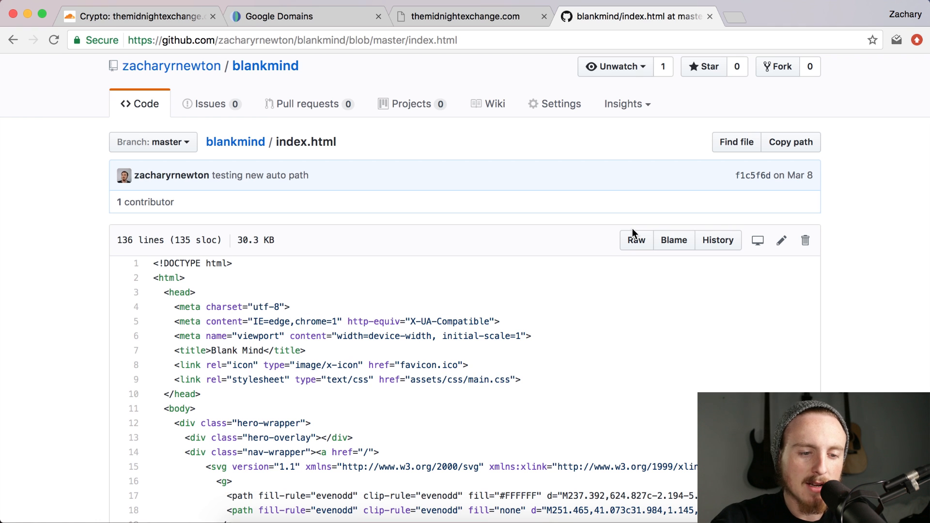
click(782, 240)
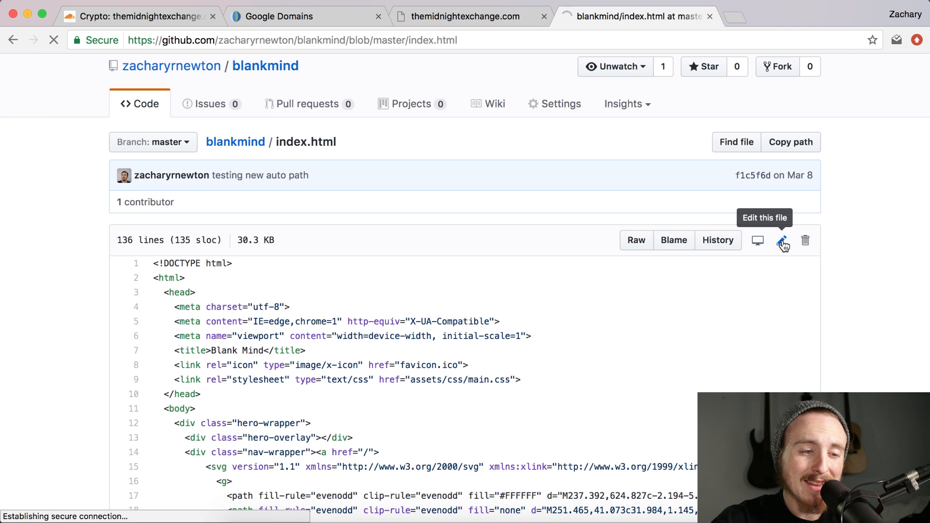
Step: Add a <link rel="canonical" href="" /> tag after the charset meta line
click(783, 241)
text(<)
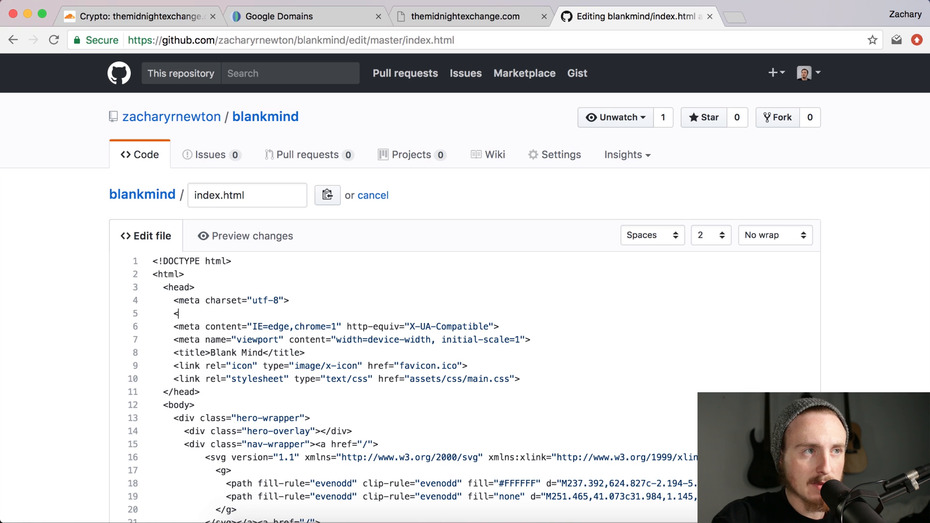
text(link)
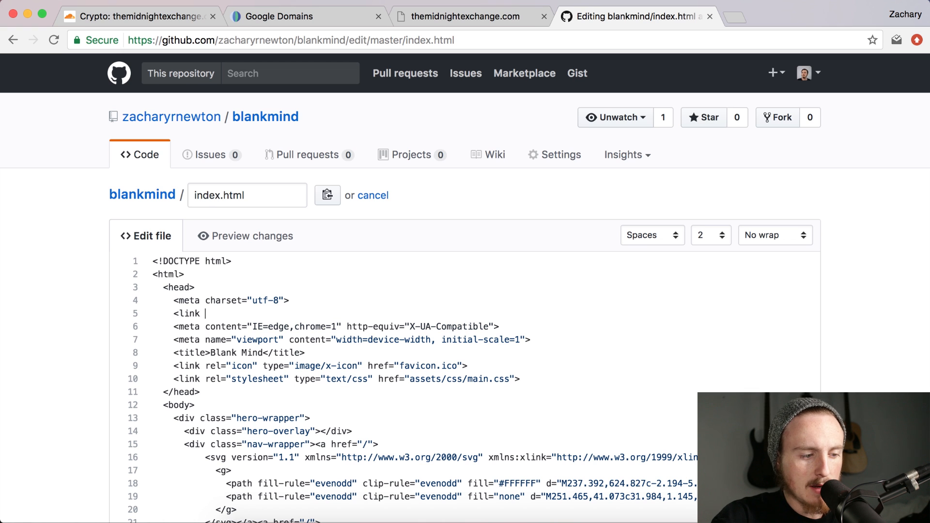
text(rel="can)
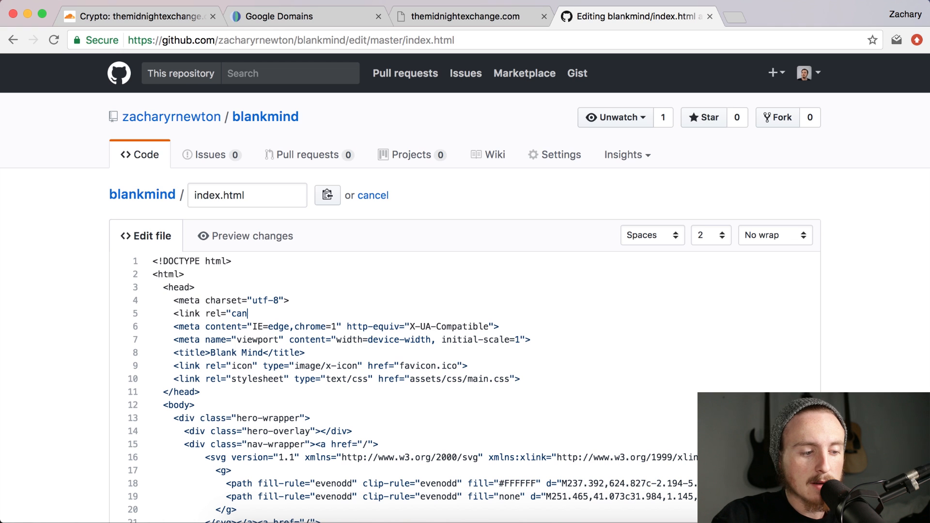
text(o)
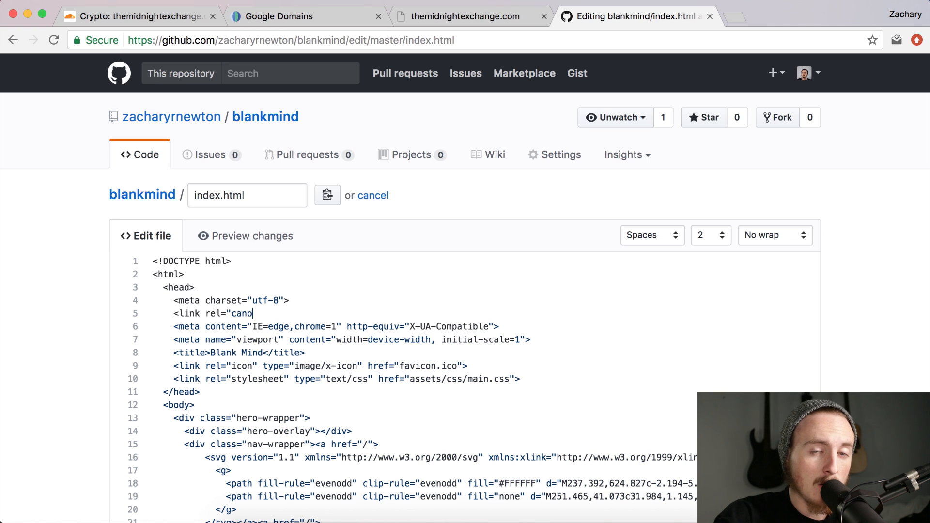
text(n)
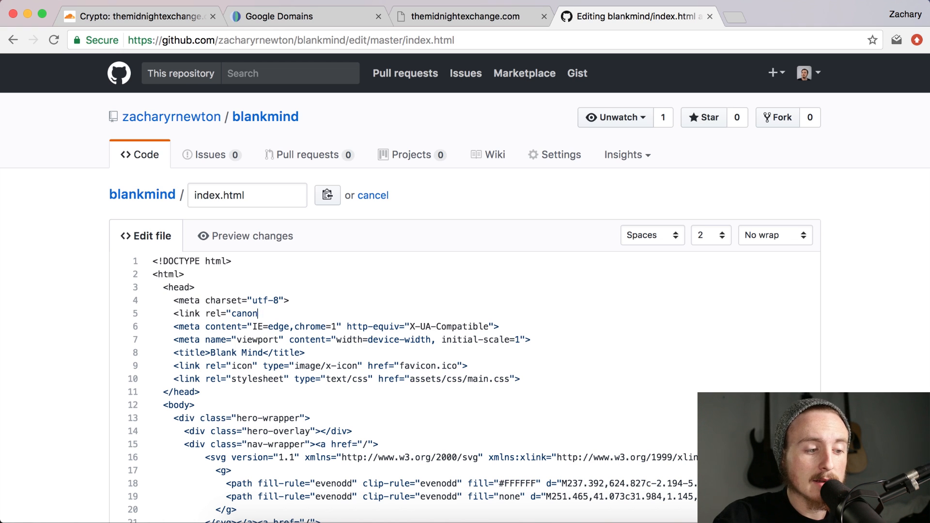
text(ical")
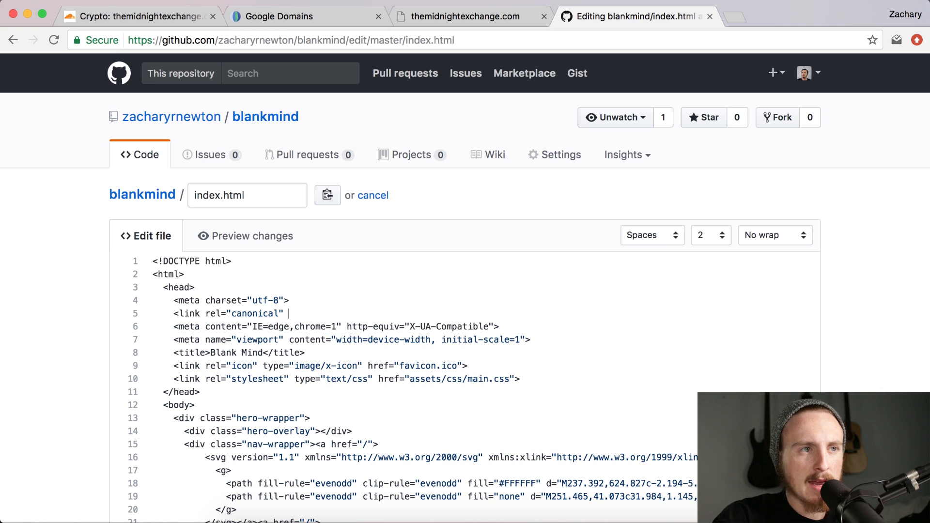
text(h)
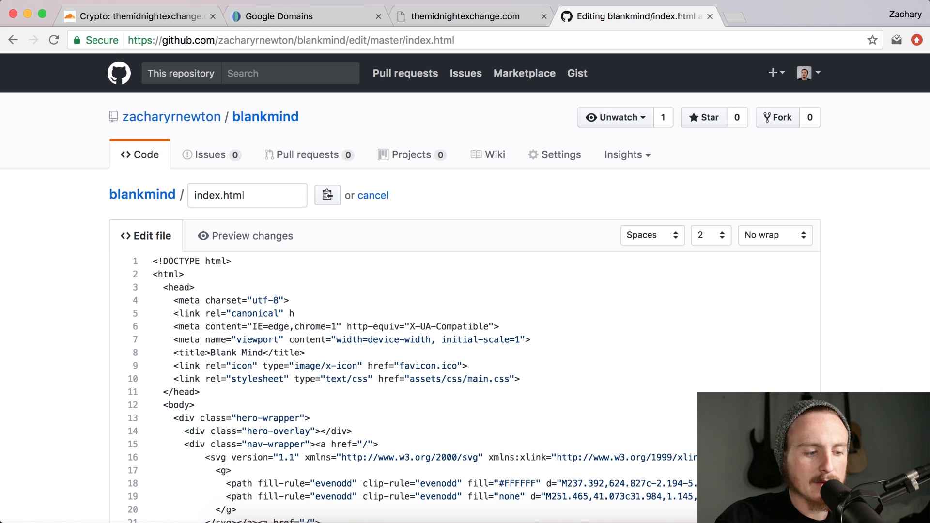
text(ref=")
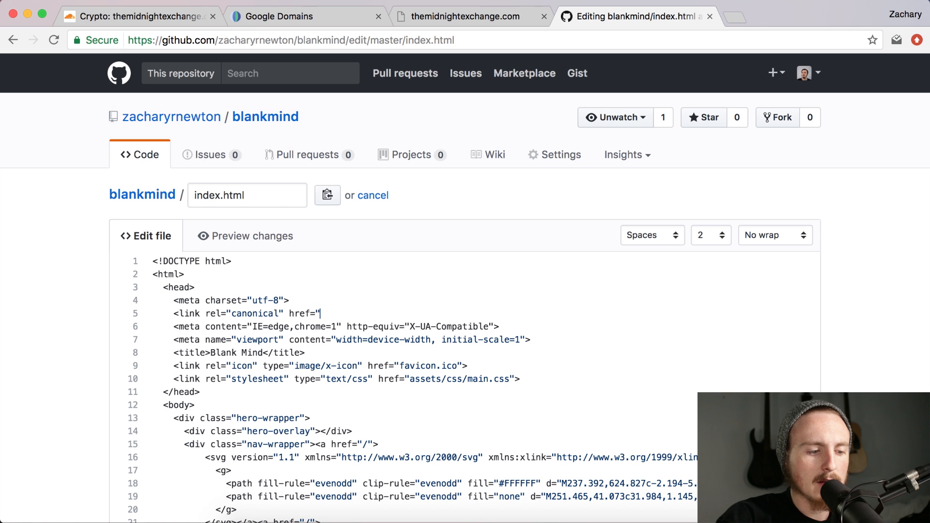
text(")
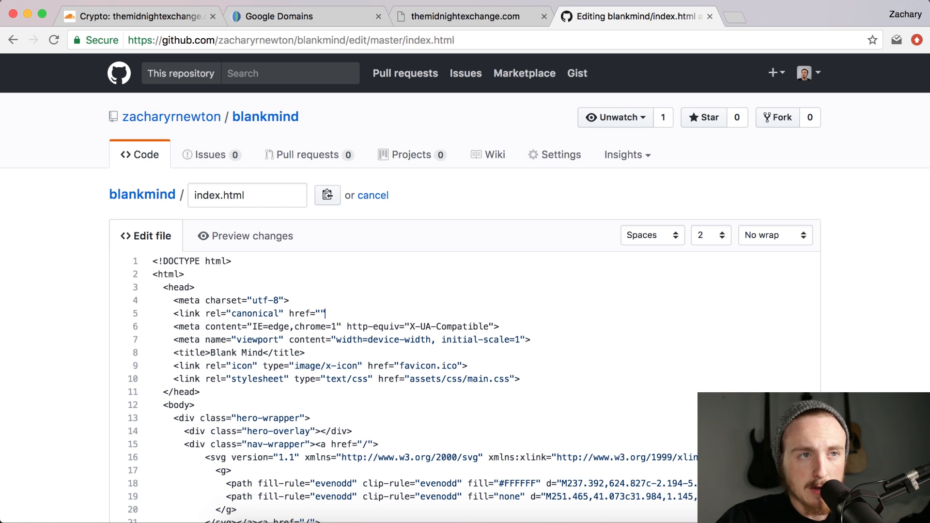
text(/>)
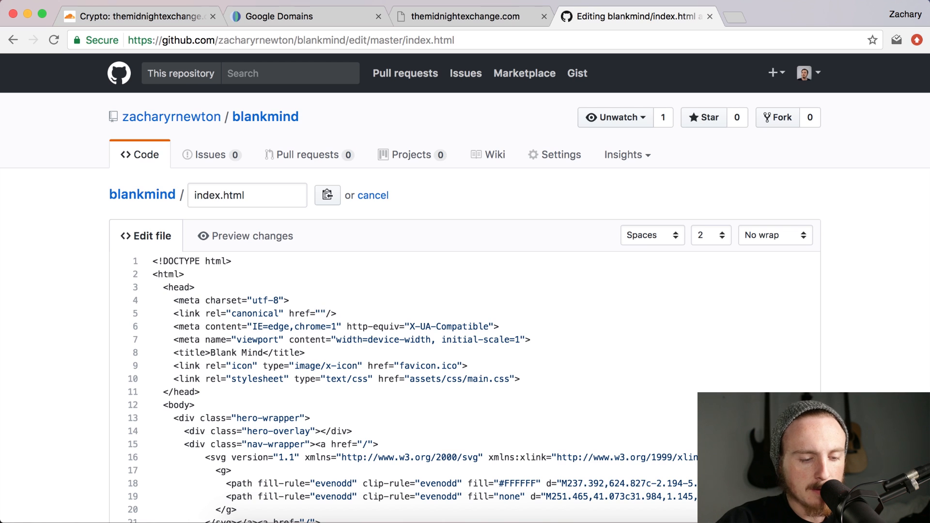
Step: Fill the canonical href with {{ site.url }}{{ page.url }}
text({{ si)
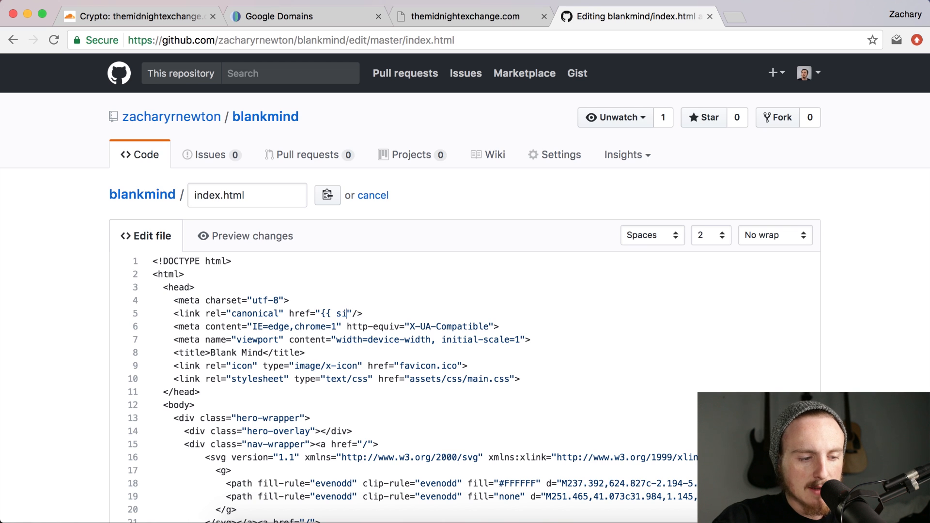
text(te.url)
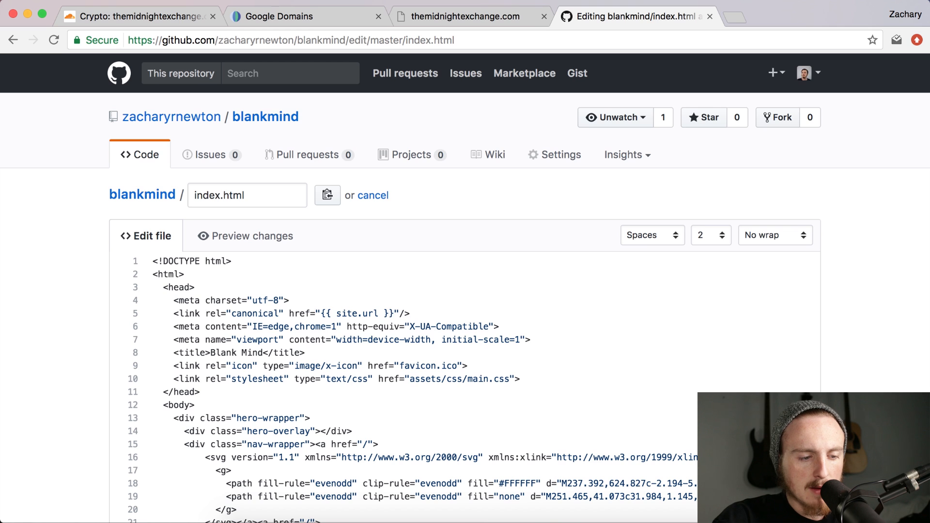
text({{)
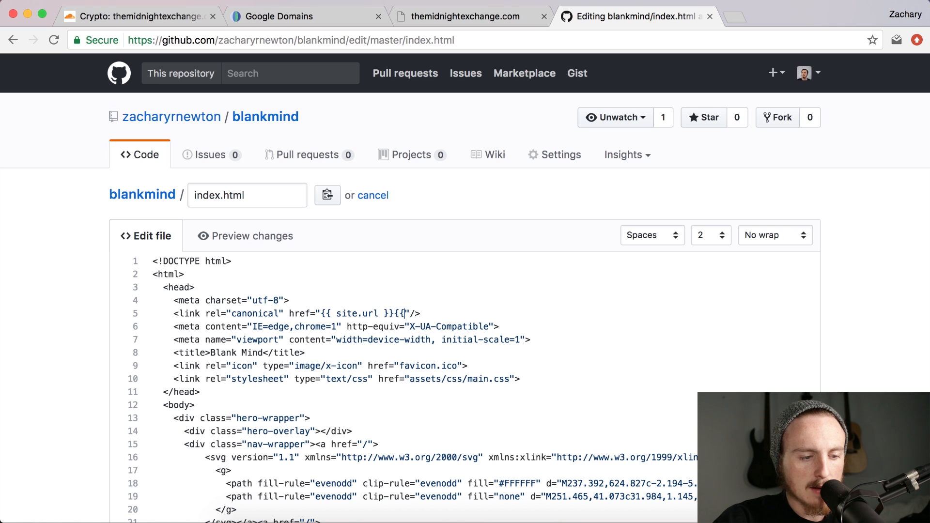
text(page.)
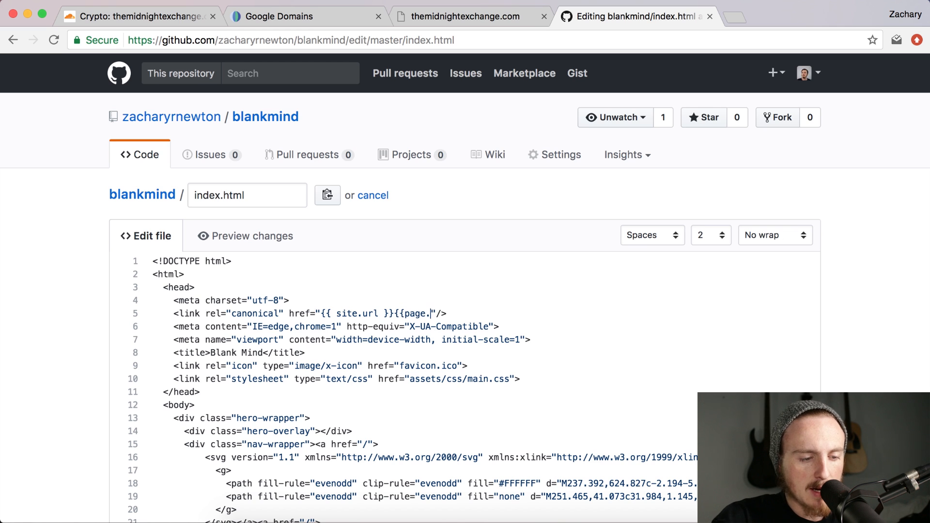
text(url)
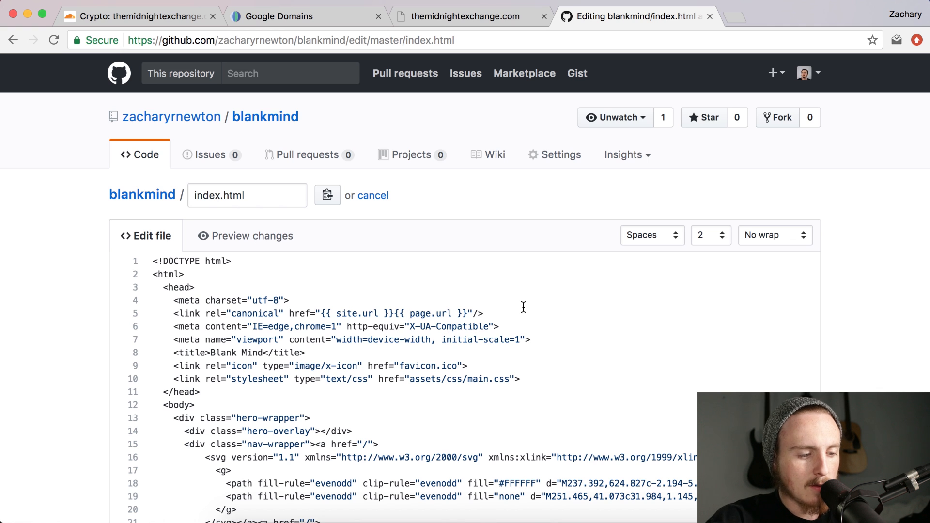
mouse_move(431, 304)
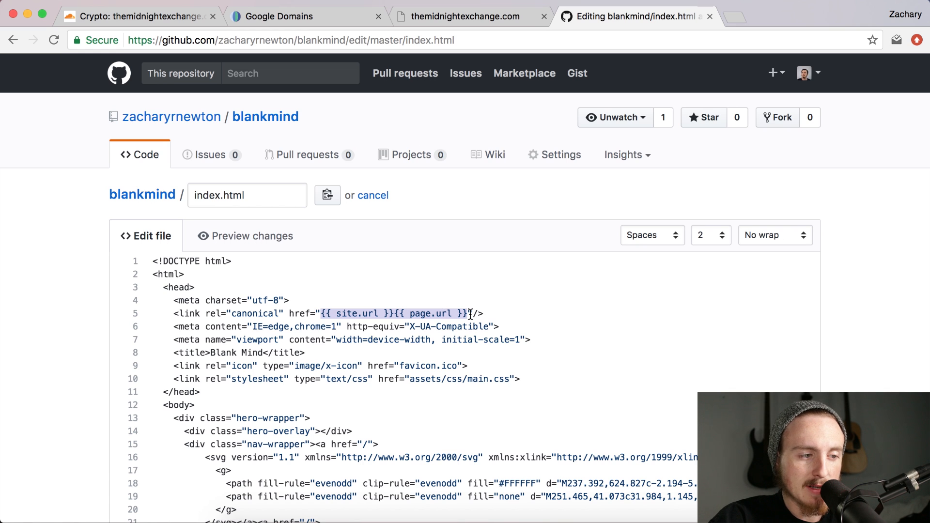
Step: Change the canonical href to themidnightexchange.com and commit index.html directly to master
text(thr)
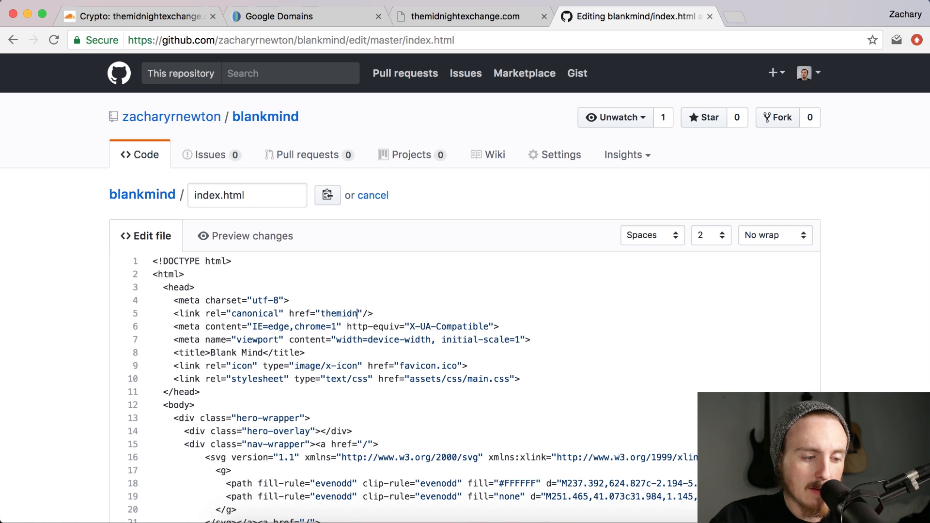
text(g)
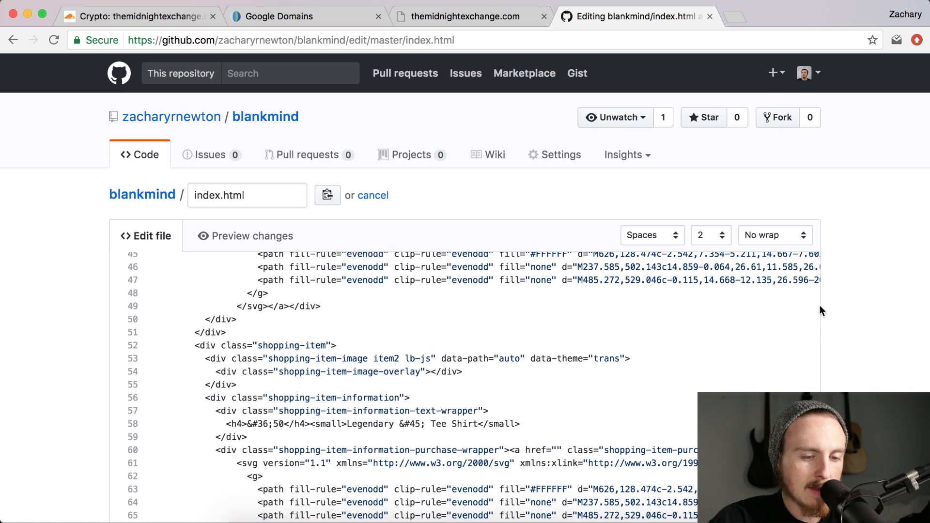
scroll(down, 3)
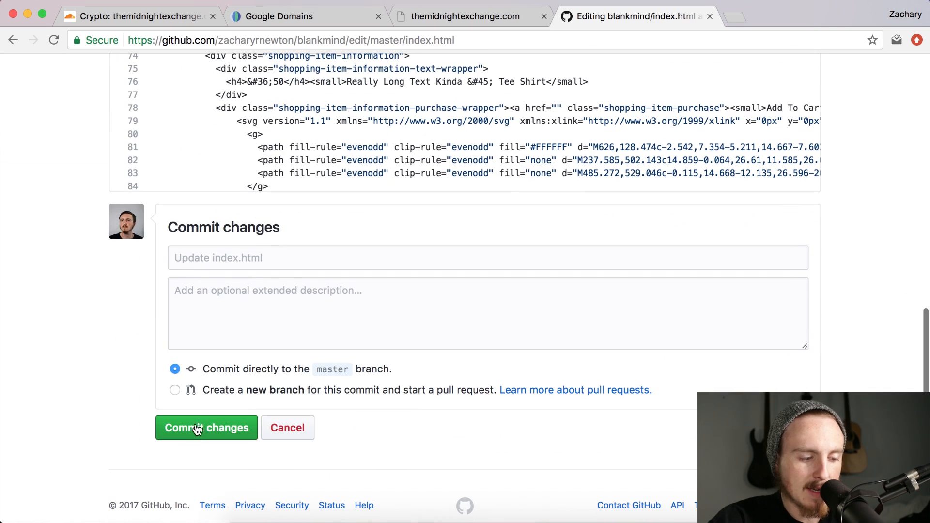
click(206, 428)
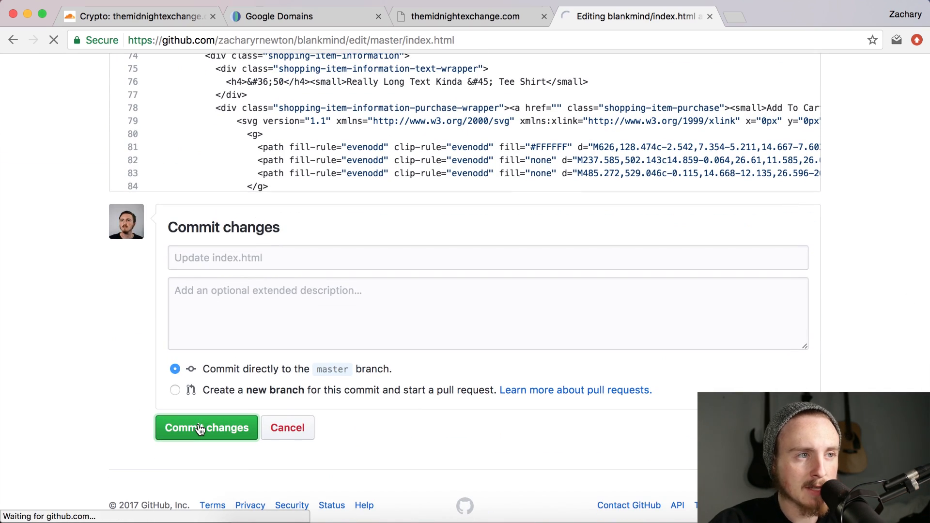
click(206, 427)
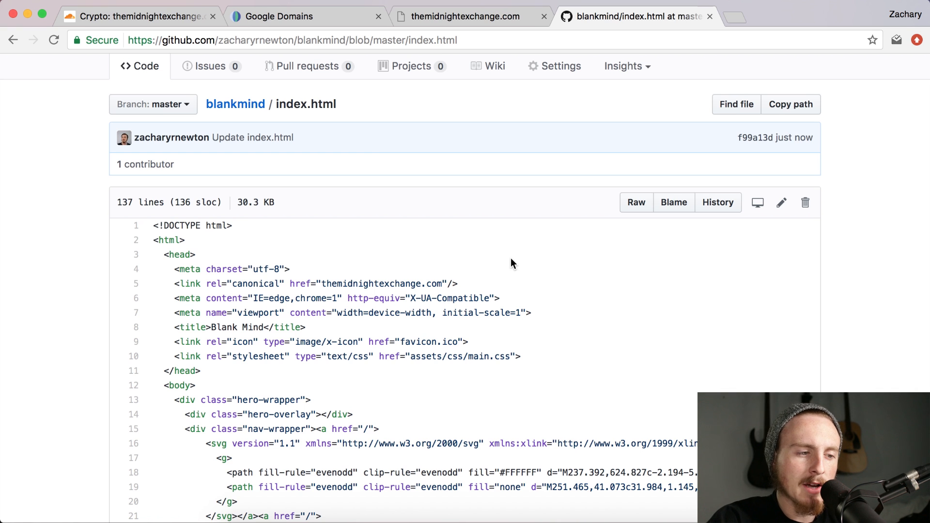
Step: Reload the live site, see the secure-connection error, and reopen index.html for editing
click(468, 16)
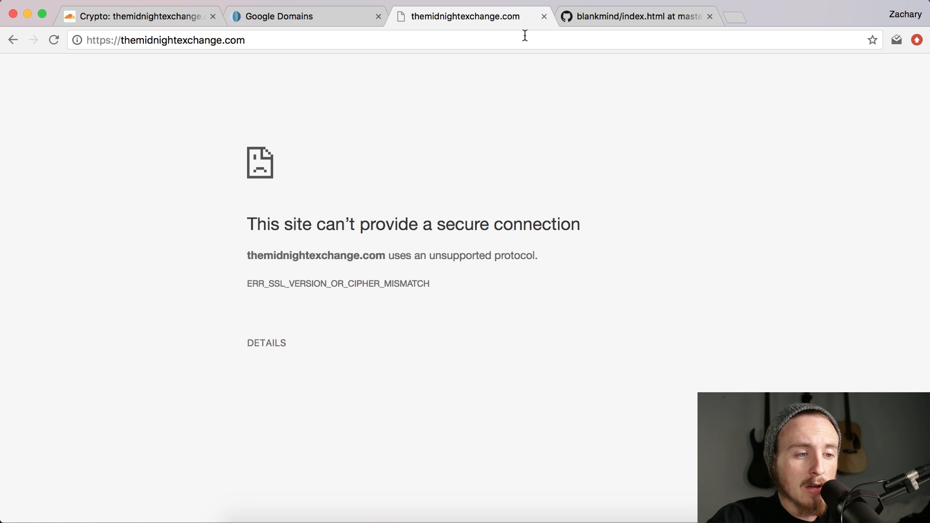
click(635, 16)
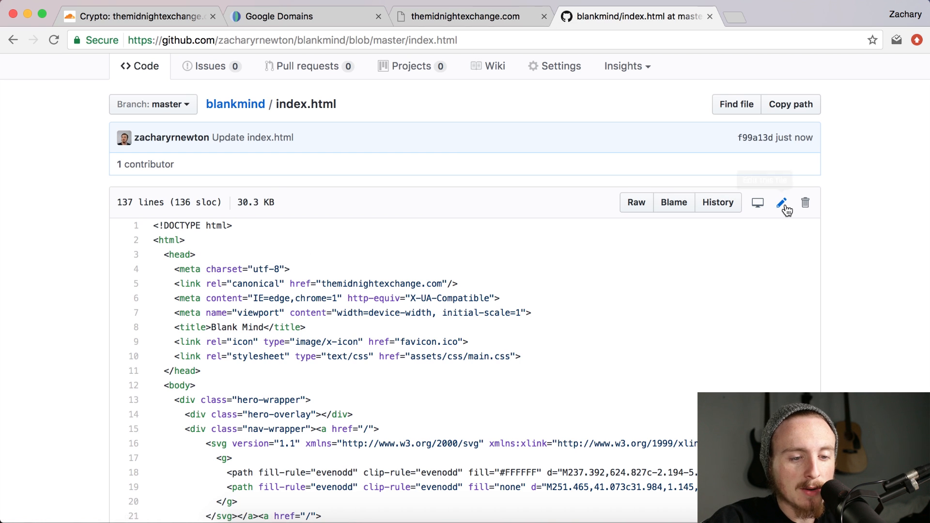
mouse_move(782, 203)
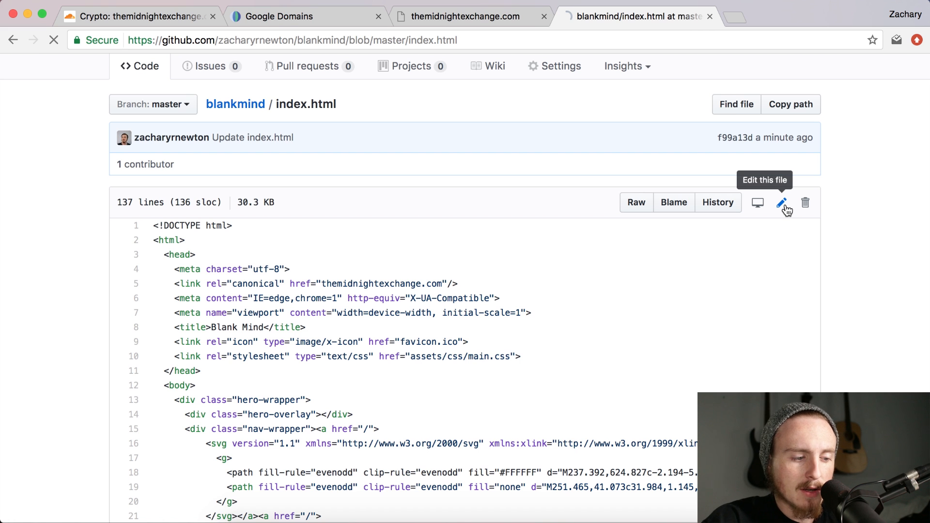
click(782, 202)
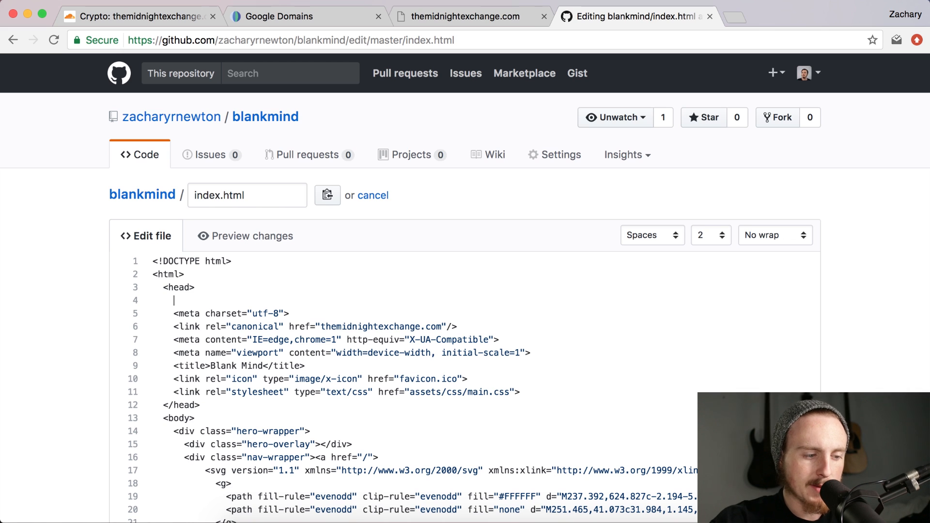
Step: Add a <script type="text/javascript"> block at the top of the head
text(<script)
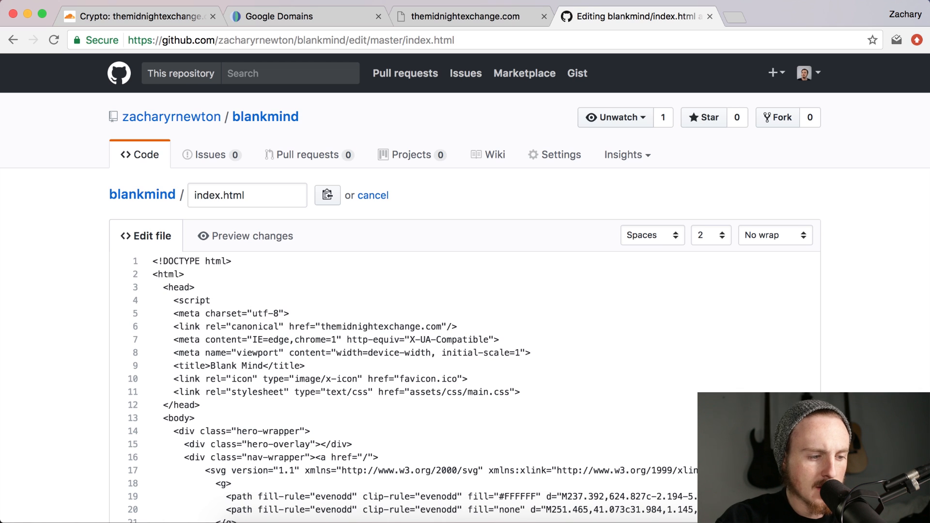
text(type=")
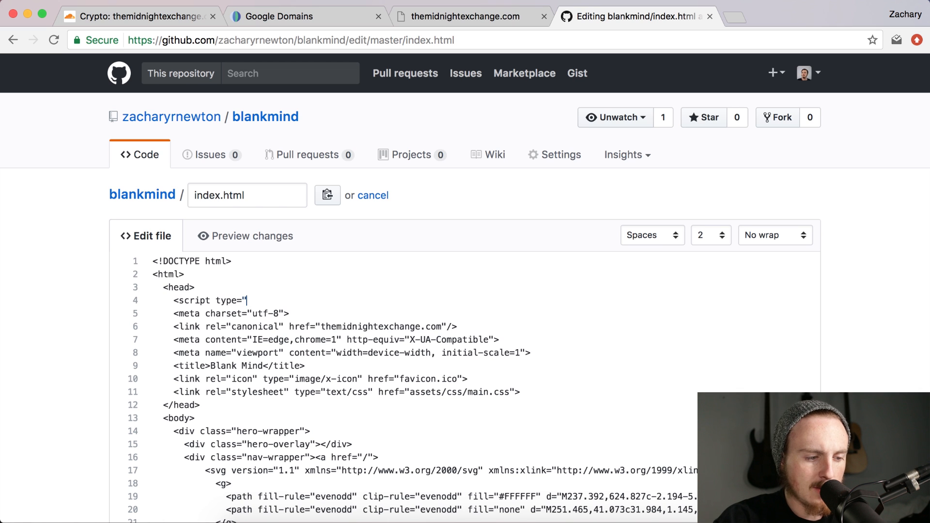
text(text/ja)
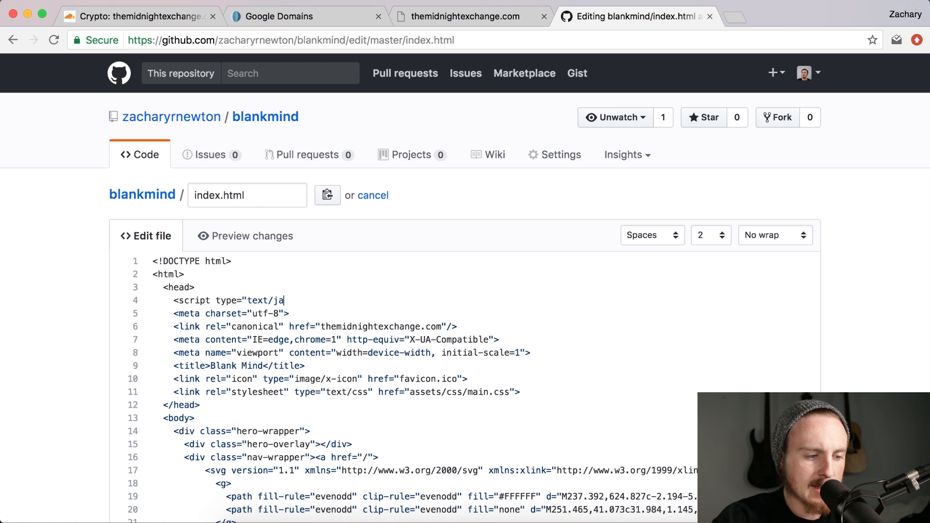
text(vascri)
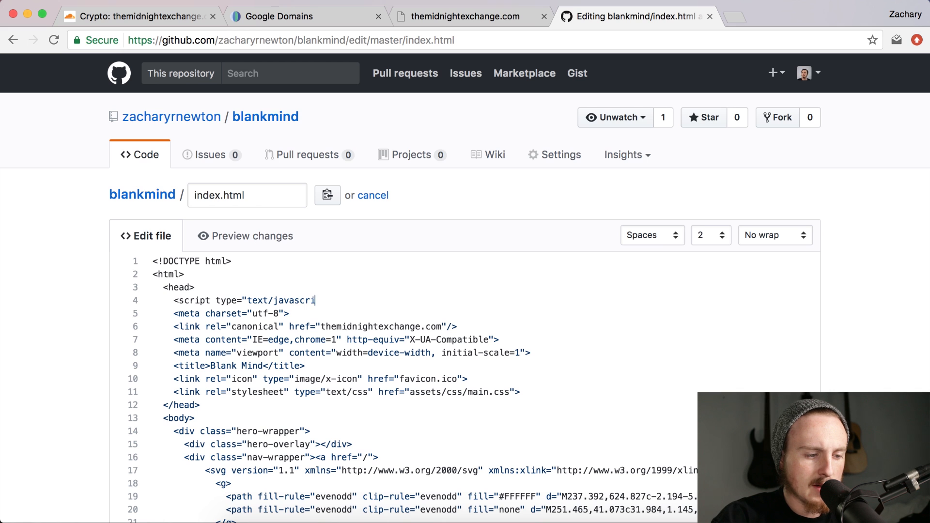
text(pt">)
text(</)
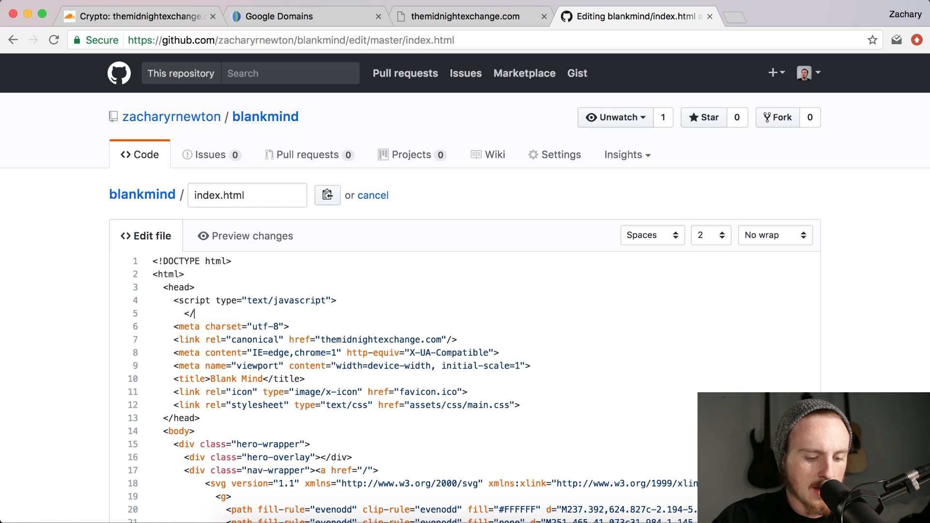
text(scipt>)
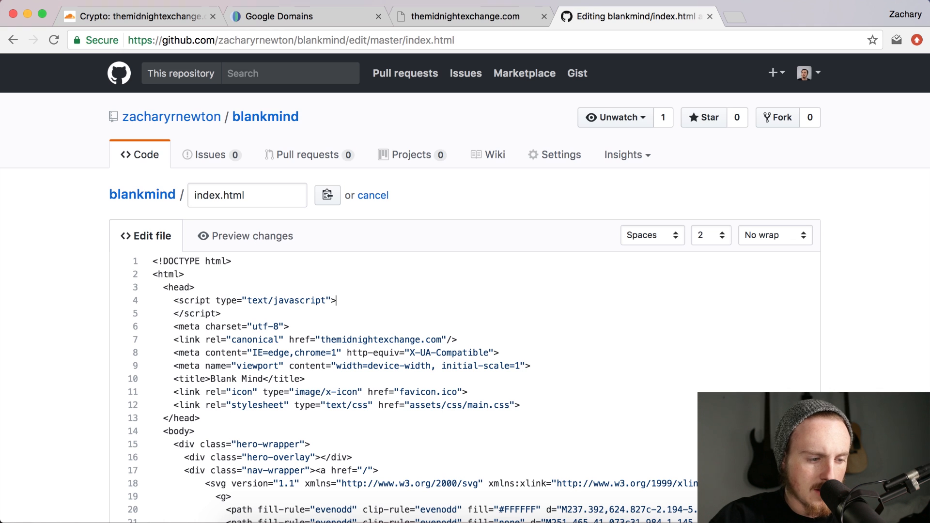
Step: Declare var host = "themidnightexchange.com"; inside the script block
text(var)
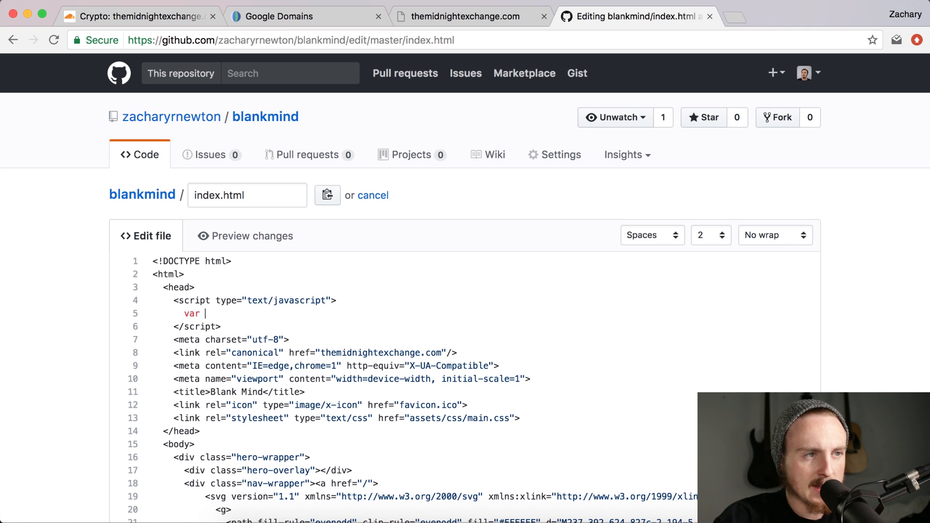
text(host =)
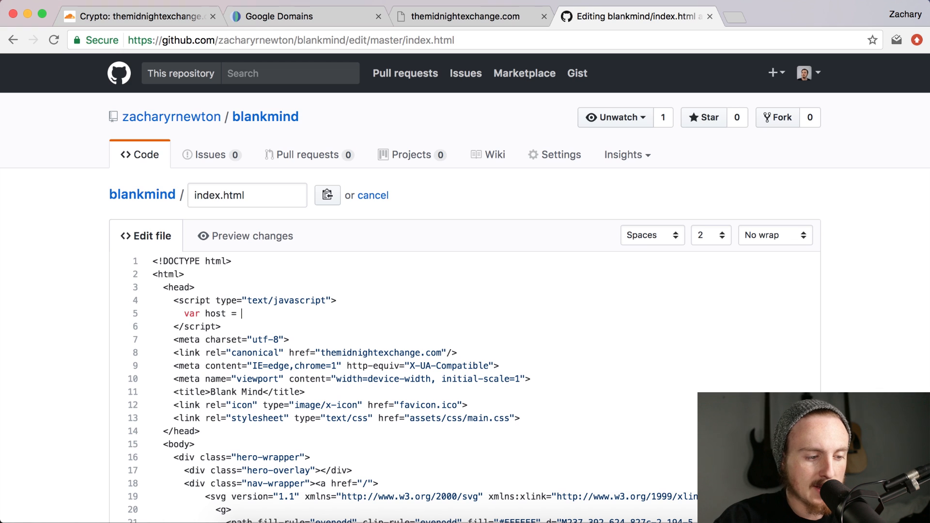
text(")
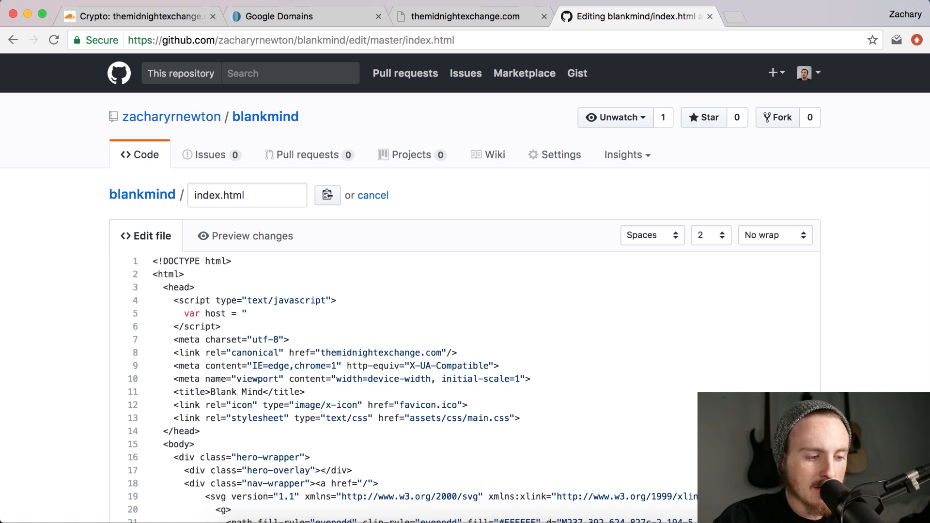
text(themid)
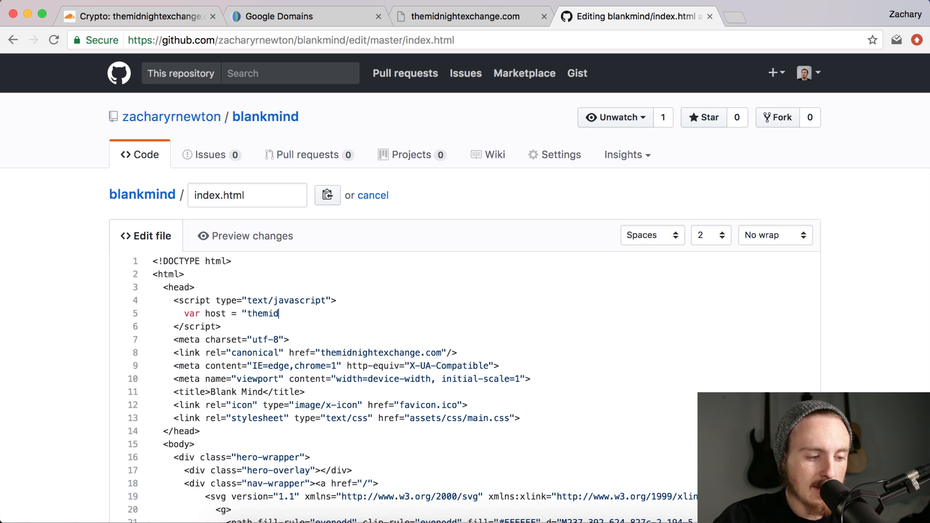
text(nightexcha)
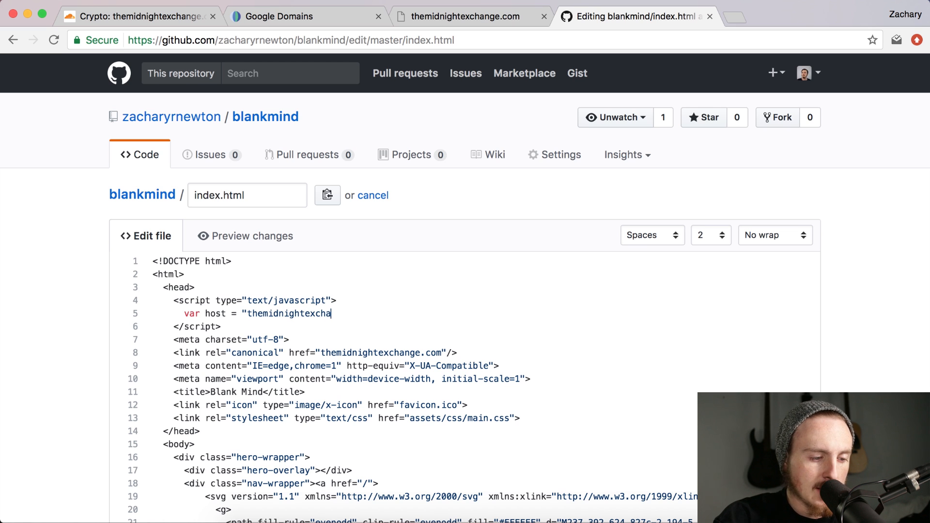
text(nge.com)
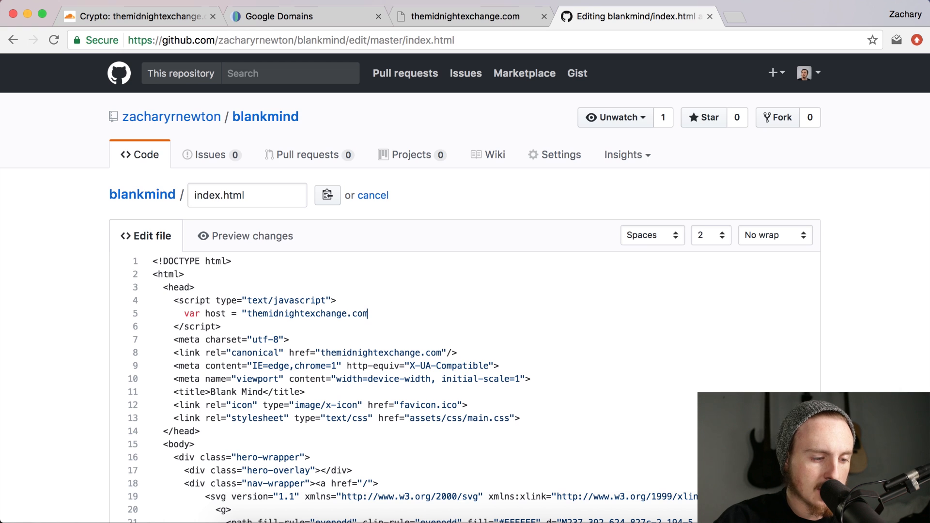
text(";)
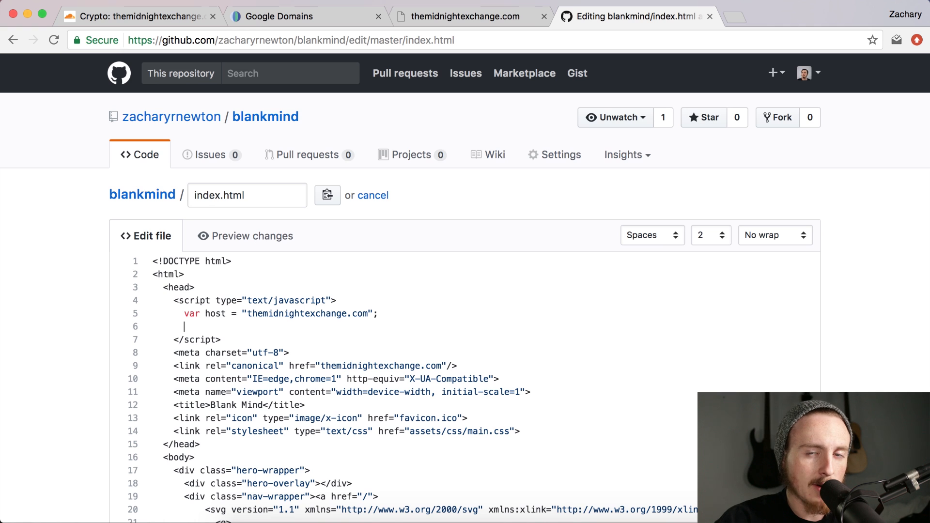
Step: Start an if-condition comparing host with window.location.host
text(if)
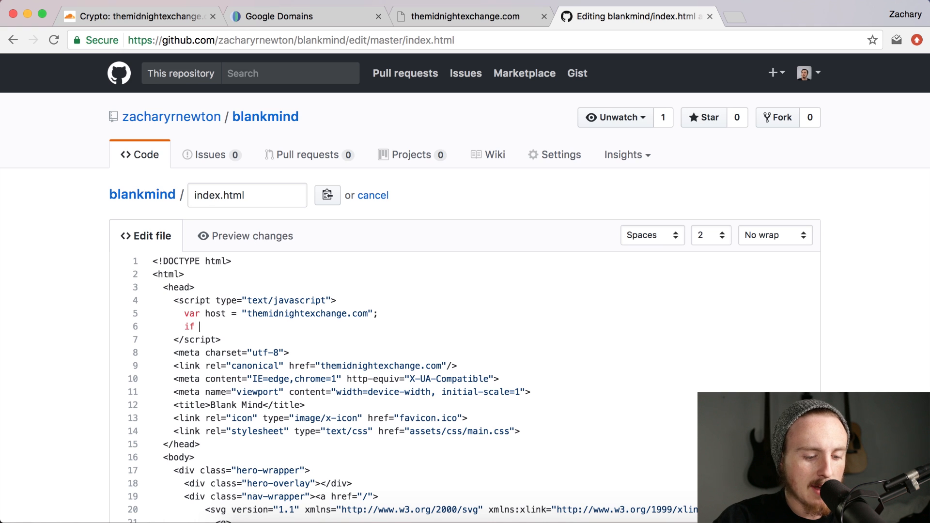
text((()
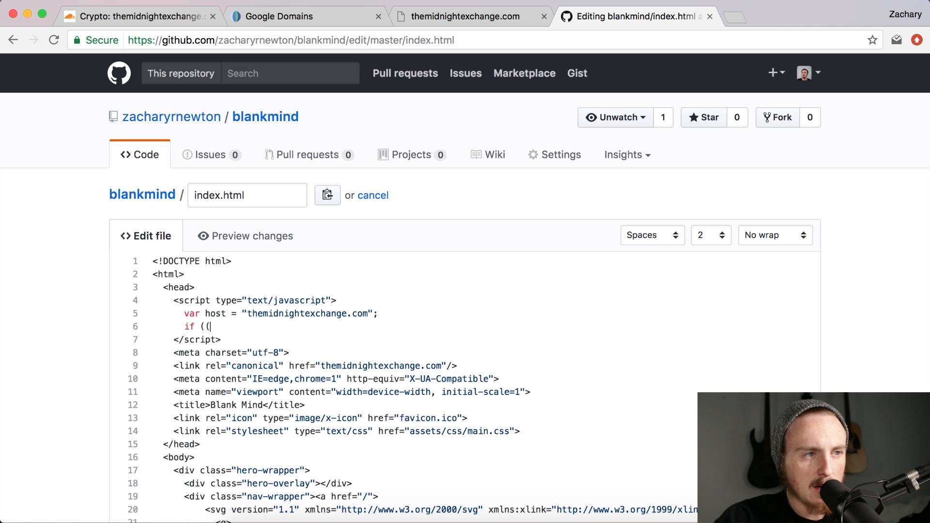
text(host ==)
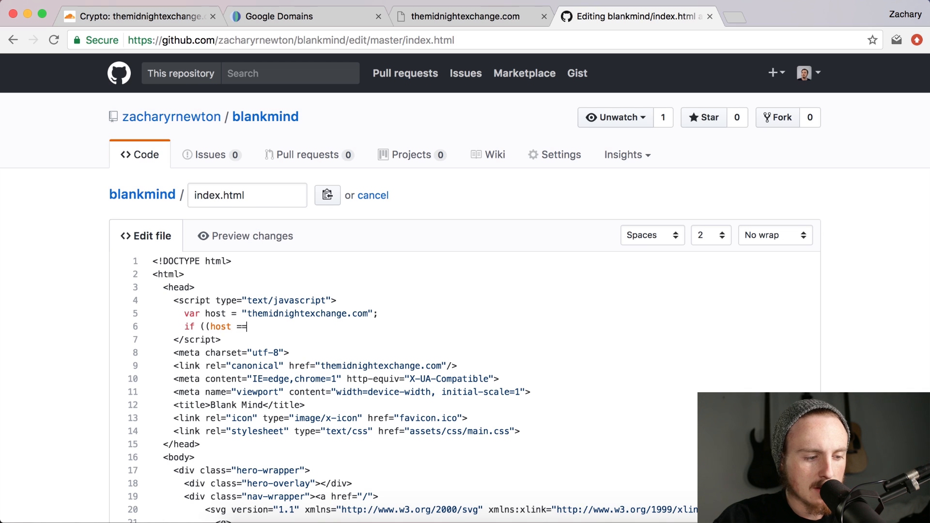
text(window)
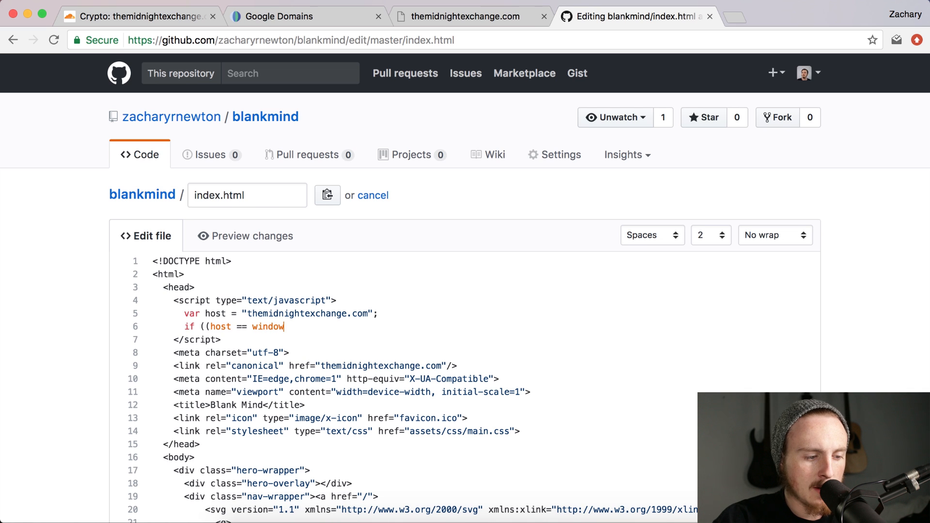
text(.loca)
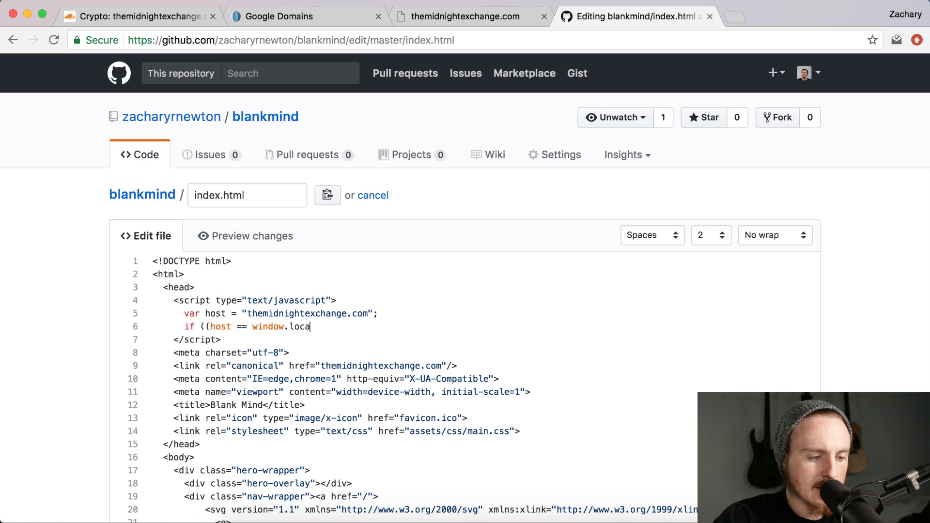
text(tion.)
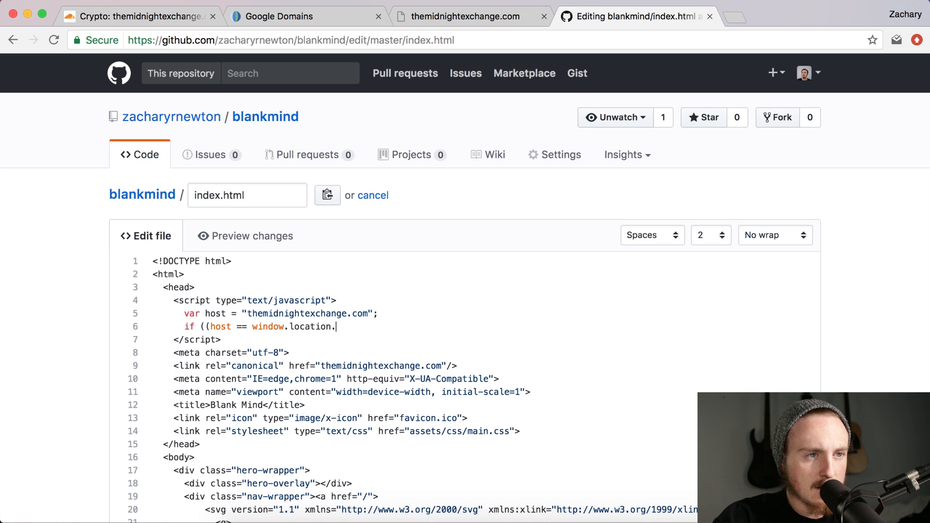
text(host)
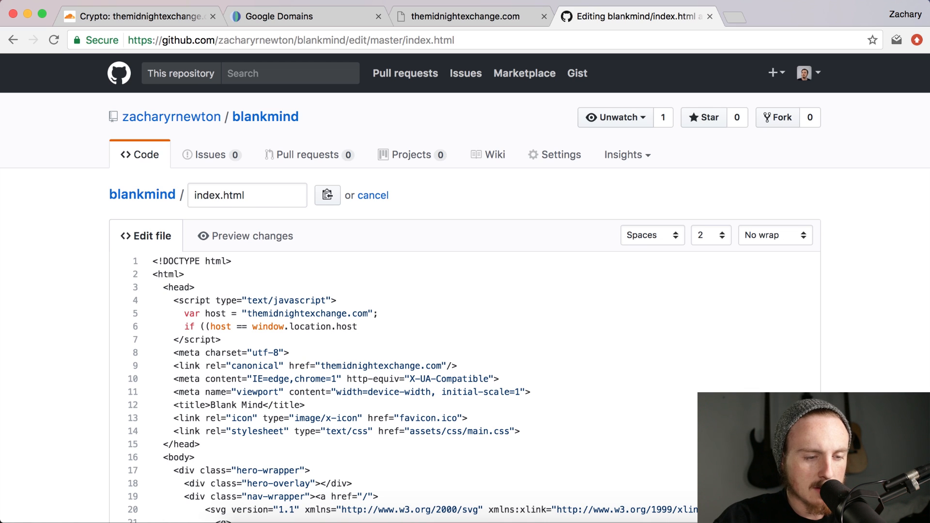
text())
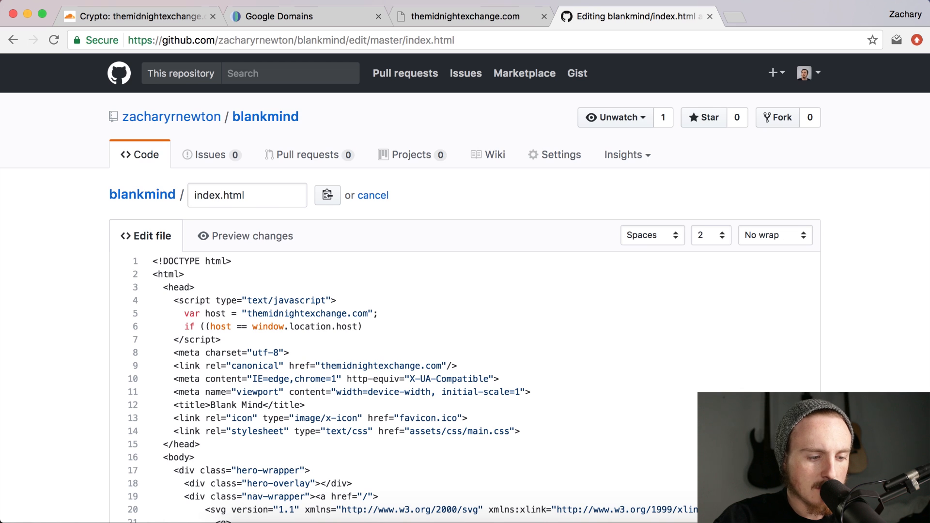
Step: Extend the condition with && a window.location.protocol check against "https:"
click(368, 326)
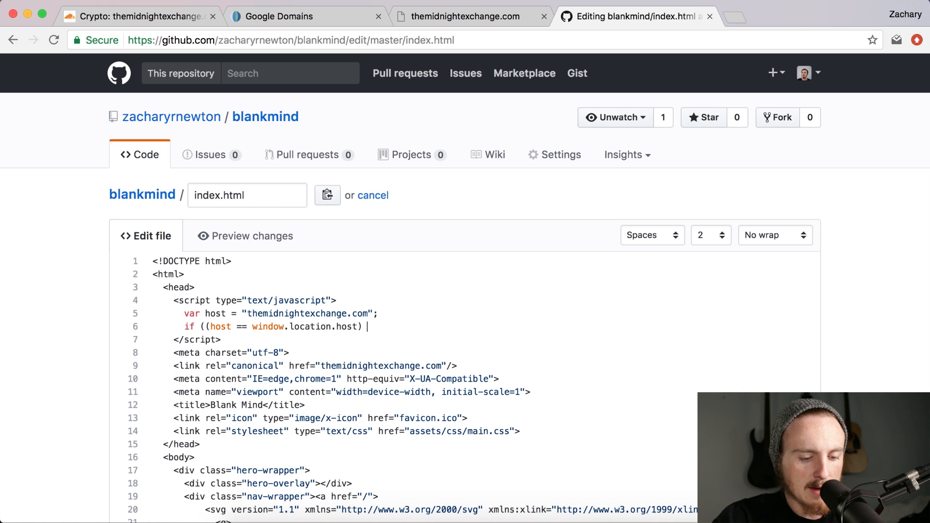
text(&& (w)
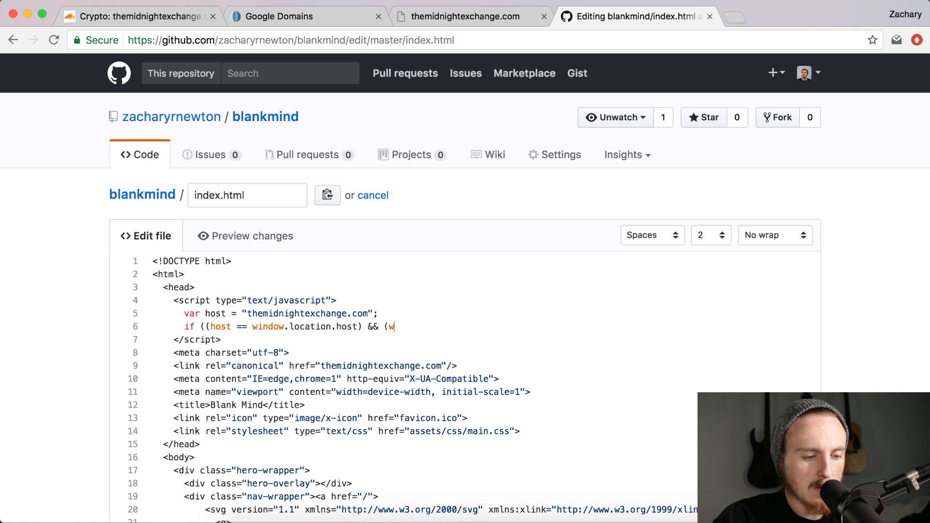
text(indow)
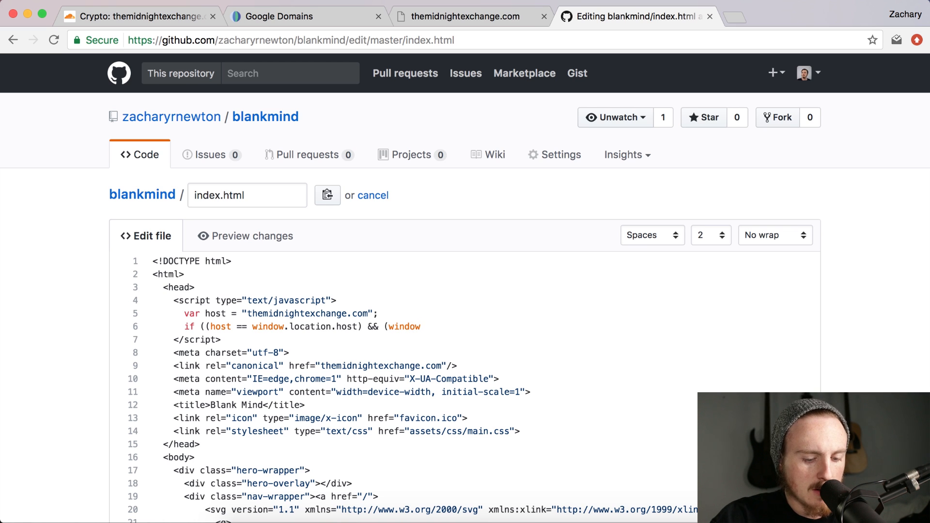
text(.location)
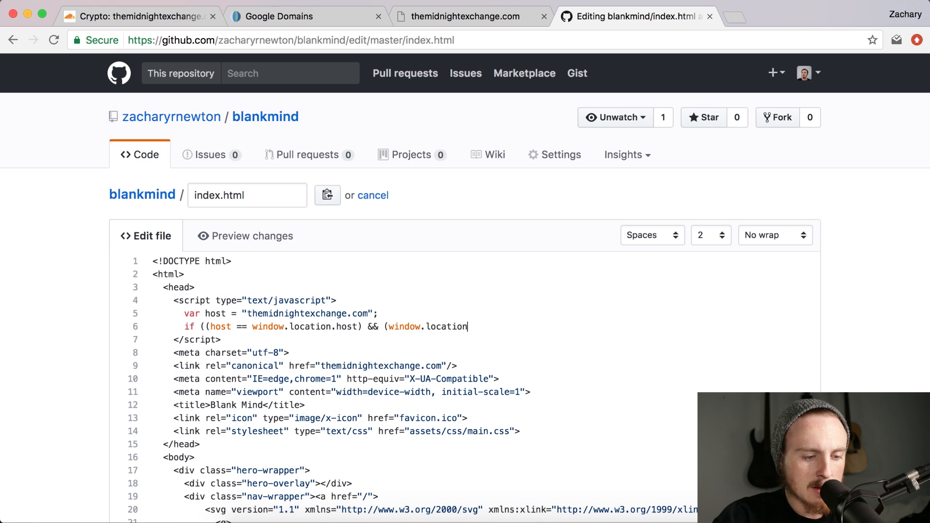
text(.pro)
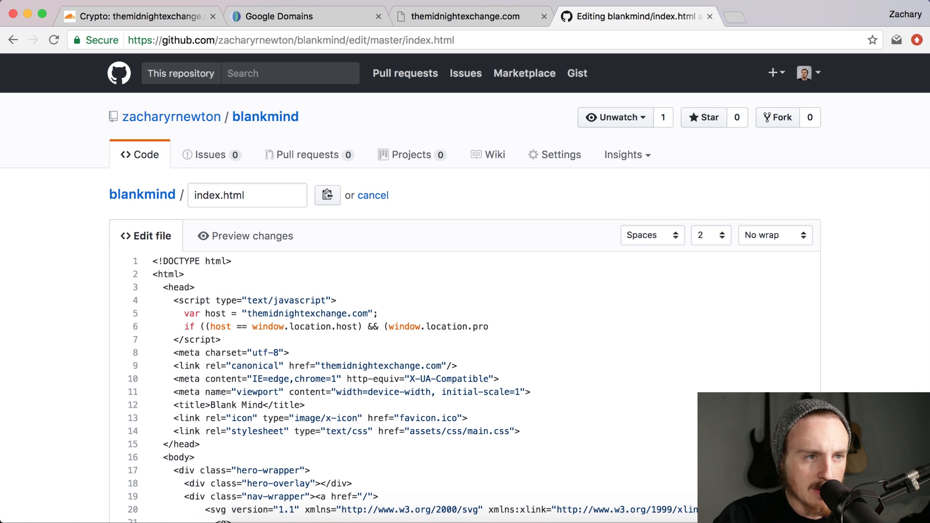
text(tocol !=)
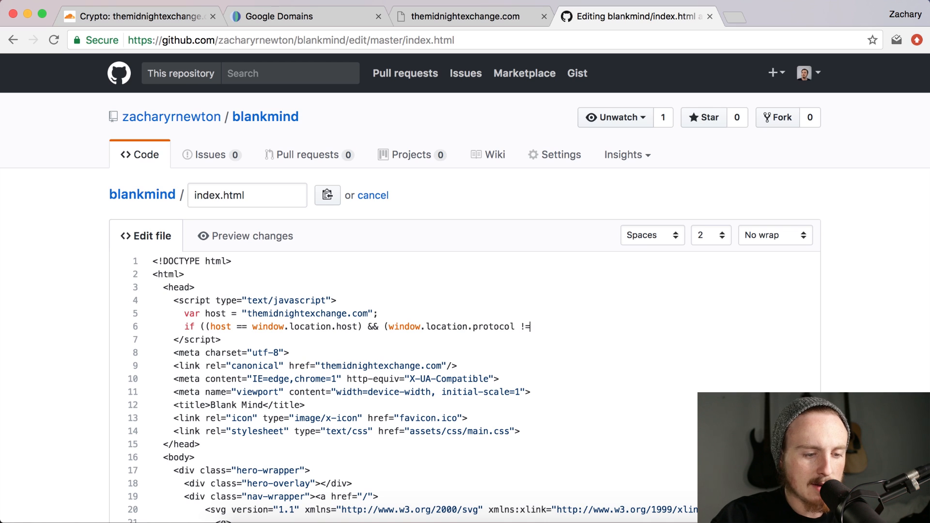
text(")
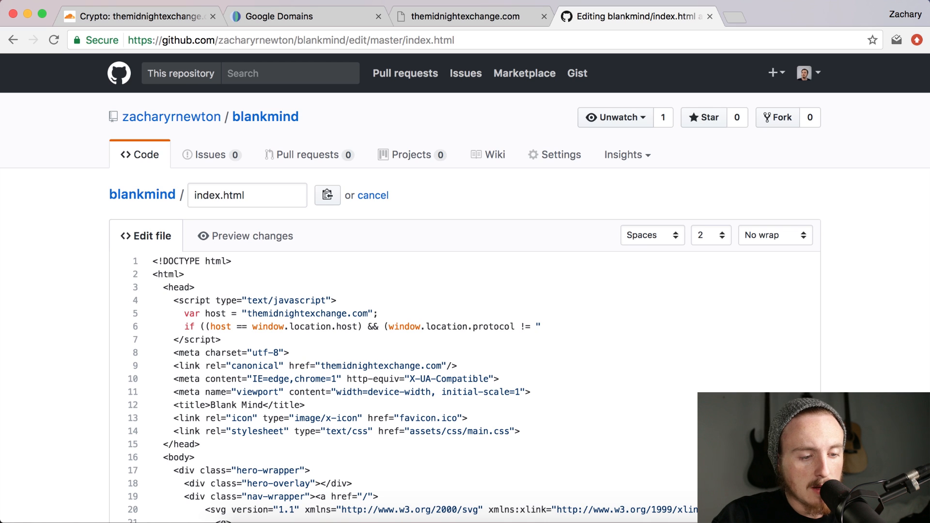
text(https:")))
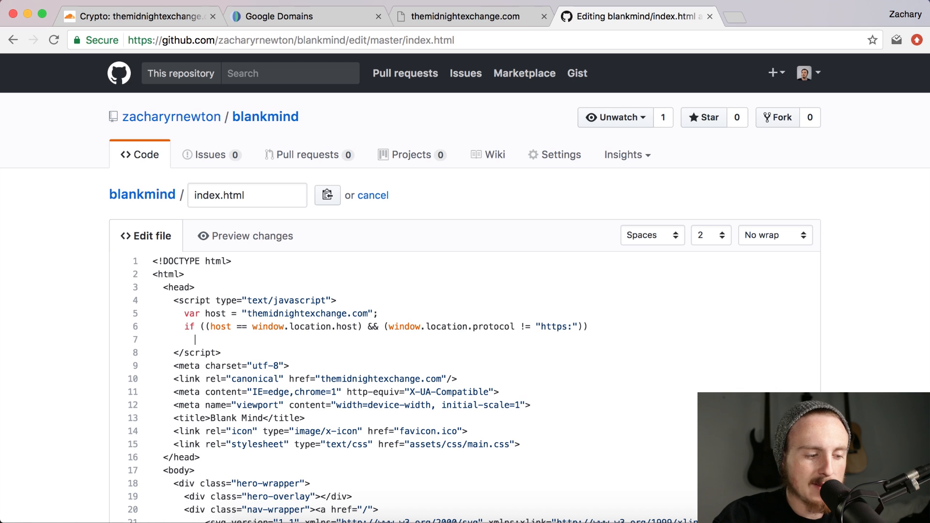
Step: Add window.location.protocol = "https"; as the redirect line
text(widn)
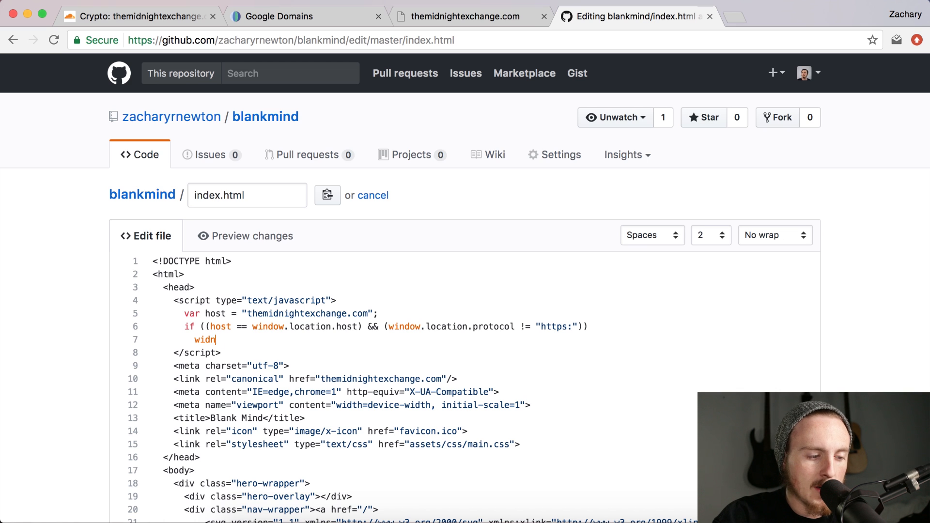
text(window)
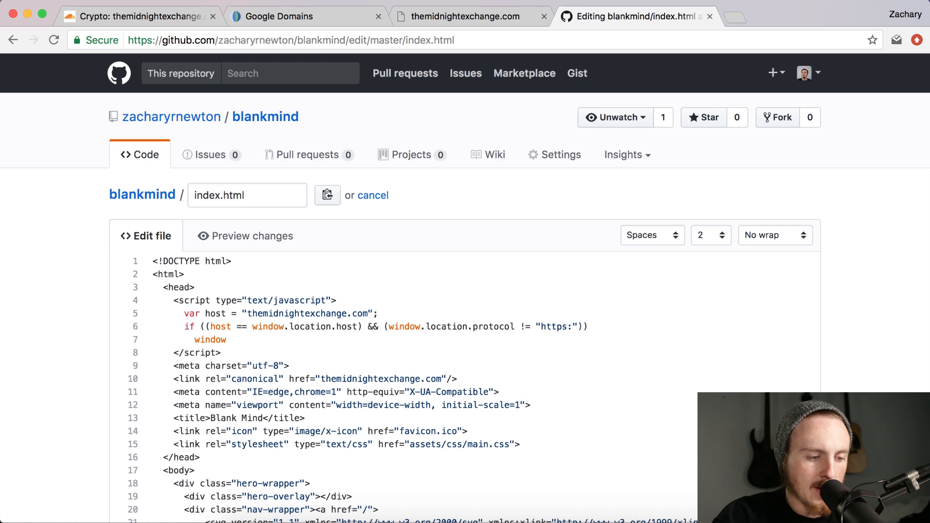
text(.location)
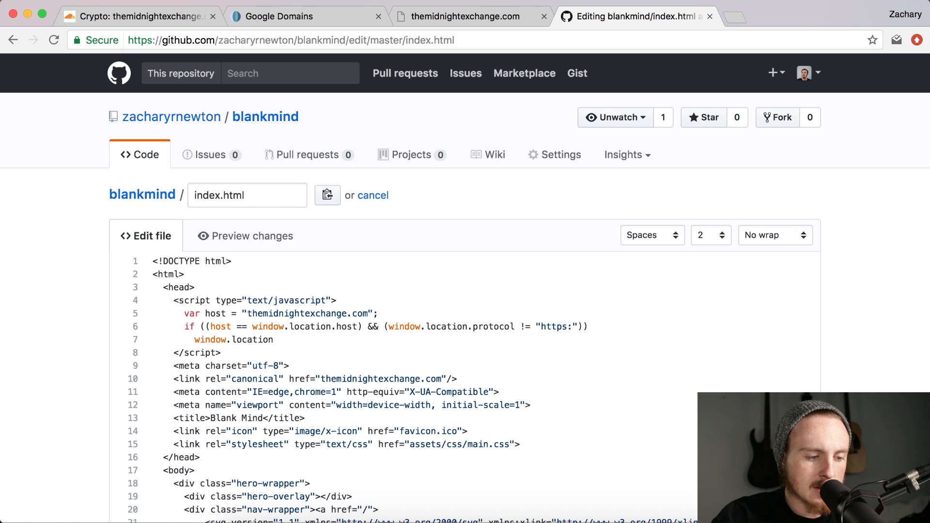
text(.protocol =)
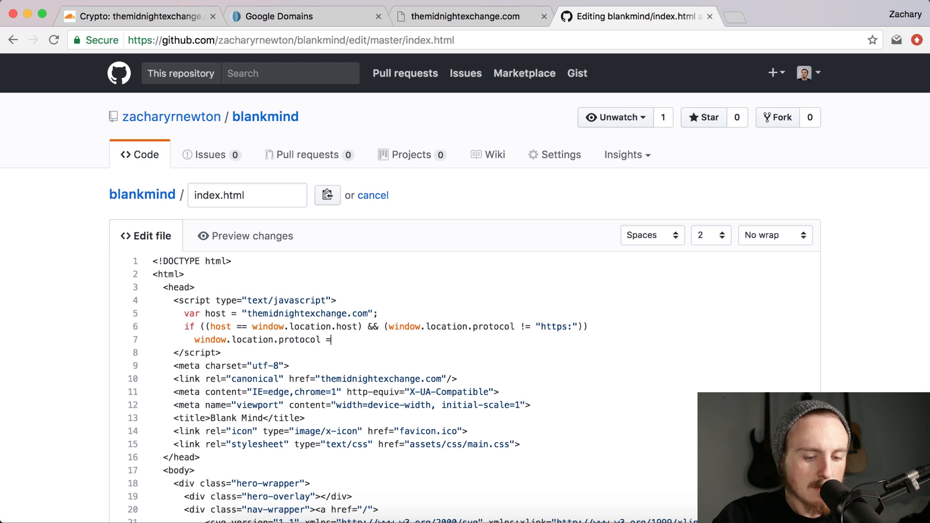
text("htt)
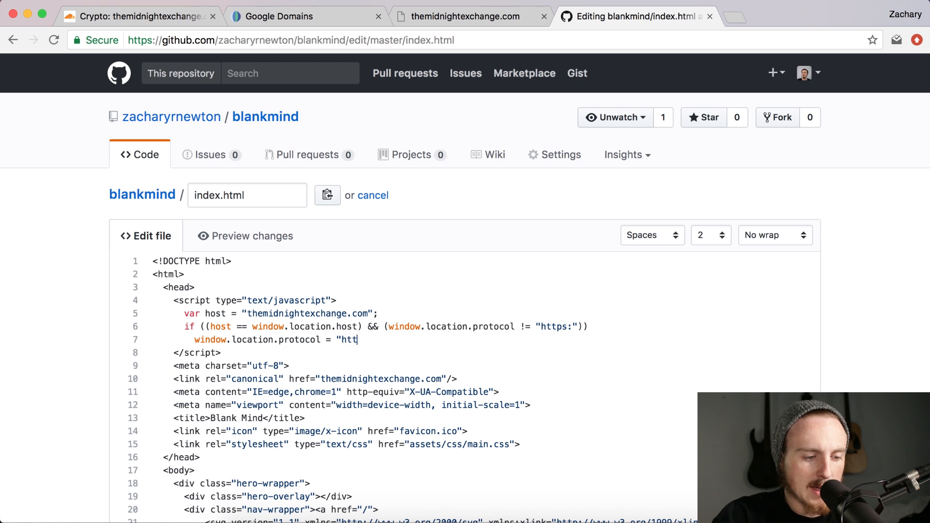
text(ps")
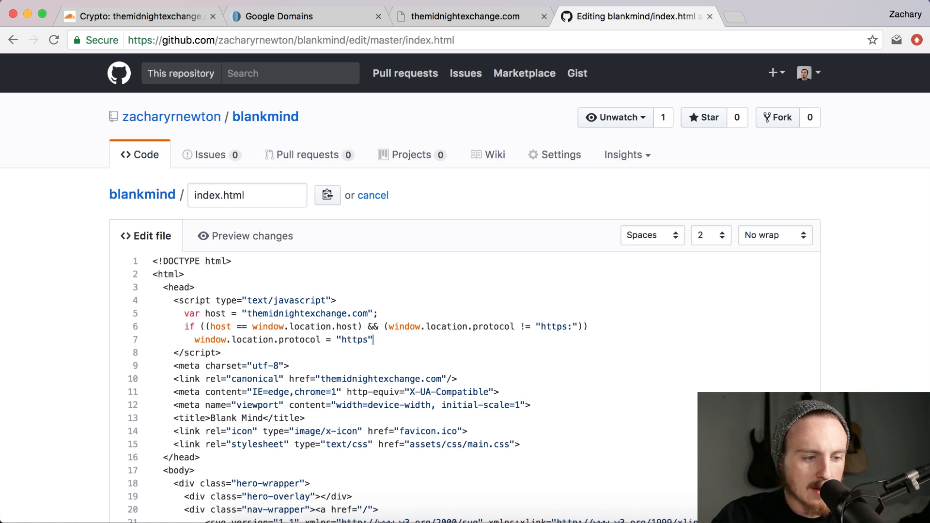
text(;)
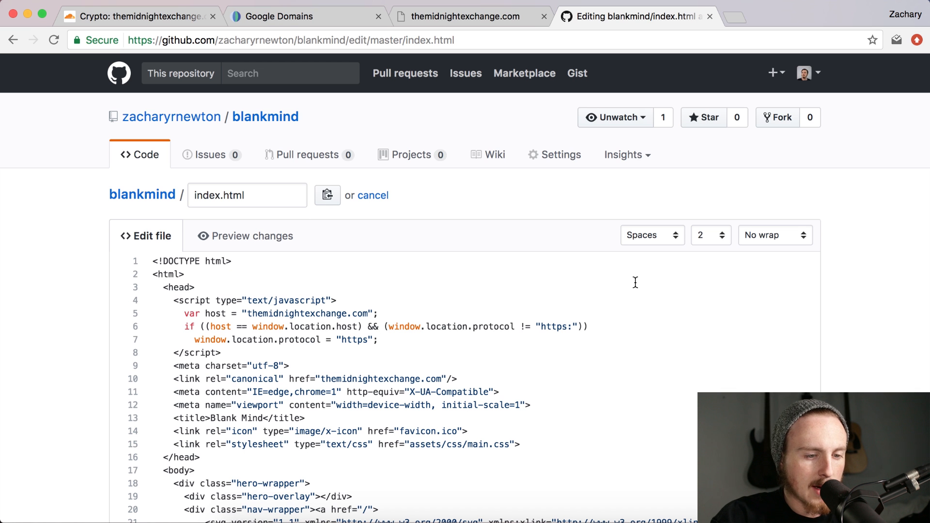
scroll(down, 3)
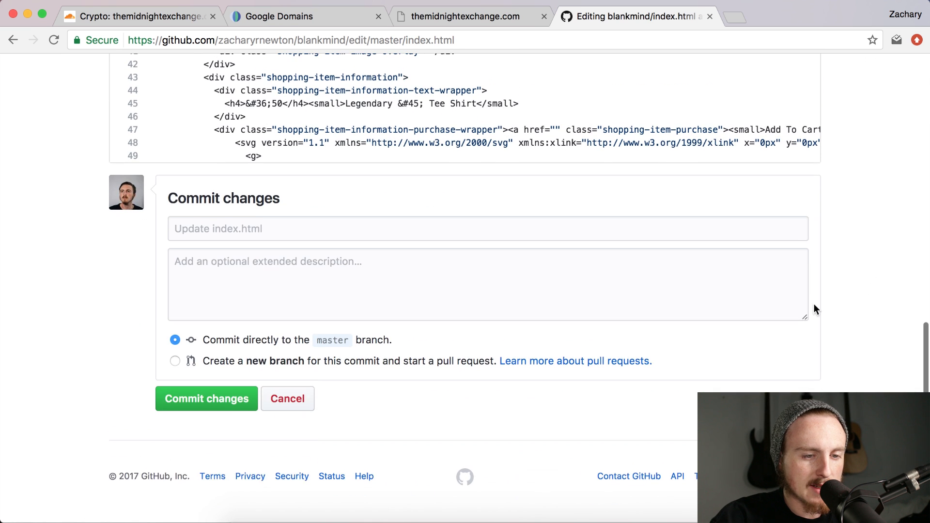
Step: Commit the index.html HTTPS-redirect script directly to the master branch
click(206, 398)
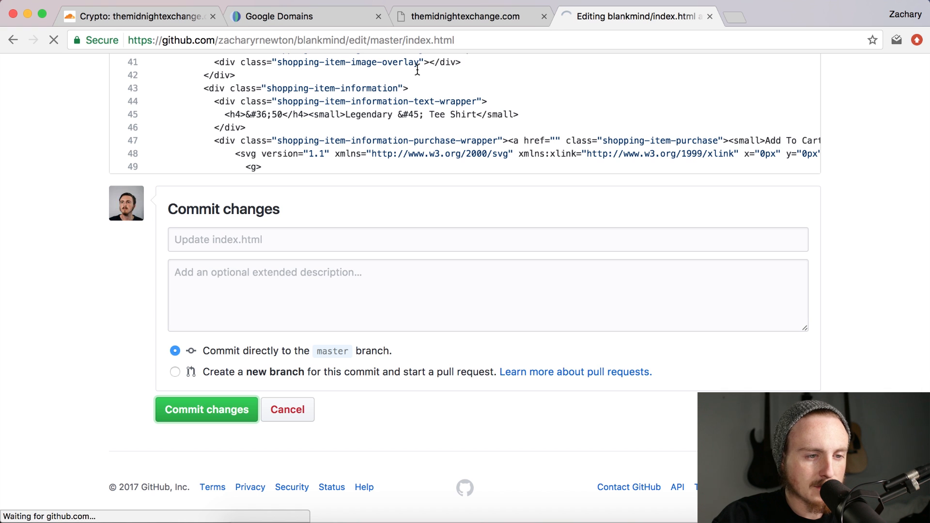
click(206, 410)
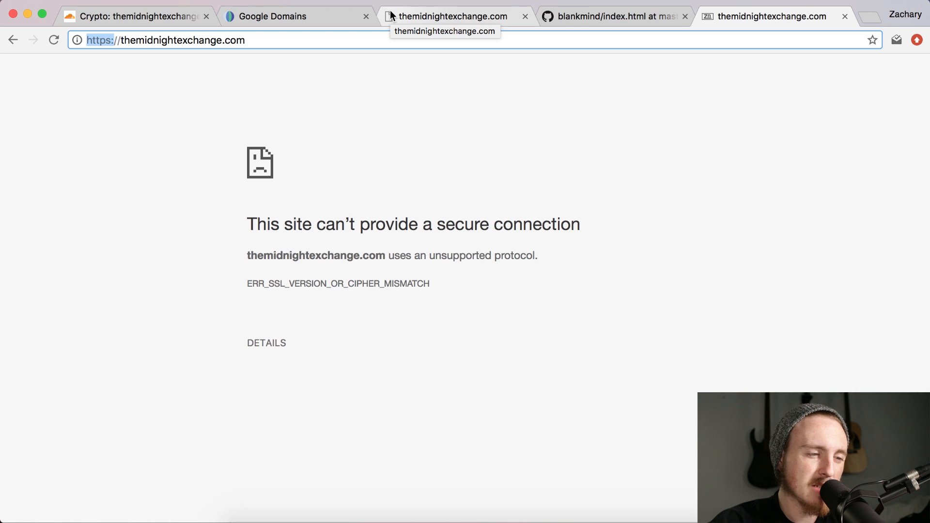
click(137, 16)
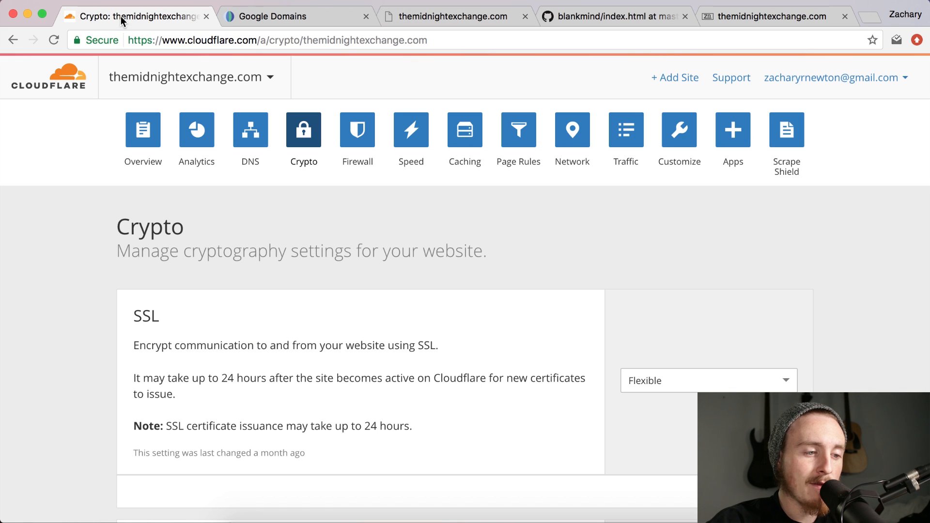
scroll(down, 3)
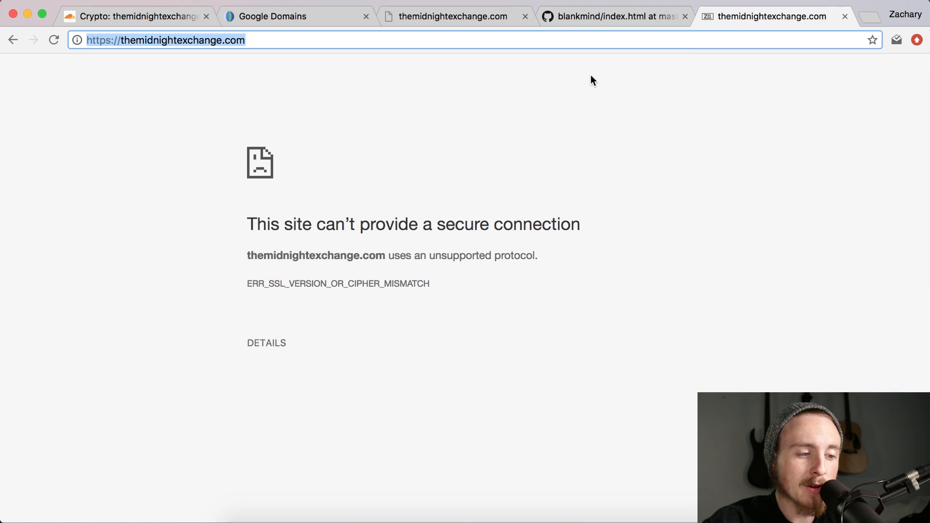
mouse_move(589, 142)
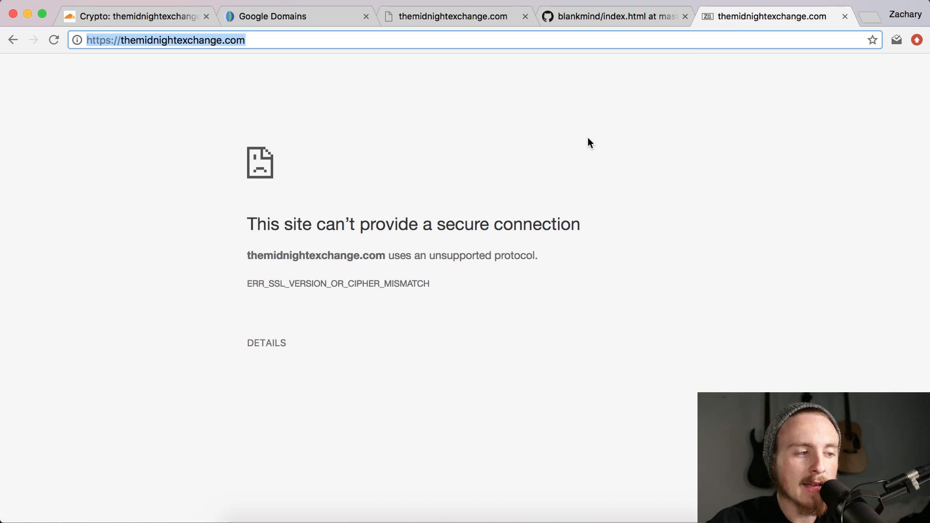